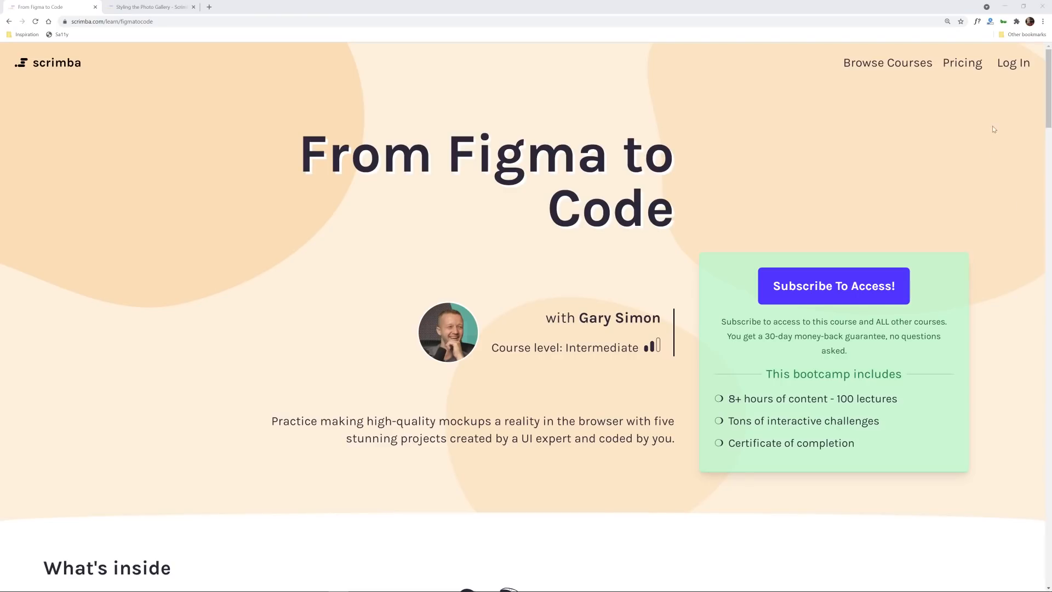
Scroll the From Figma to Code course page, then switch to the Styling the Photo Gallery tab.
scroll("down", 3)
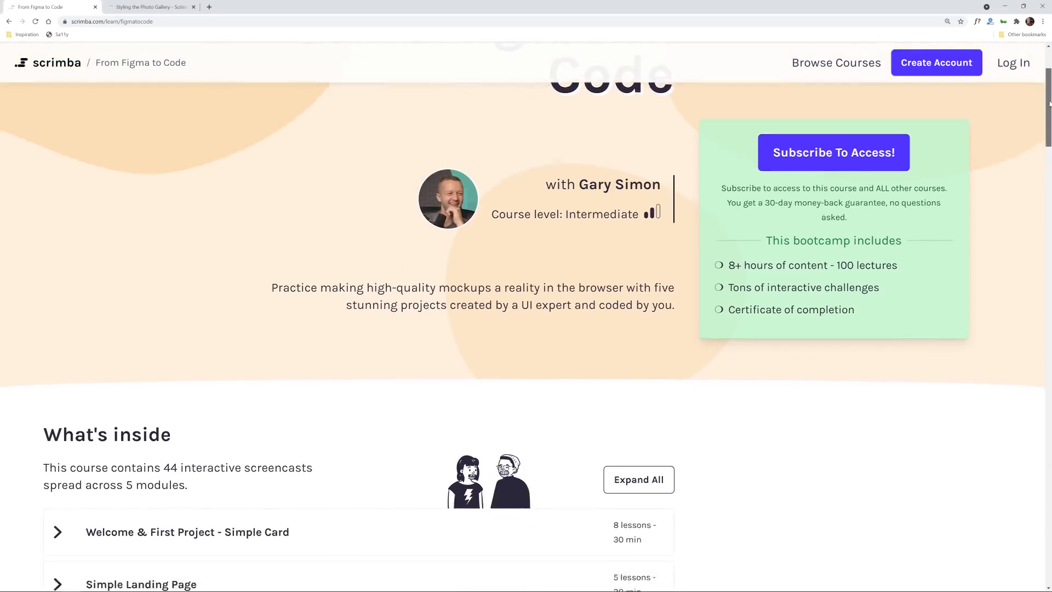
scroll("down", 3)
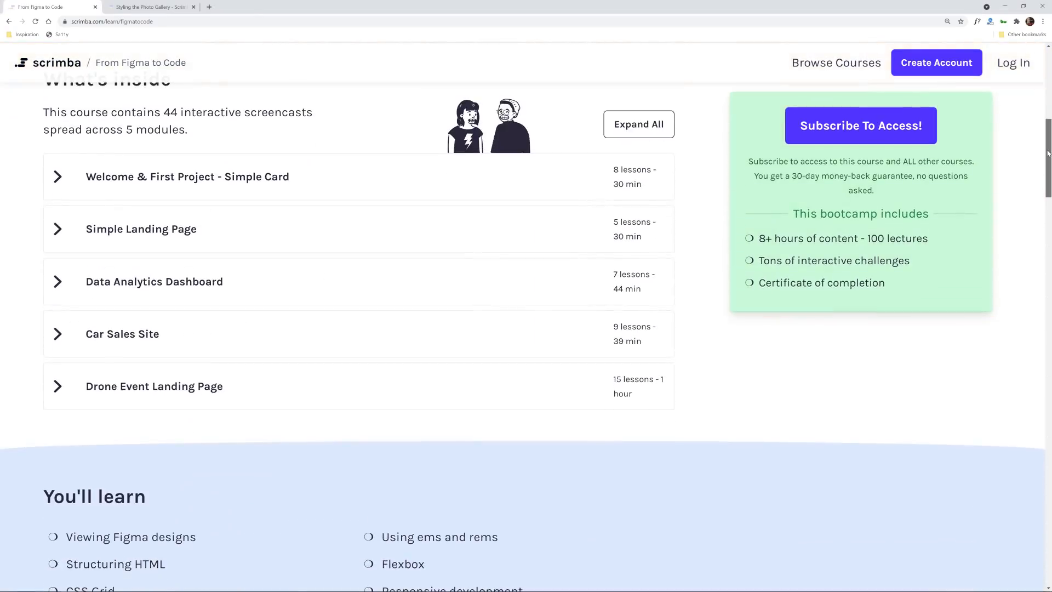
scroll("down", 3)
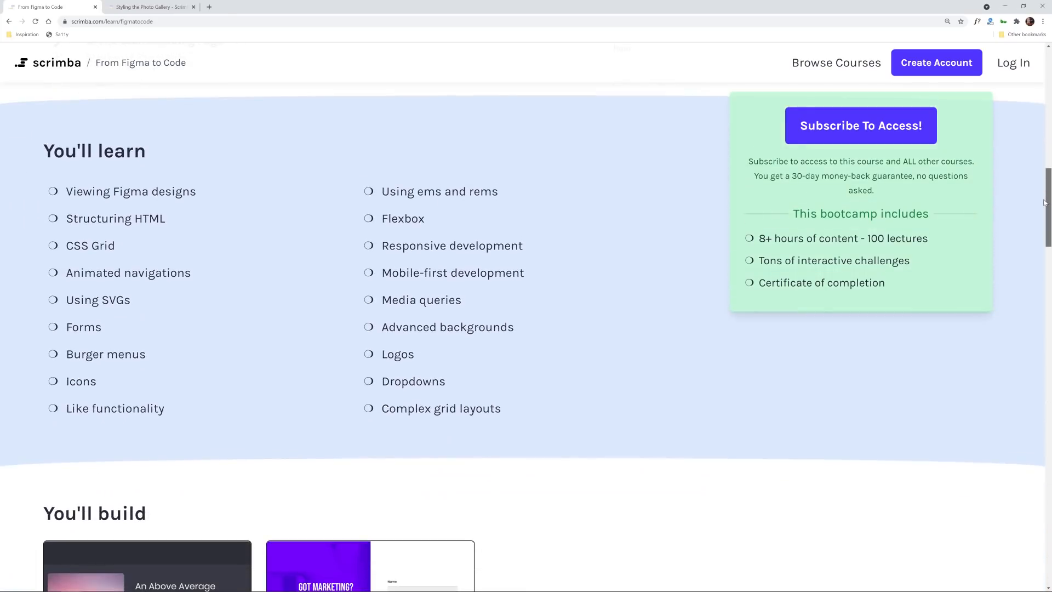
scroll("down", 3)
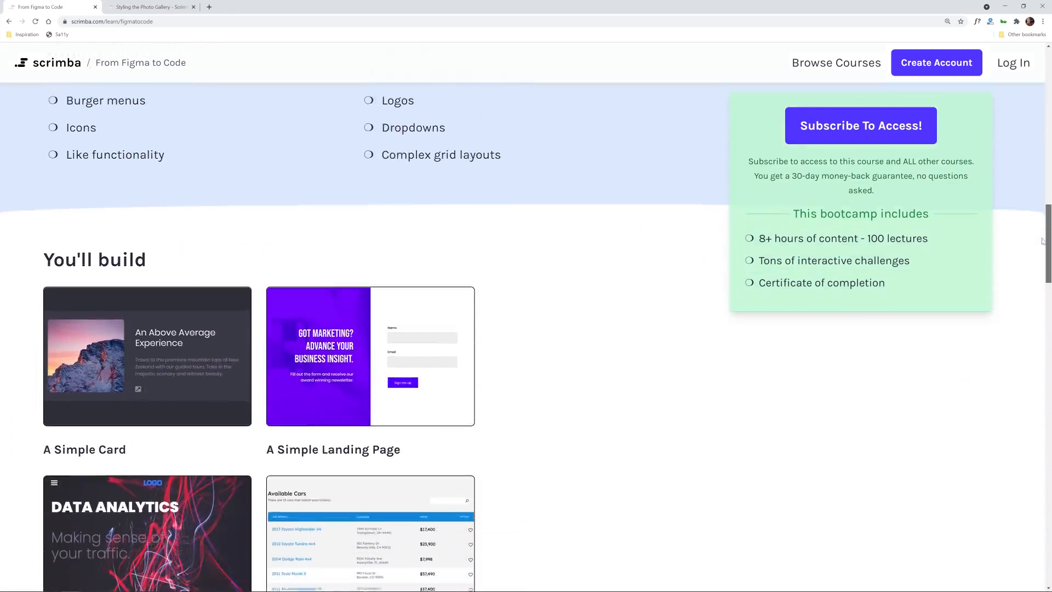
scroll("down", 3)
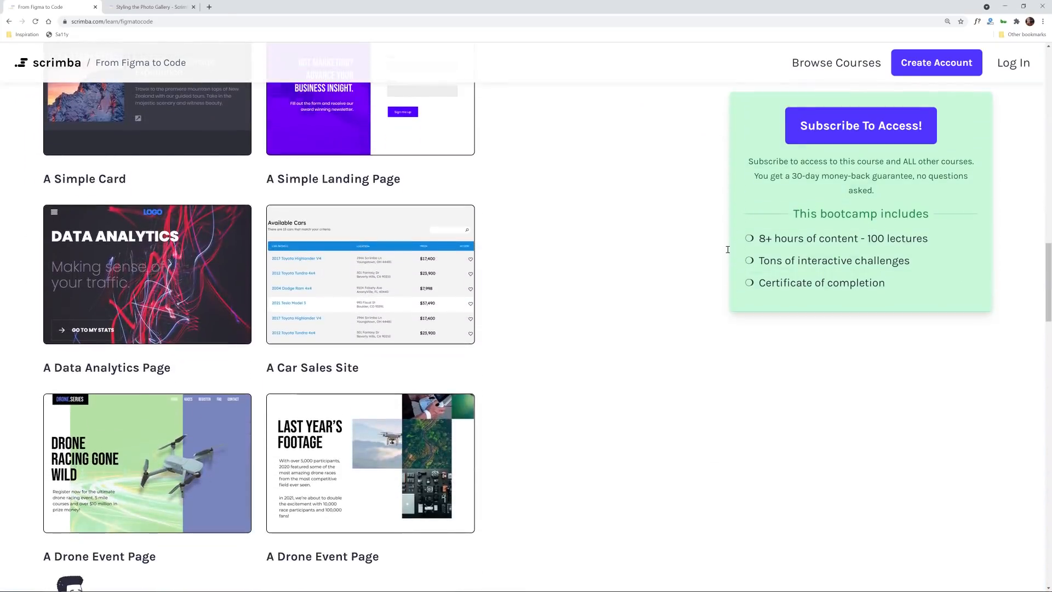
left_click(150, 7)
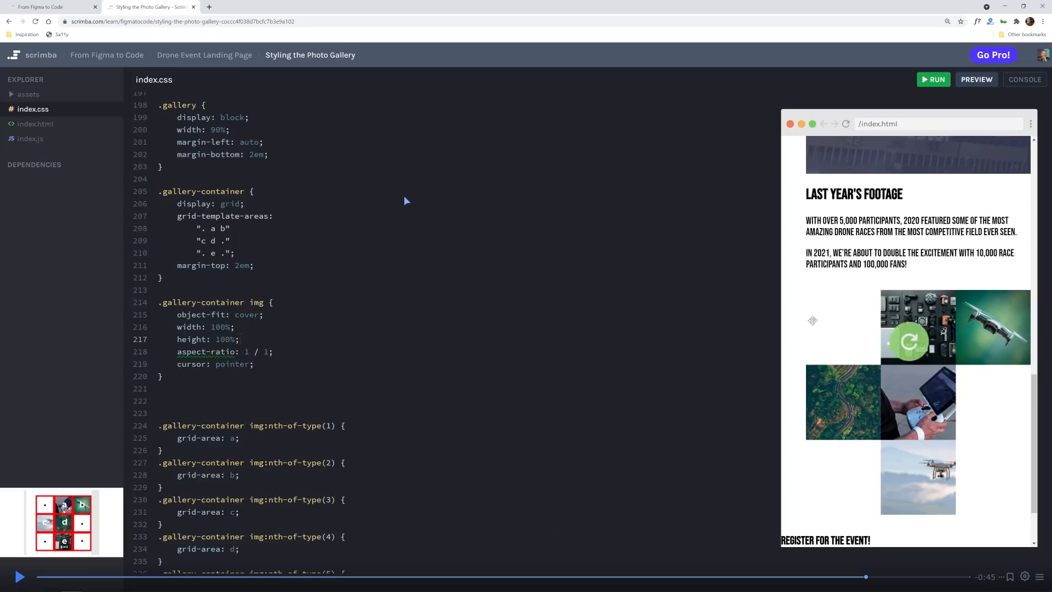
left_click(20, 576)
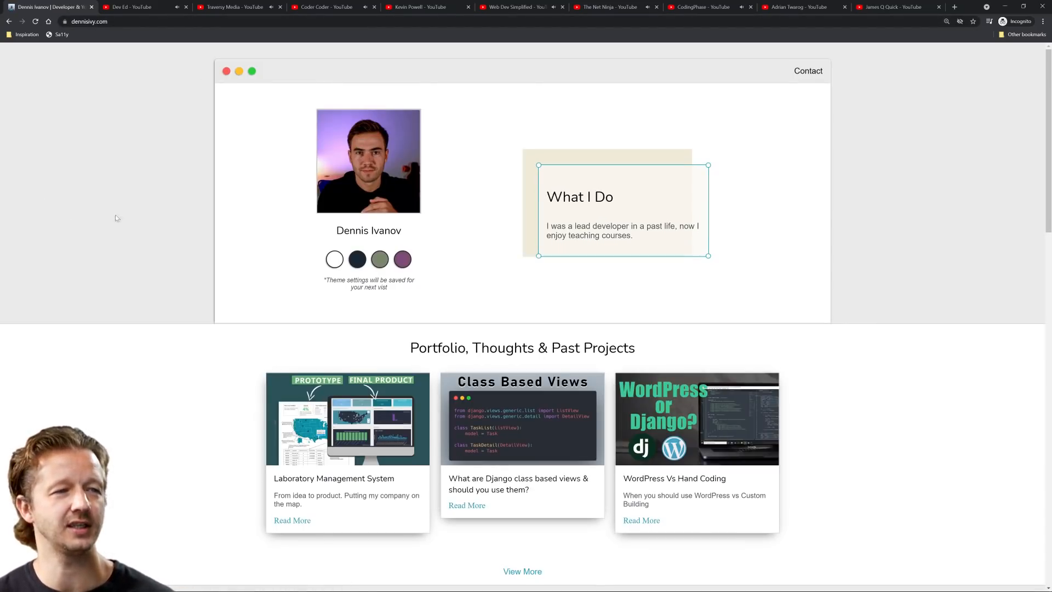
mouse_move(869, 239)
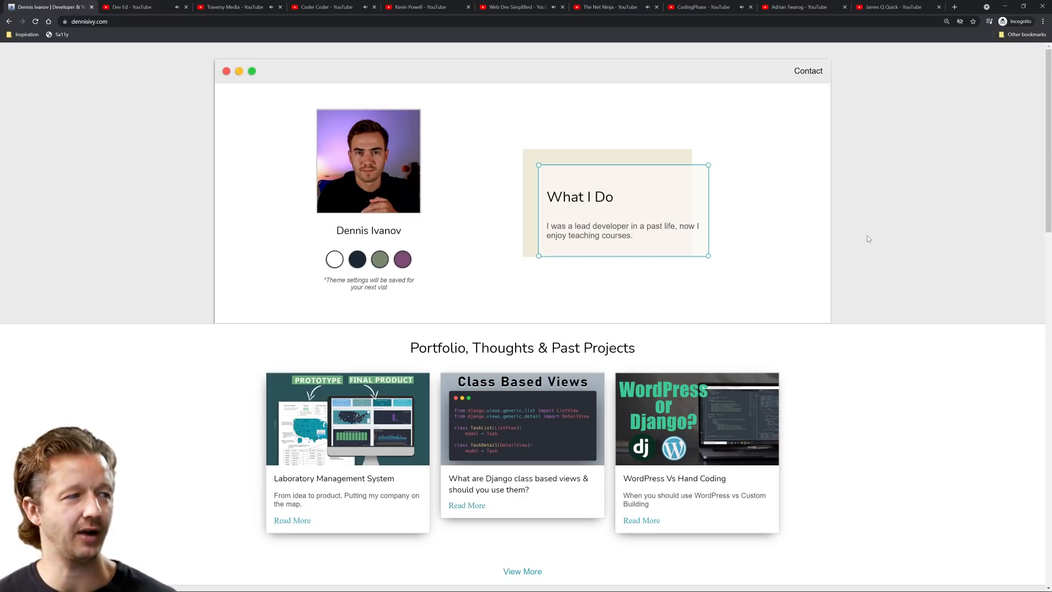
Scroll the developer portfolio site up and down through to its contact section.
scroll("down", 3)
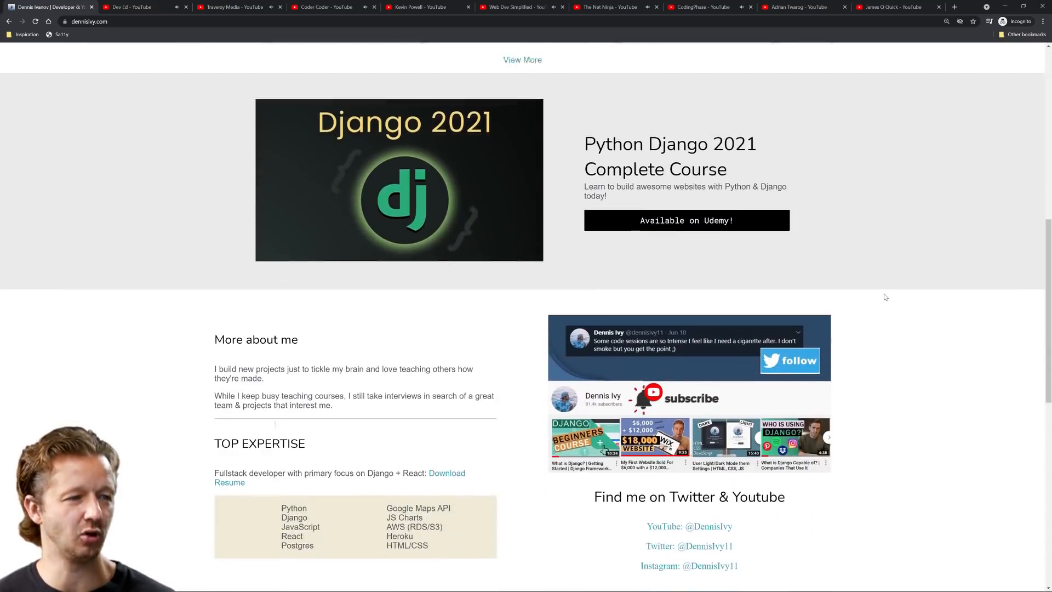
scroll("down", 3)
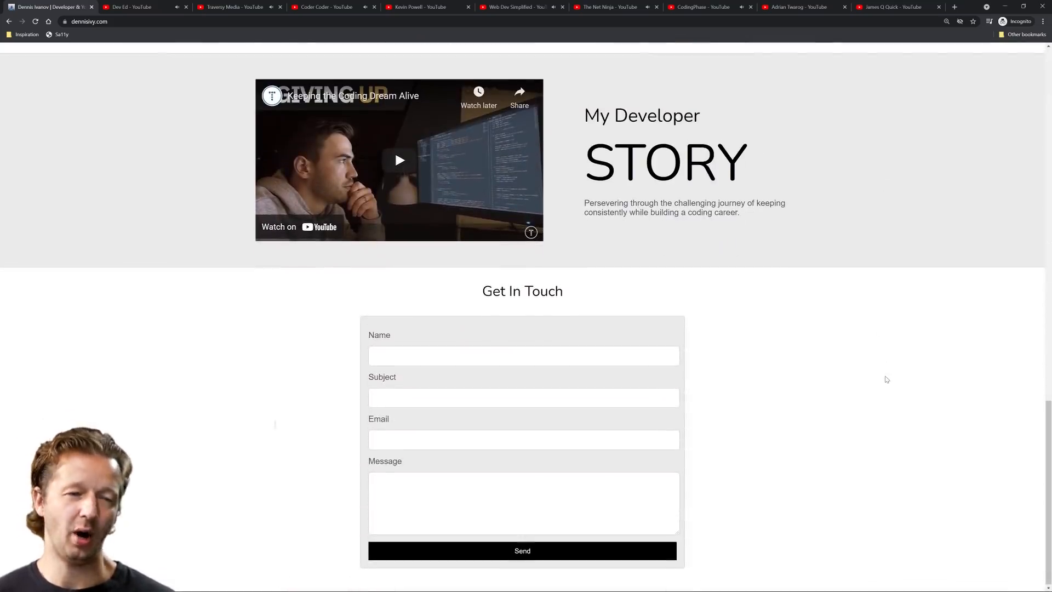
scroll("up", 3)
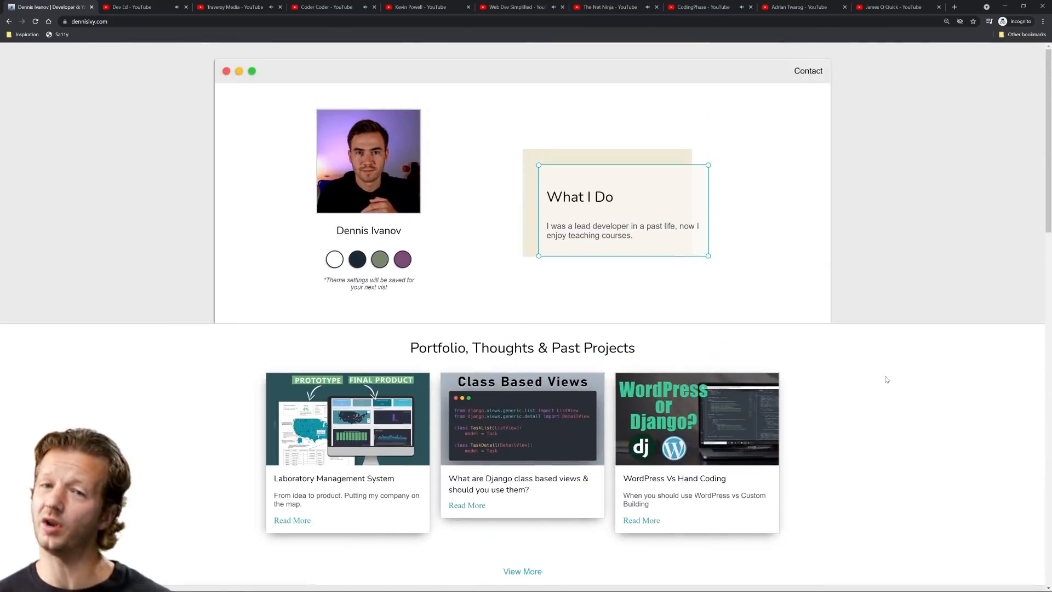
scroll("down", 3)
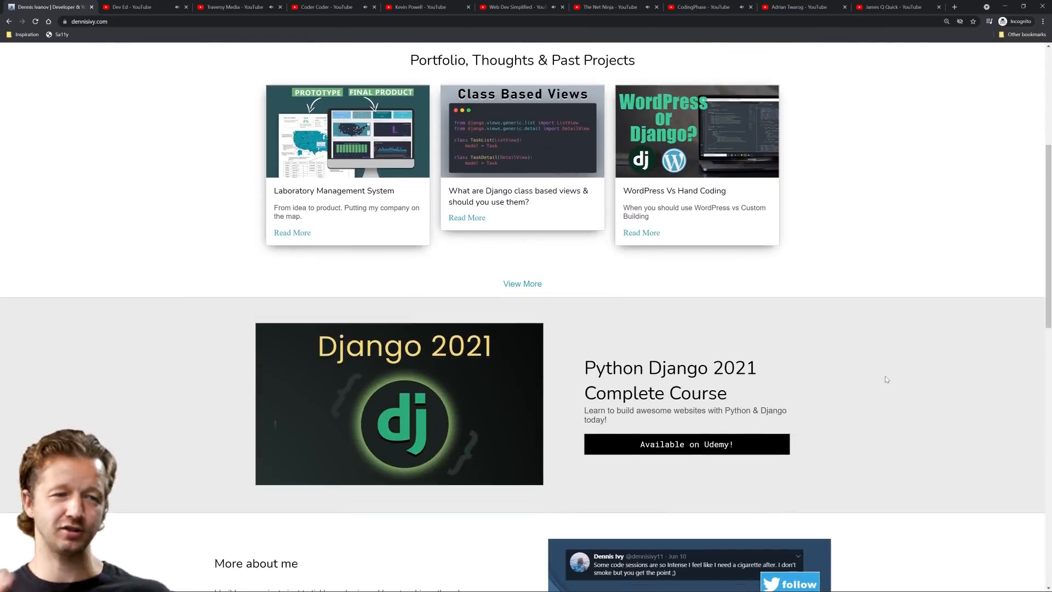
scroll("down", 3)
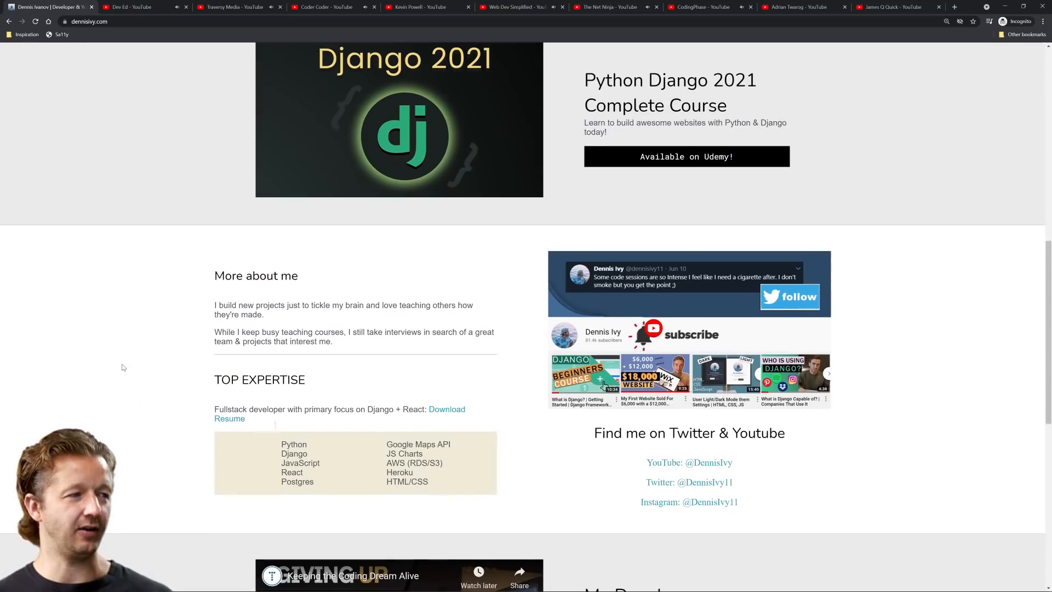
mouse_move(263, 159)
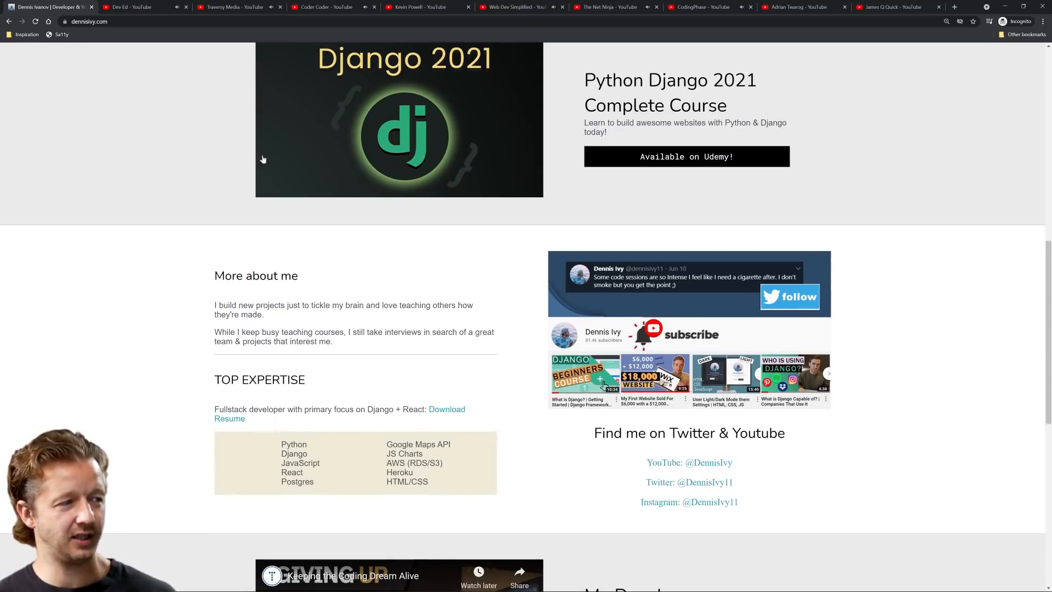
mouse_move(252, 219)
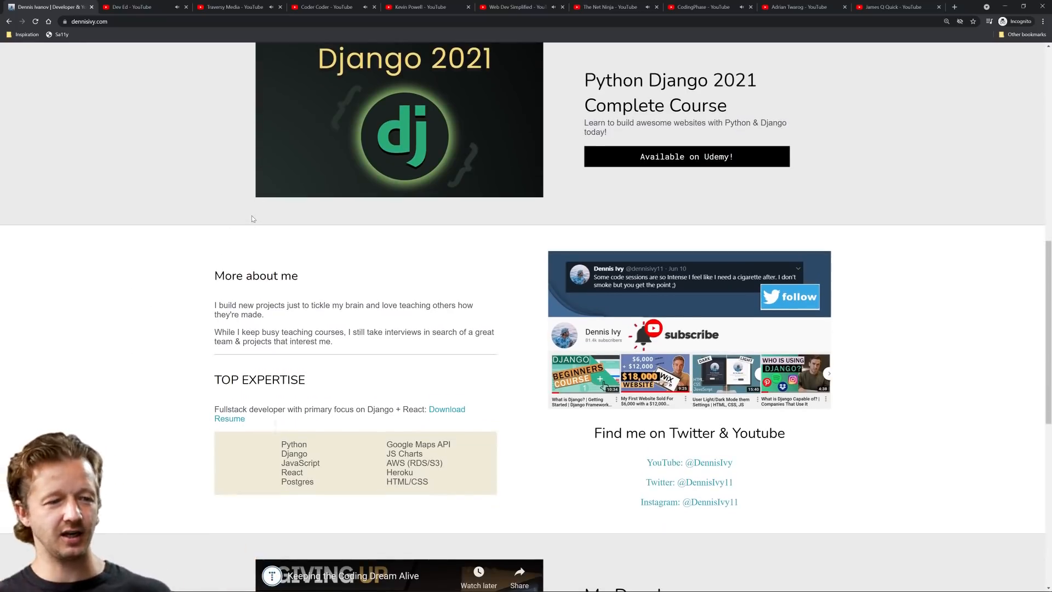
scroll("down", 3)
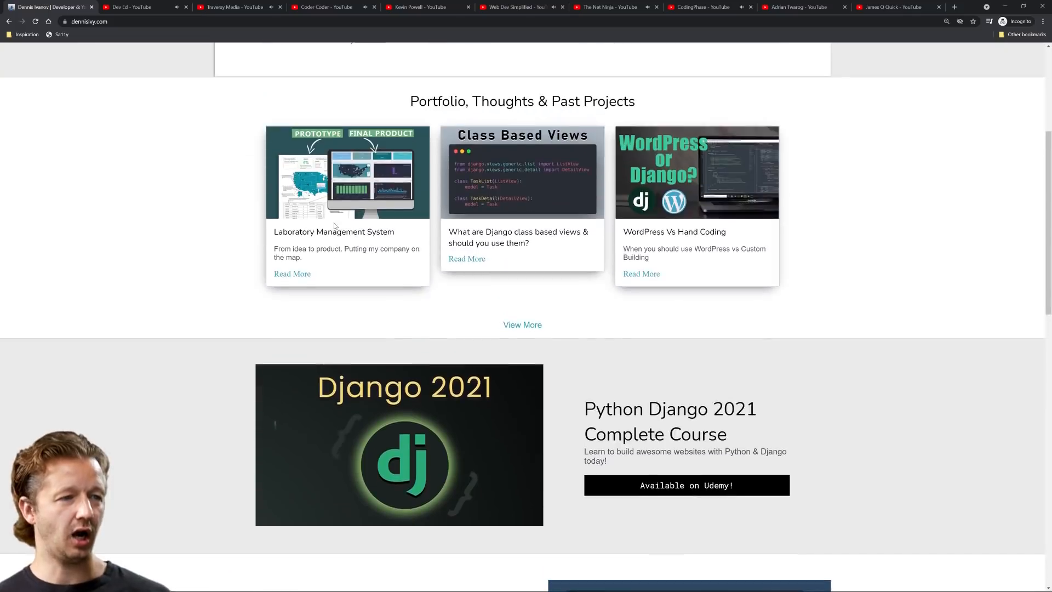
scroll("up", 3)
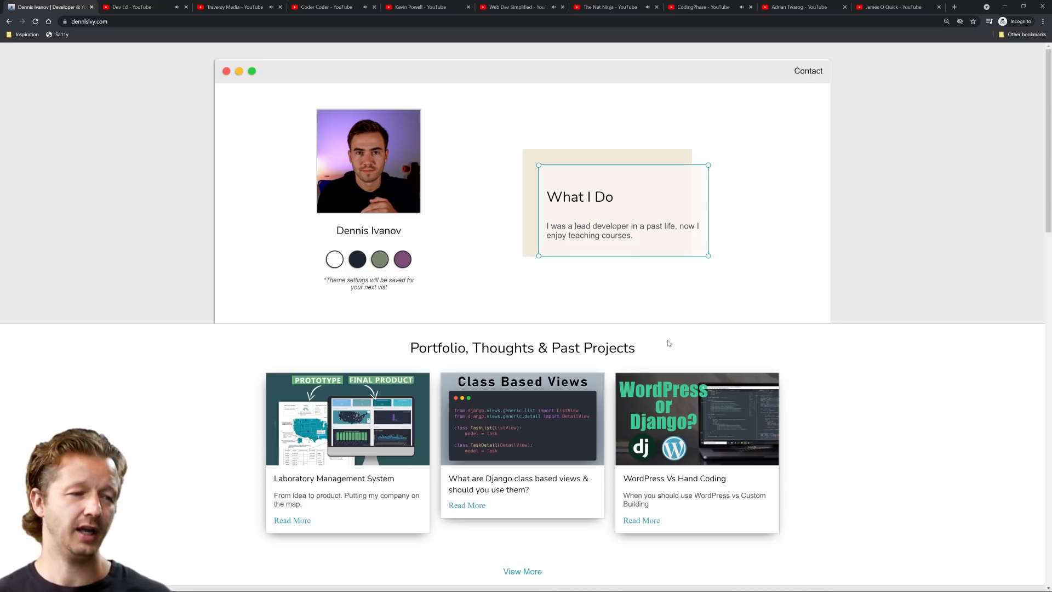
scroll("down", 3)
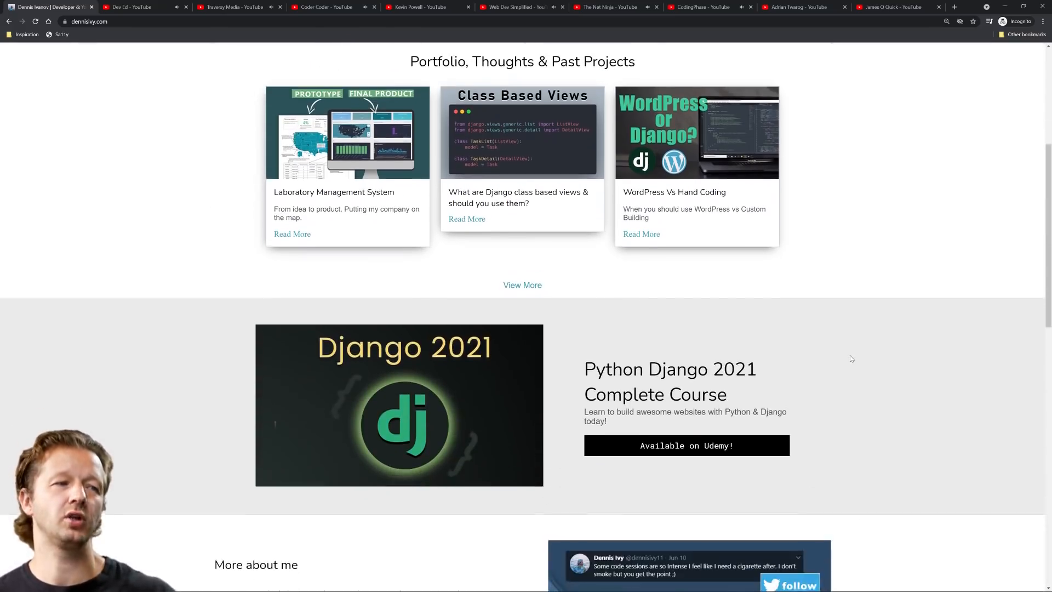
scroll("up", 3)
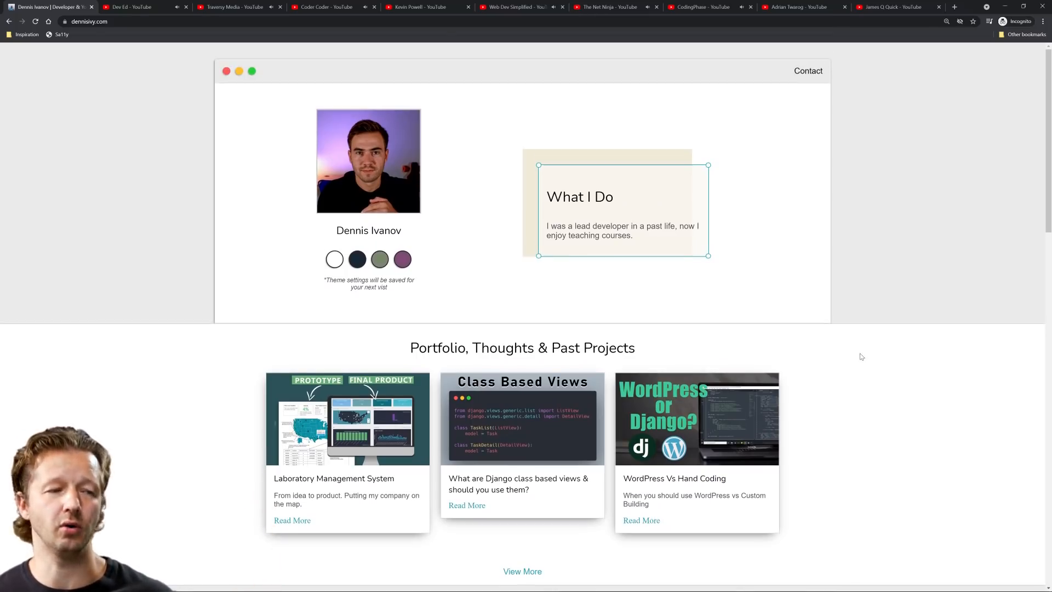
scroll("down", 3)
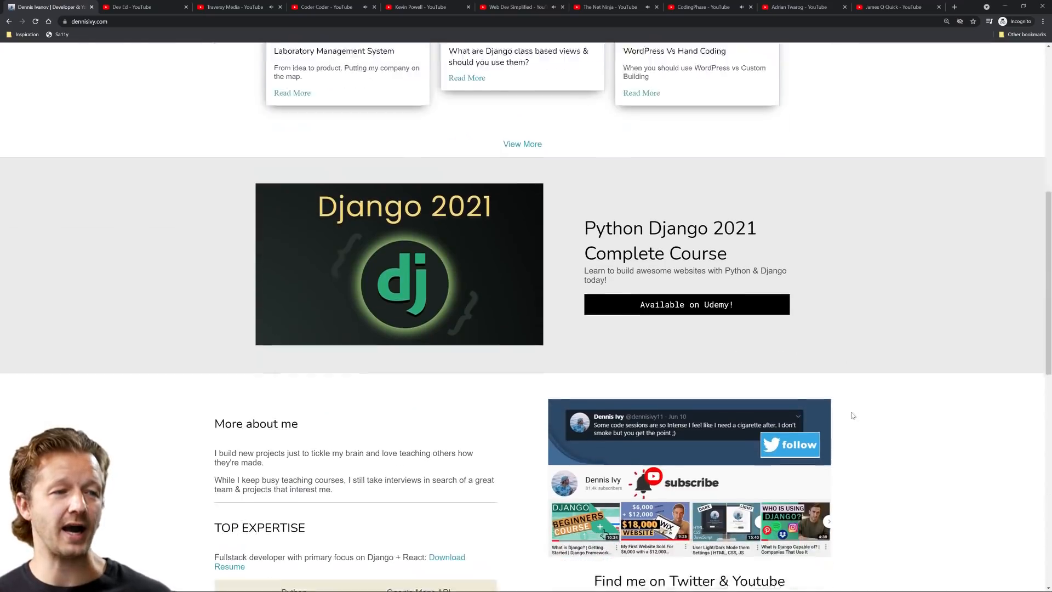
scroll("down", 3)
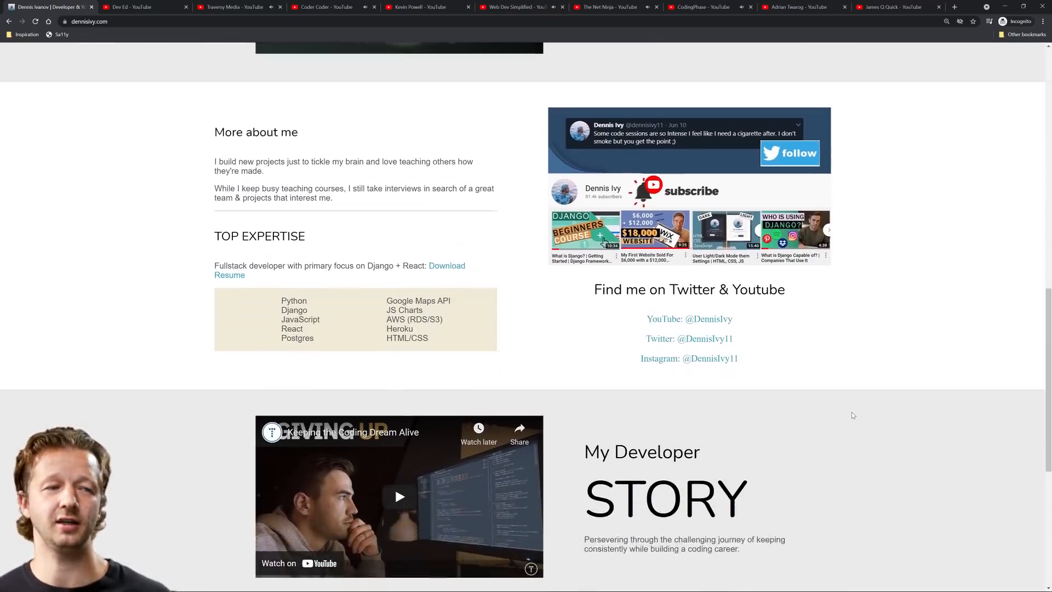
scroll("down", 3)
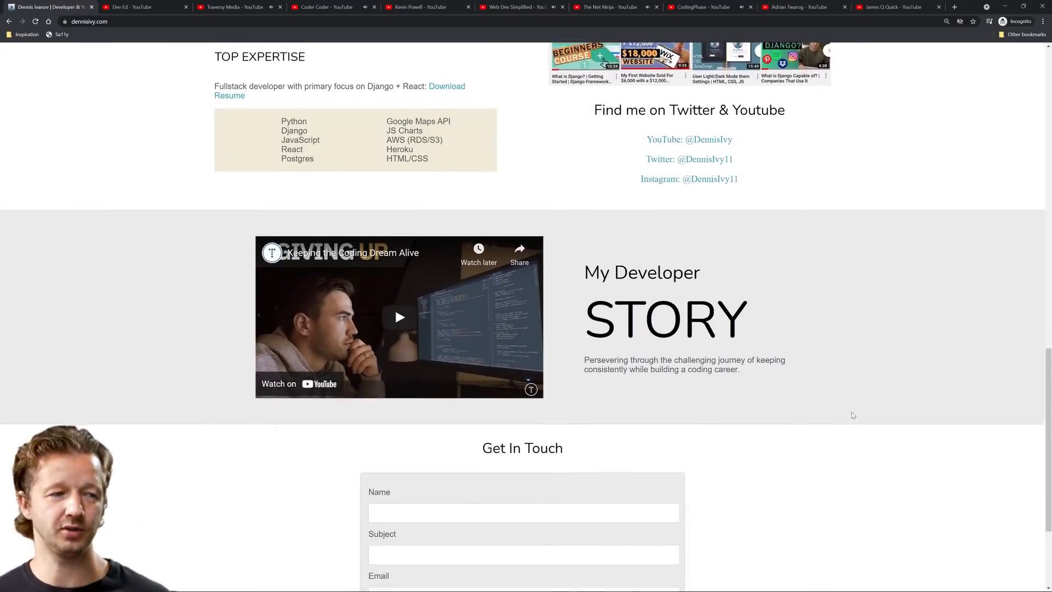
scroll("up", 3)
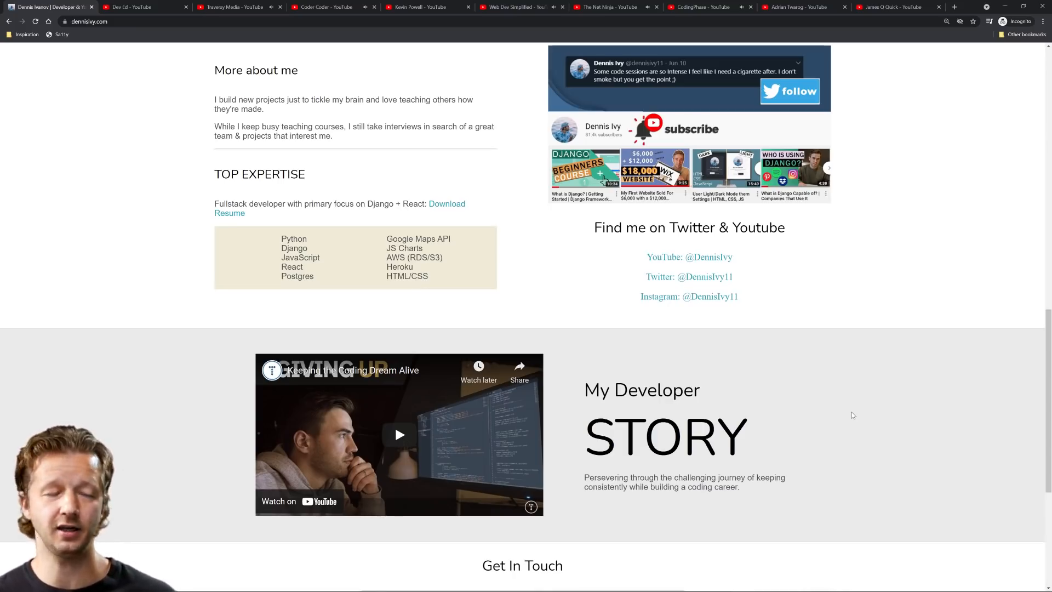
scroll("up", 3)
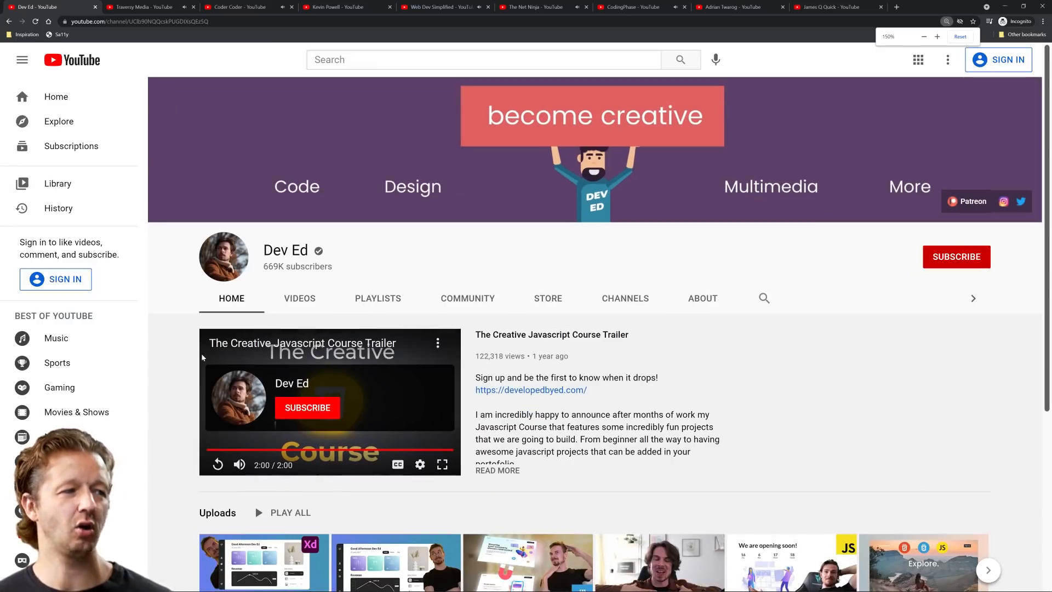
left_click(924, 37)
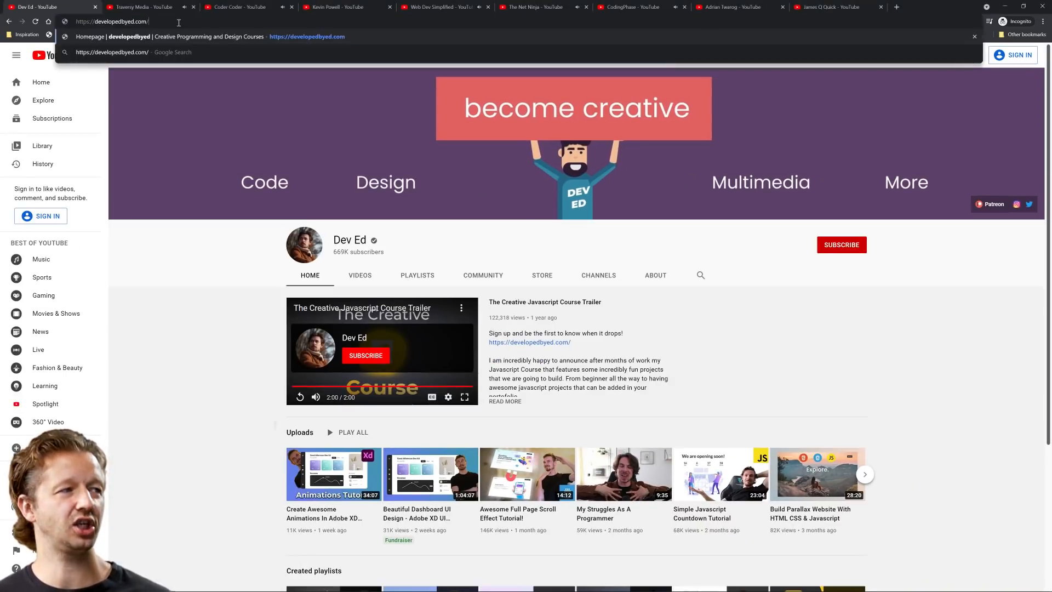
key("Return")
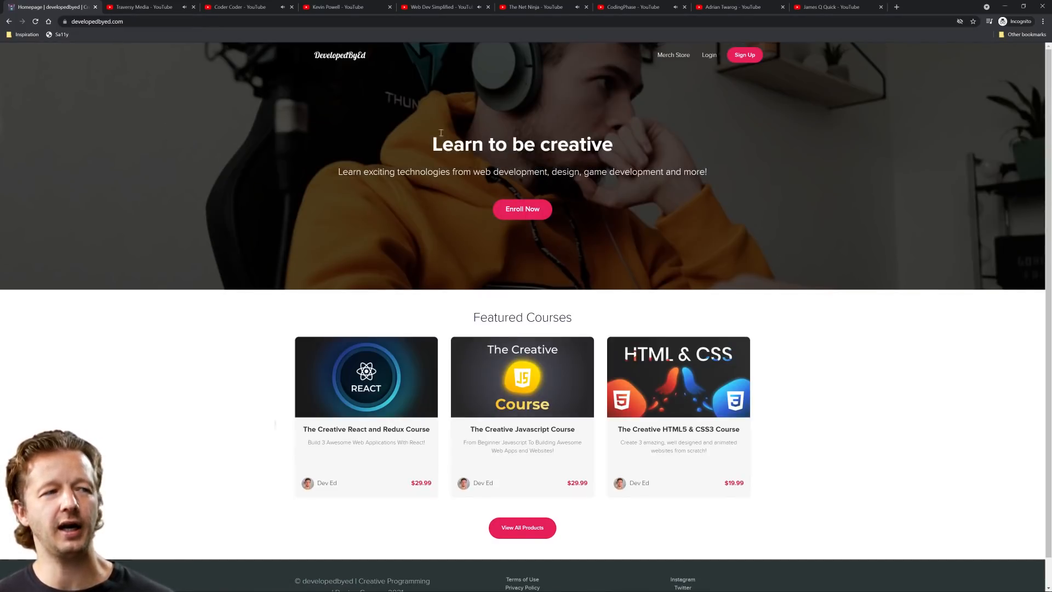
mouse_move(382, 136)
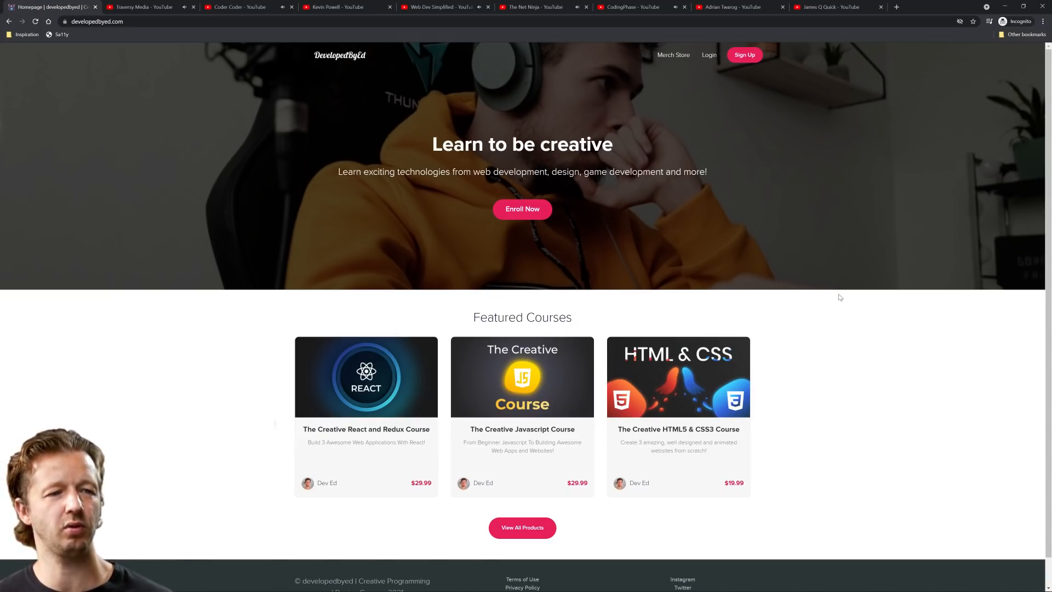
scroll("down", 3)
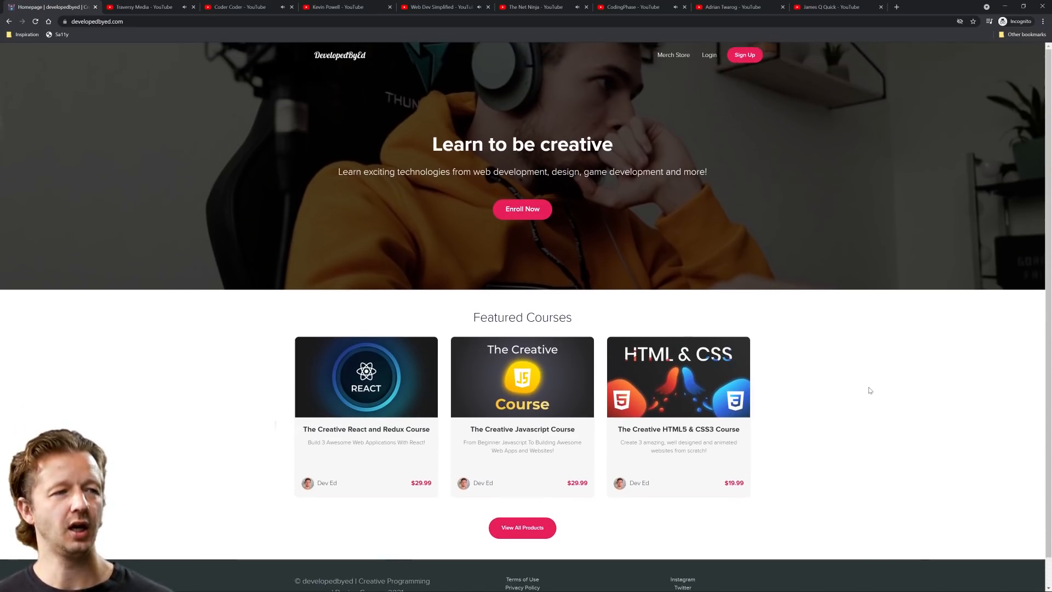
mouse_move(757, 207)
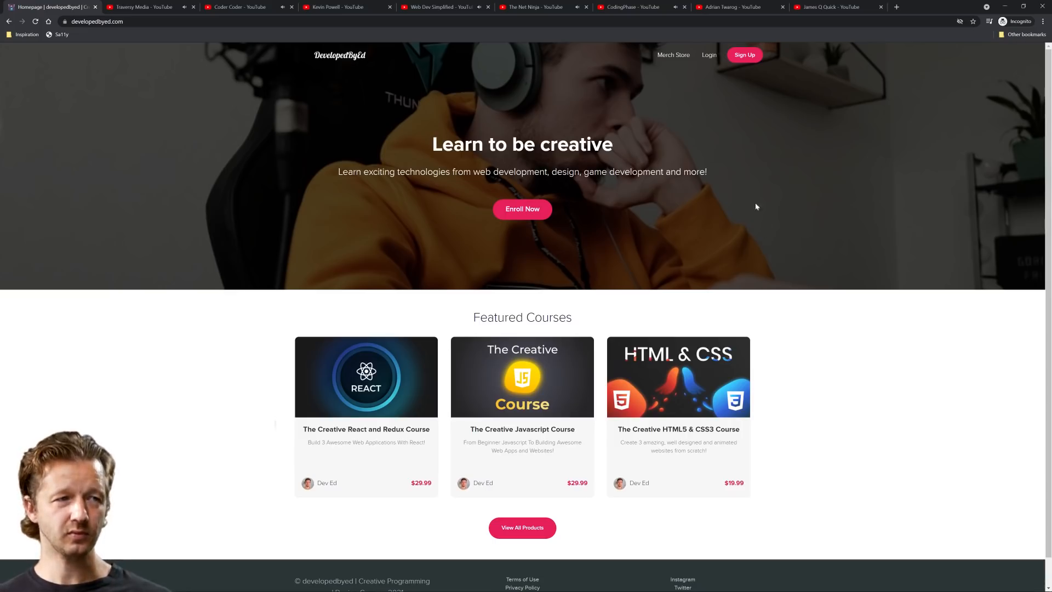
mouse_move(498, 132)
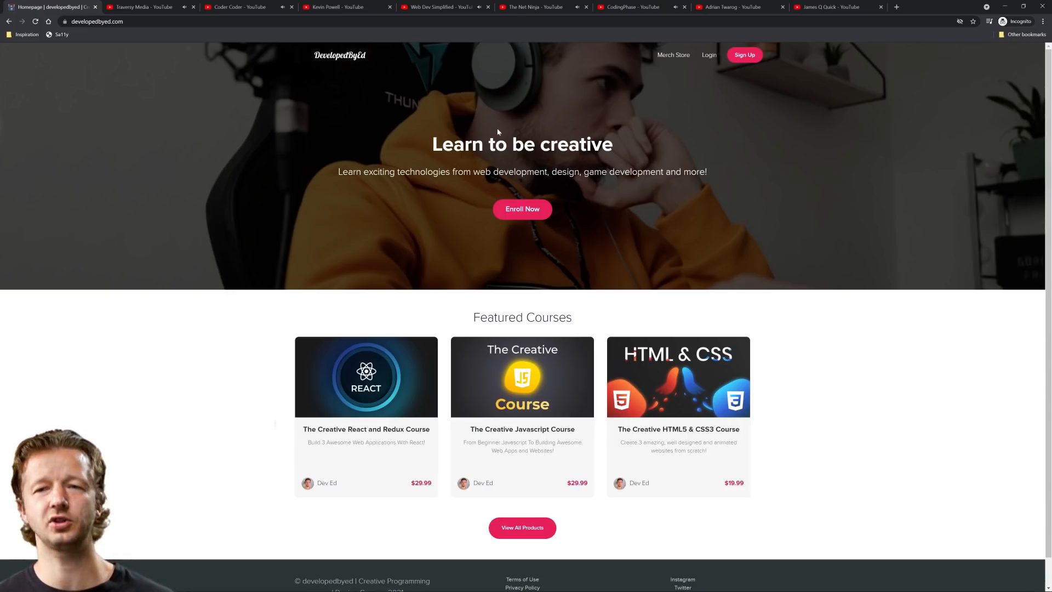
mouse_move(835, 236)
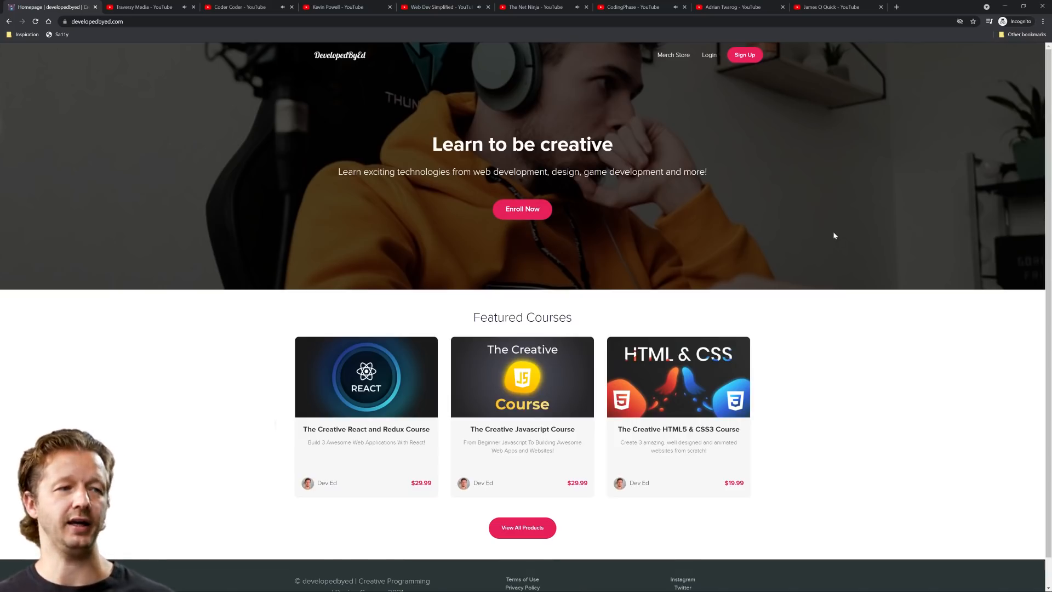
mouse_move(690, 223)
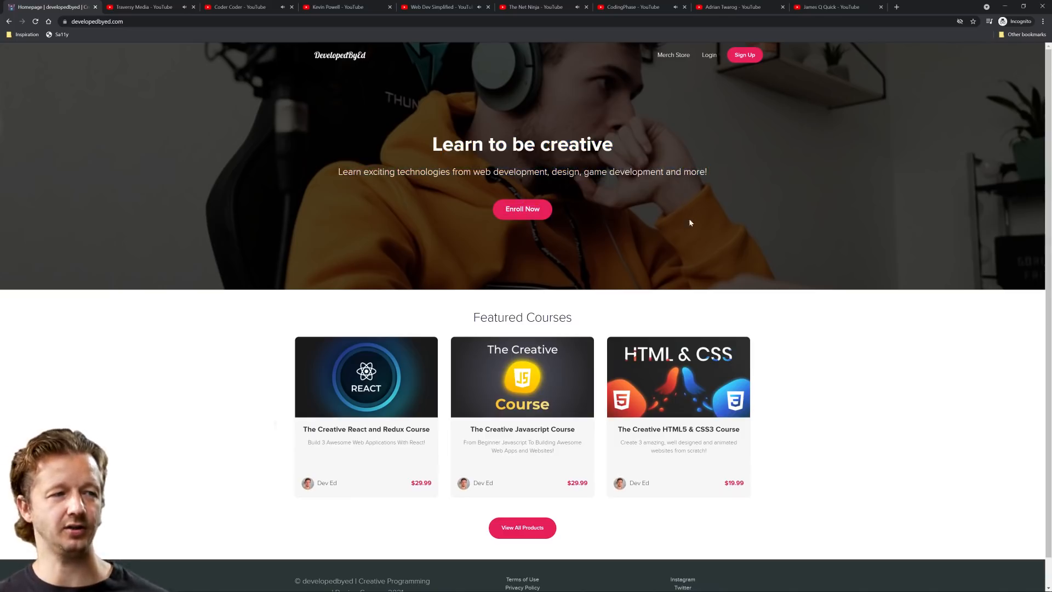
mouse_move(844, 370)
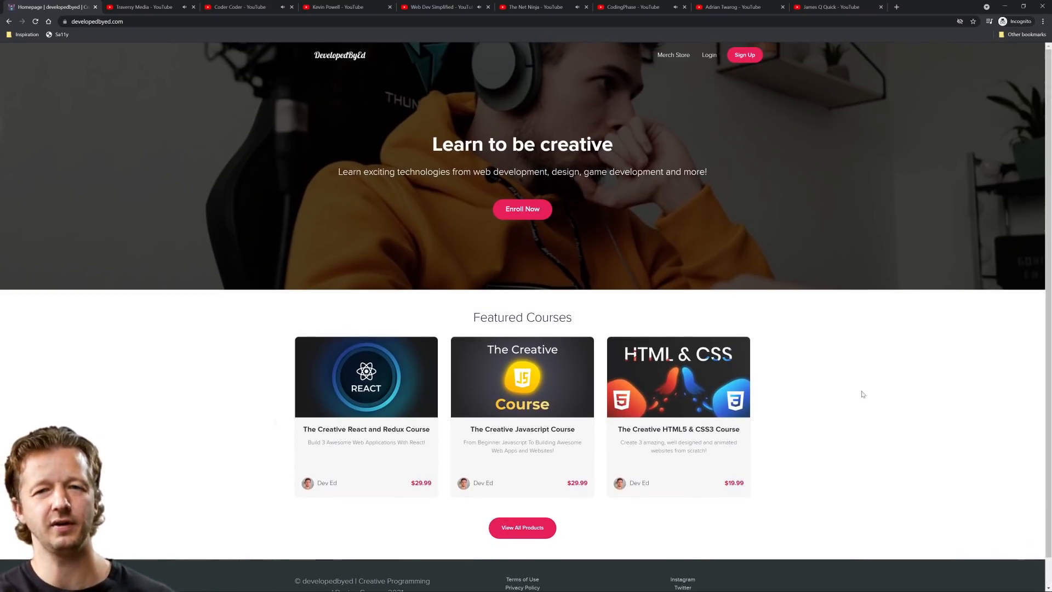
mouse_move(915, 308)
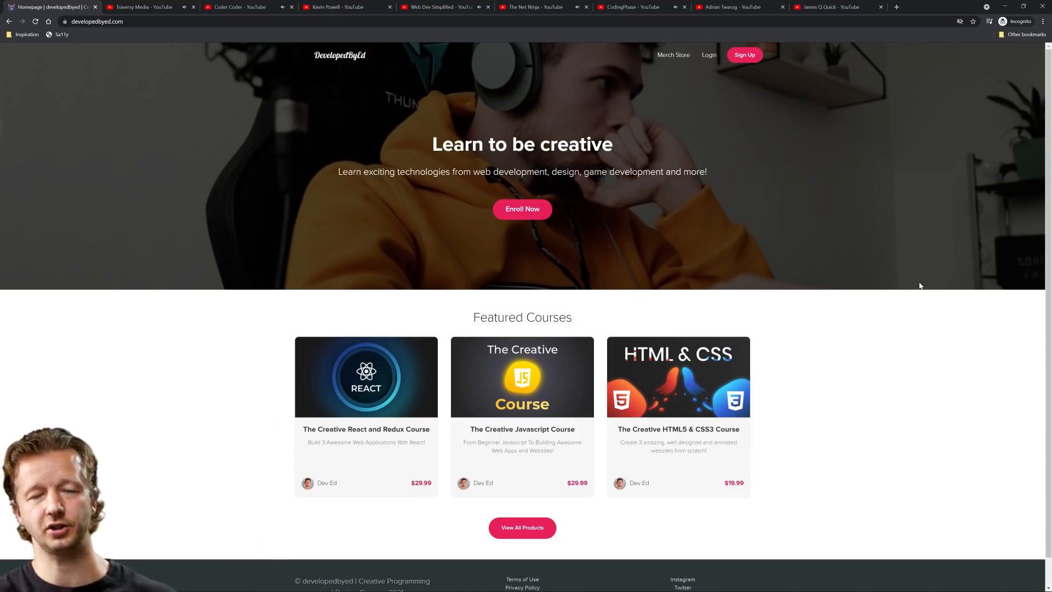
mouse_move(212, 54)
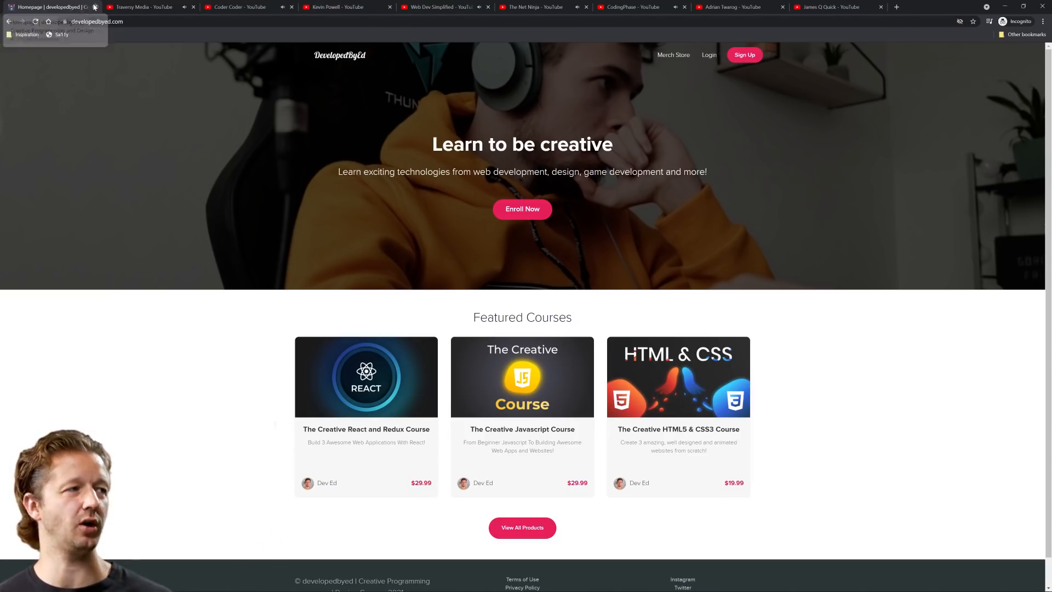
Close the DevelopedByEd site and browse traversymedia.com, opened from the channel.
left_click(141, 6)
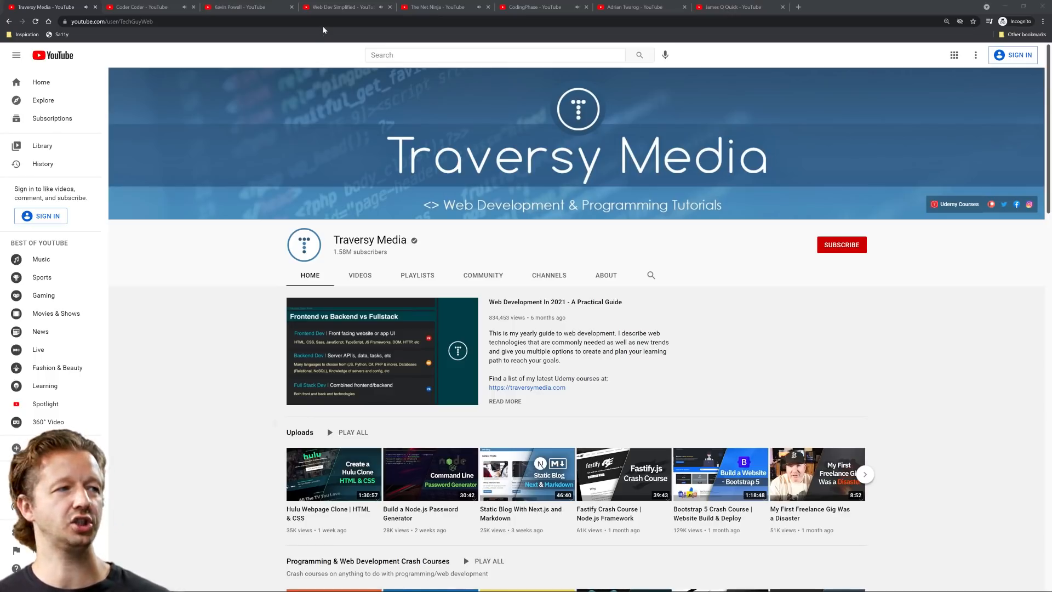
left_click(527, 388)
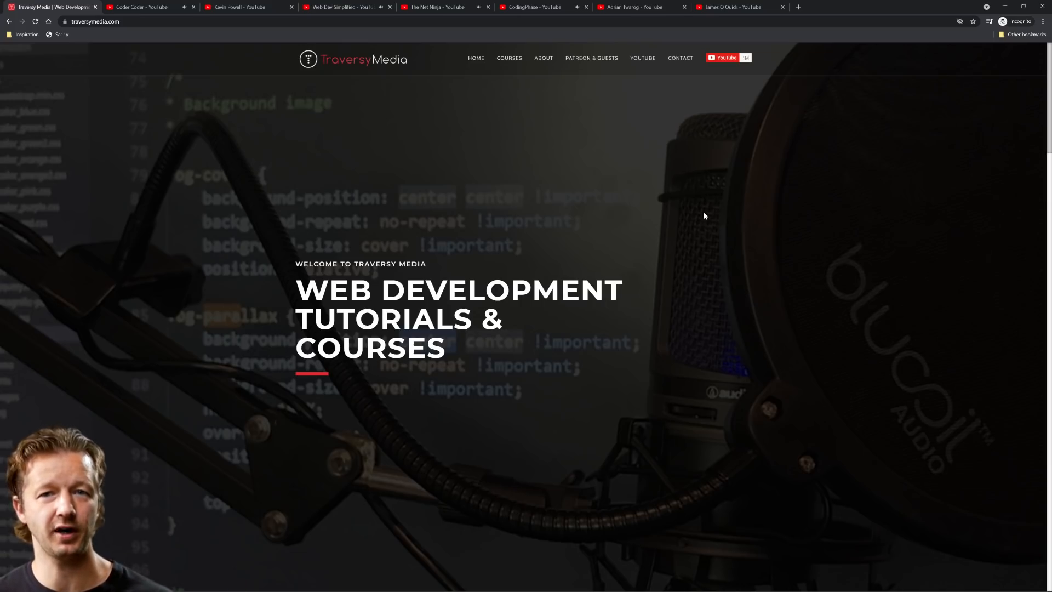
scroll("down", 3)
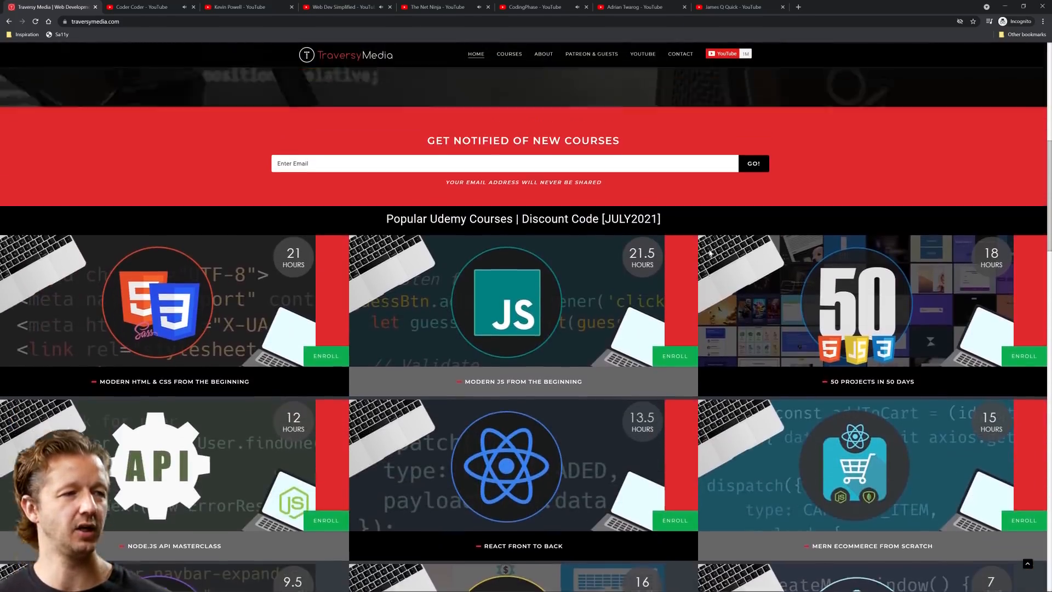
scroll("up", 3)
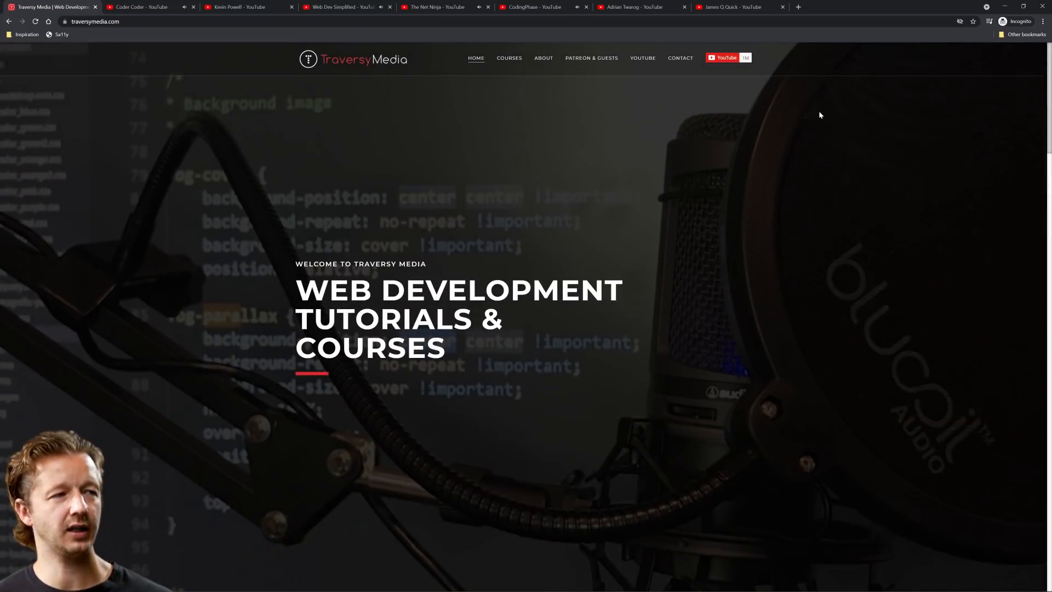
scroll("down", 3)
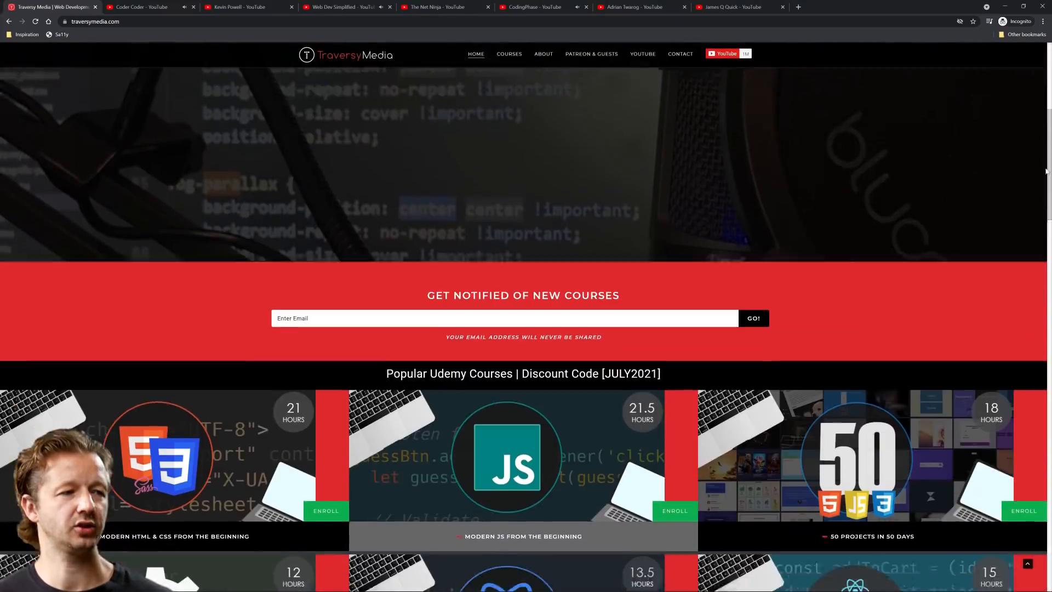
scroll("up", 3)
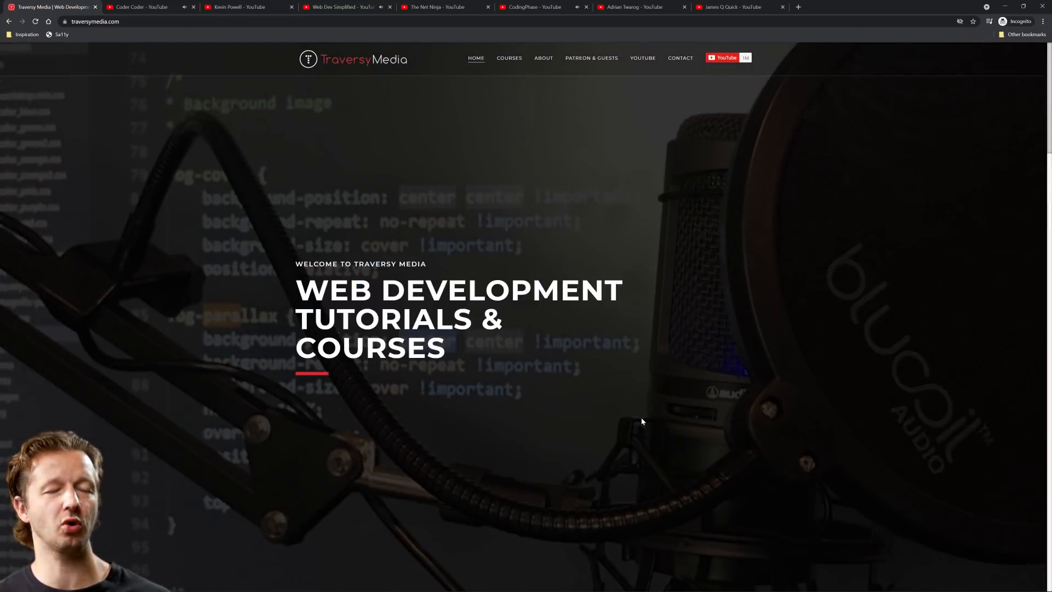
mouse_move(541, 243)
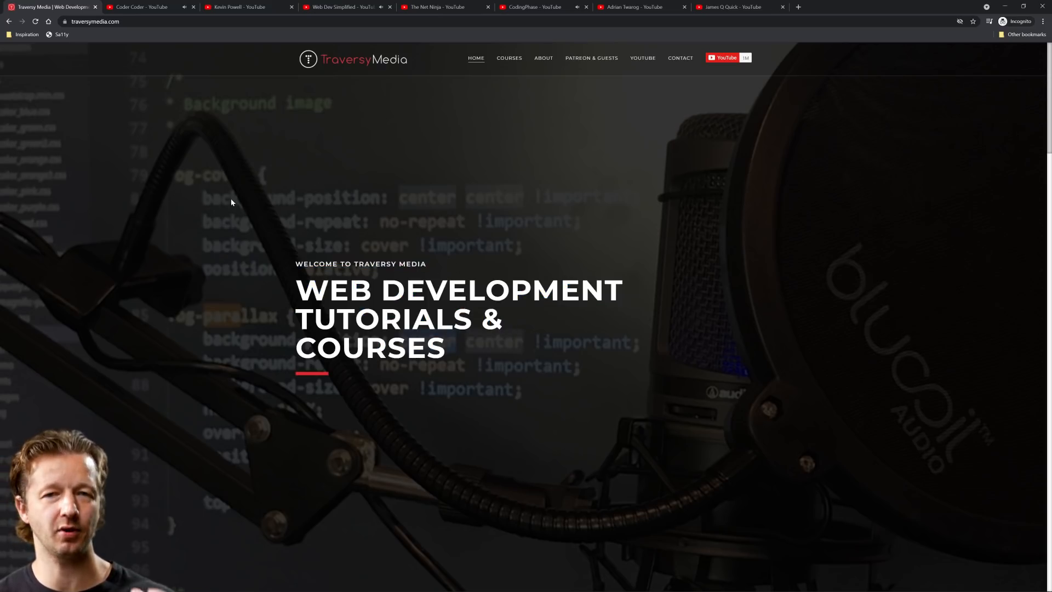
Jump to Traversy Media's popular Udemy courses and scroll down to the footer.
left_click(508, 57)
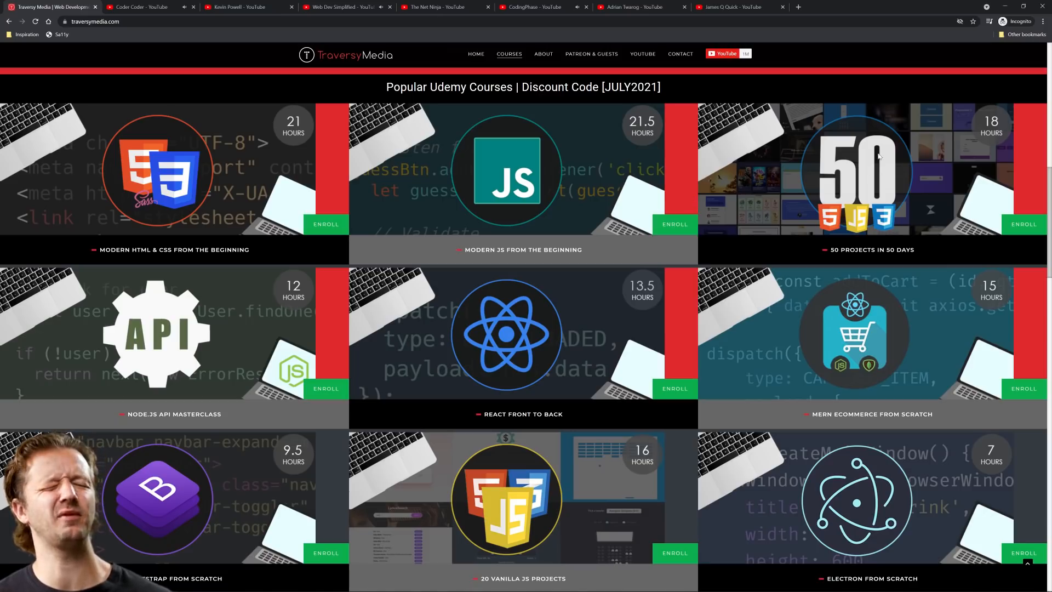
mouse_move(677, 236)
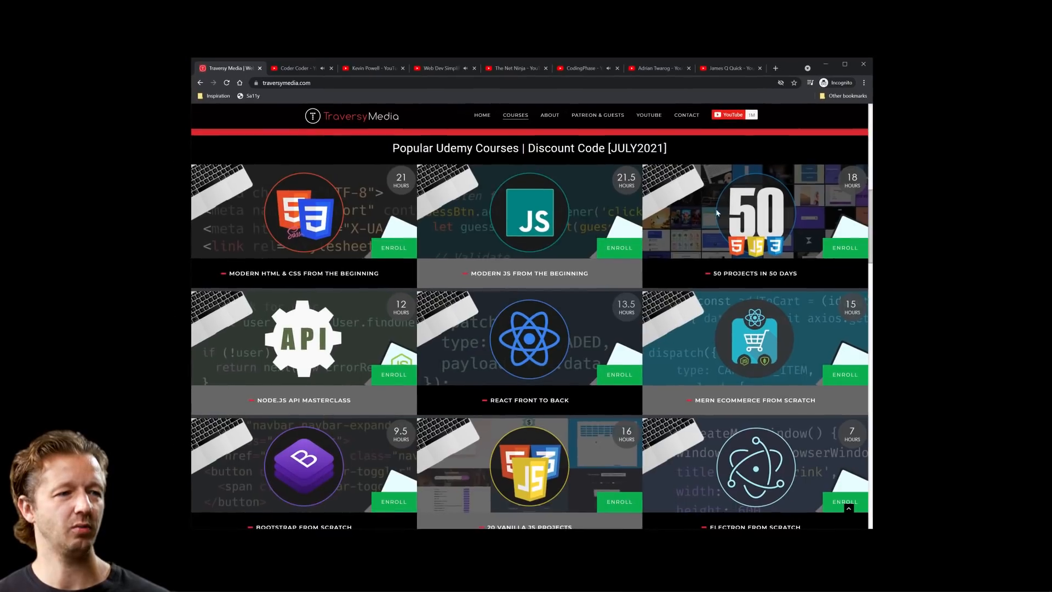
scroll("down", 3)
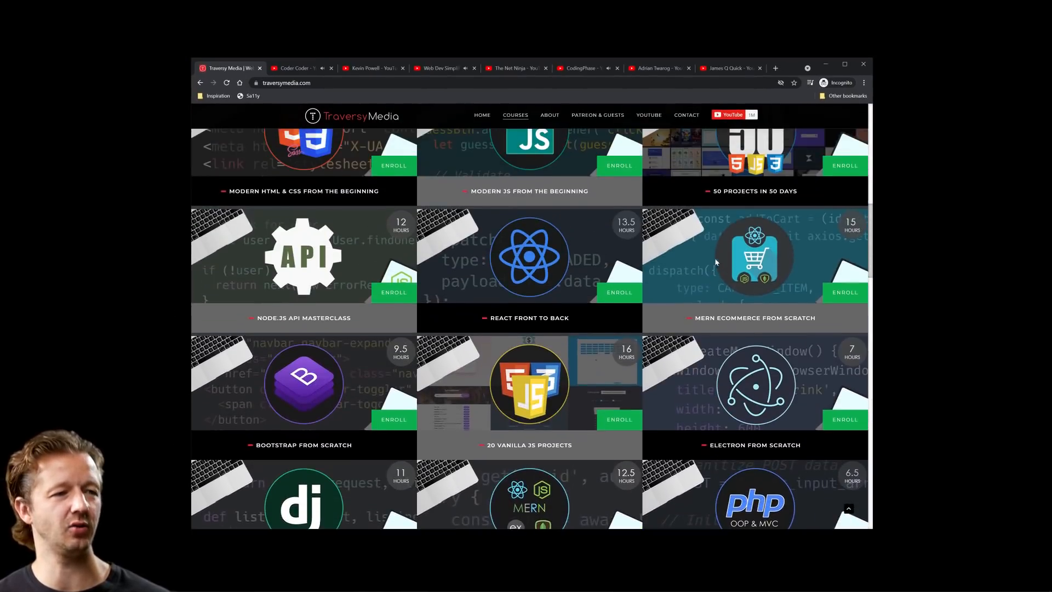
scroll("up", 3)
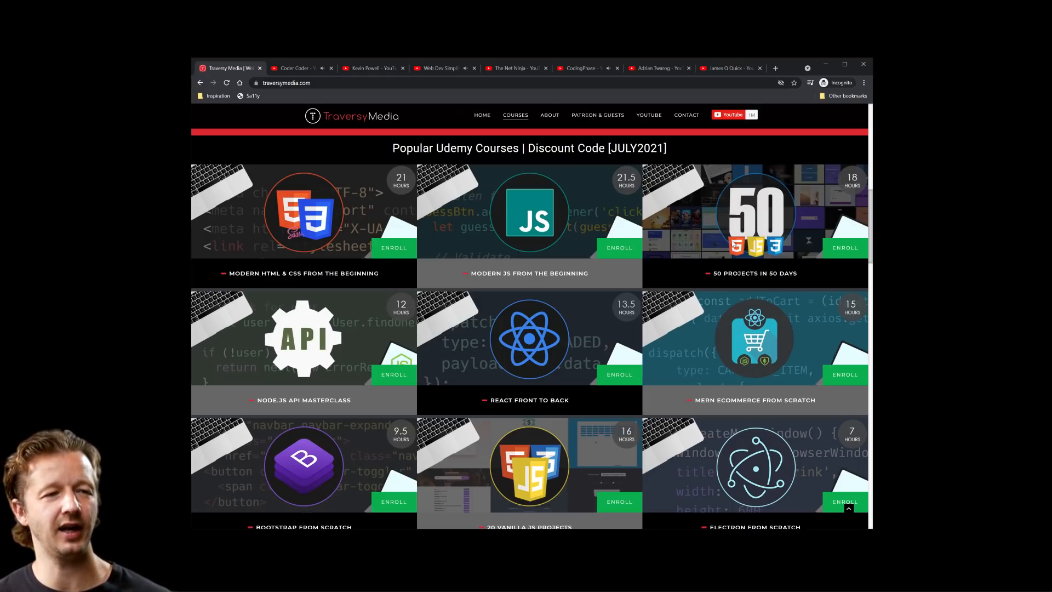
mouse_move(844, 248)
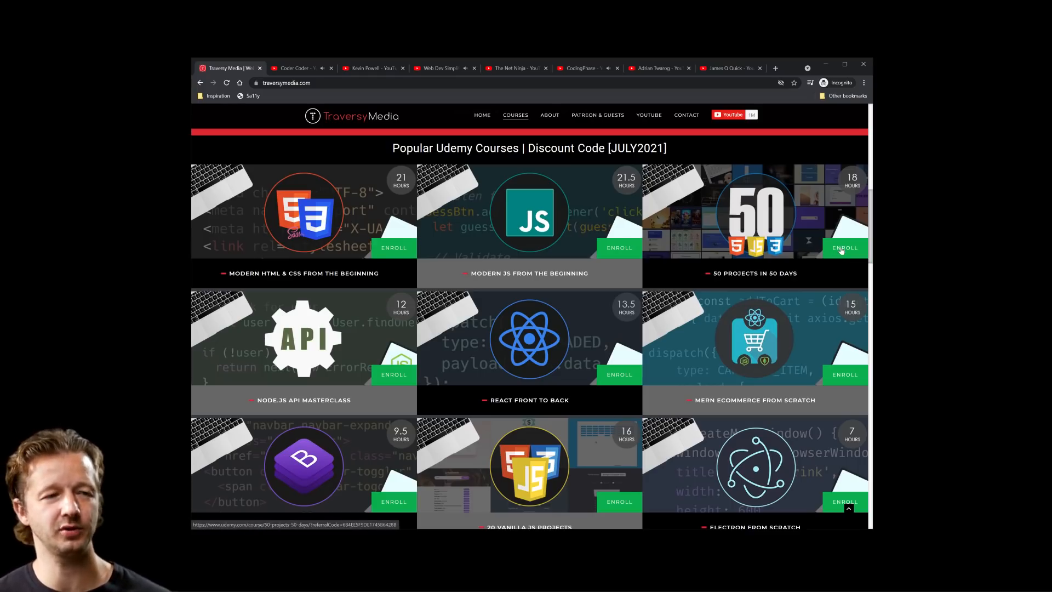
scroll("down", 3)
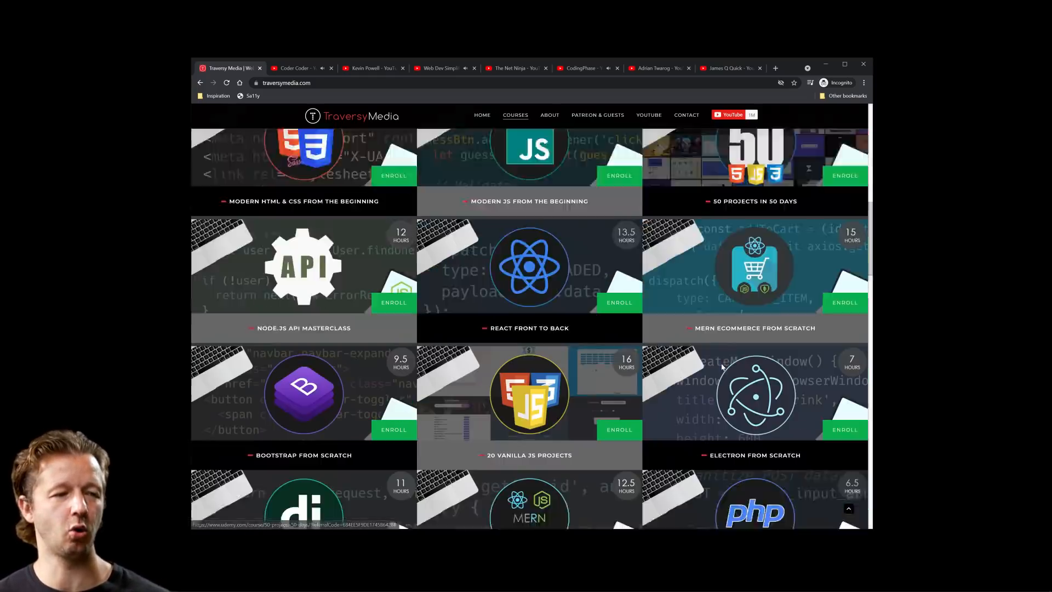
scroll("down", 3)
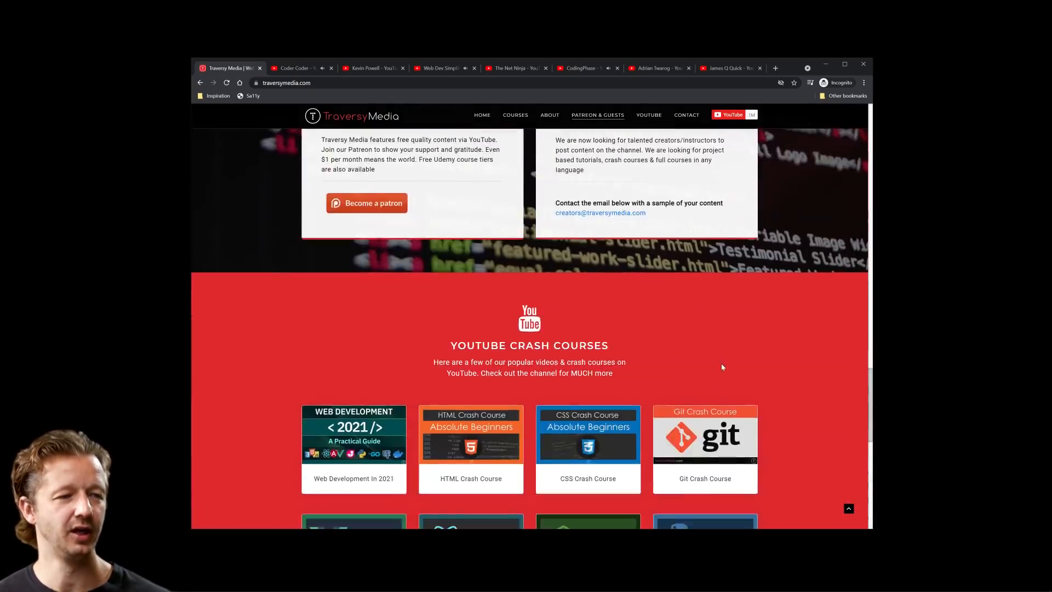
scroll("down", 3)
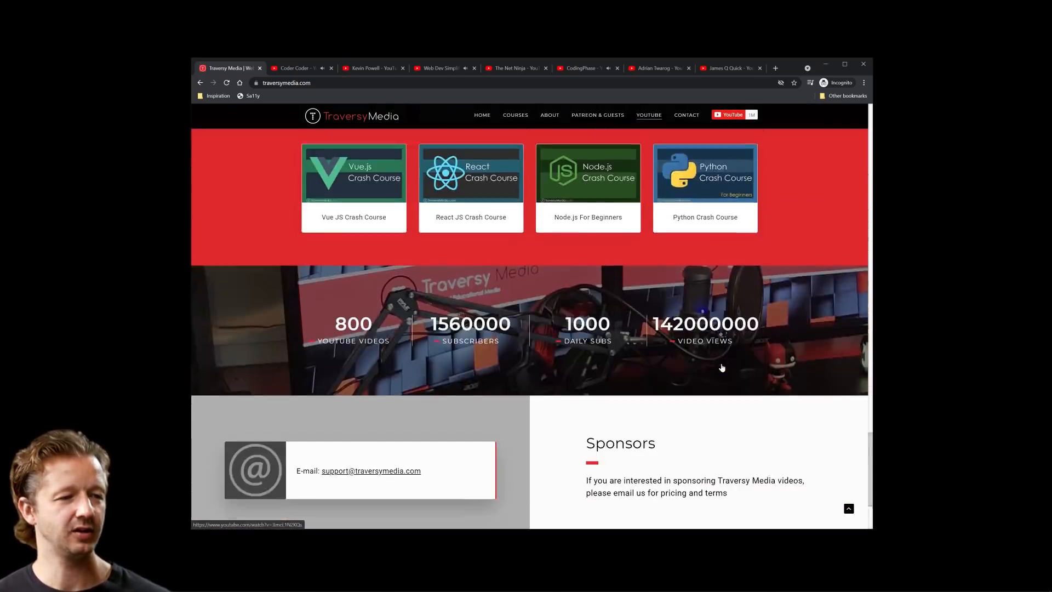
scroll("down", 3)
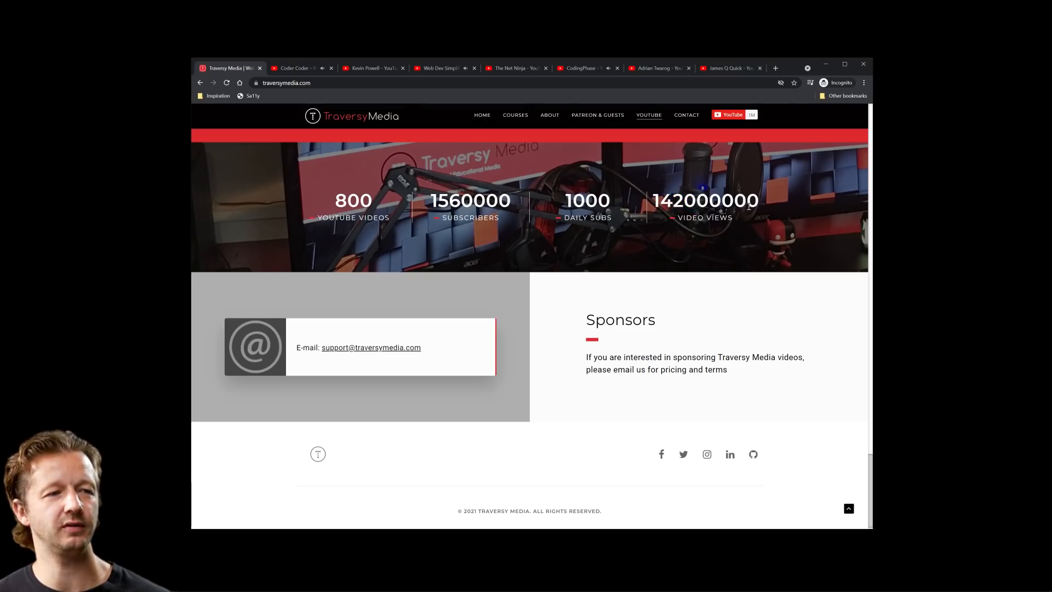
mouse_move(729, 282)
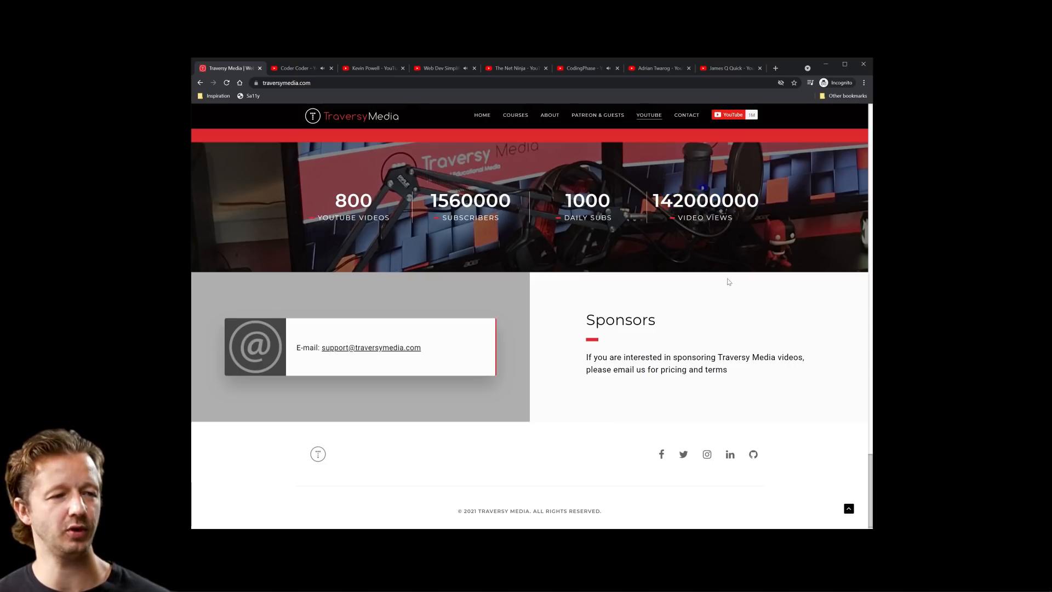
scroll("up", 3)
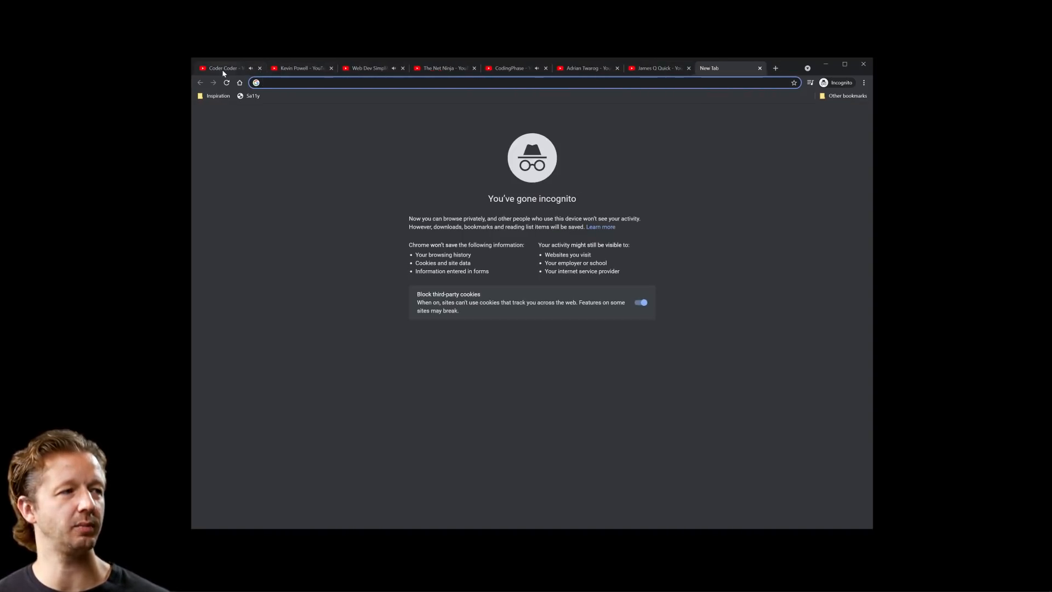
Switch to the Coder Coder - YouTube tab.
left_click(221, 68)
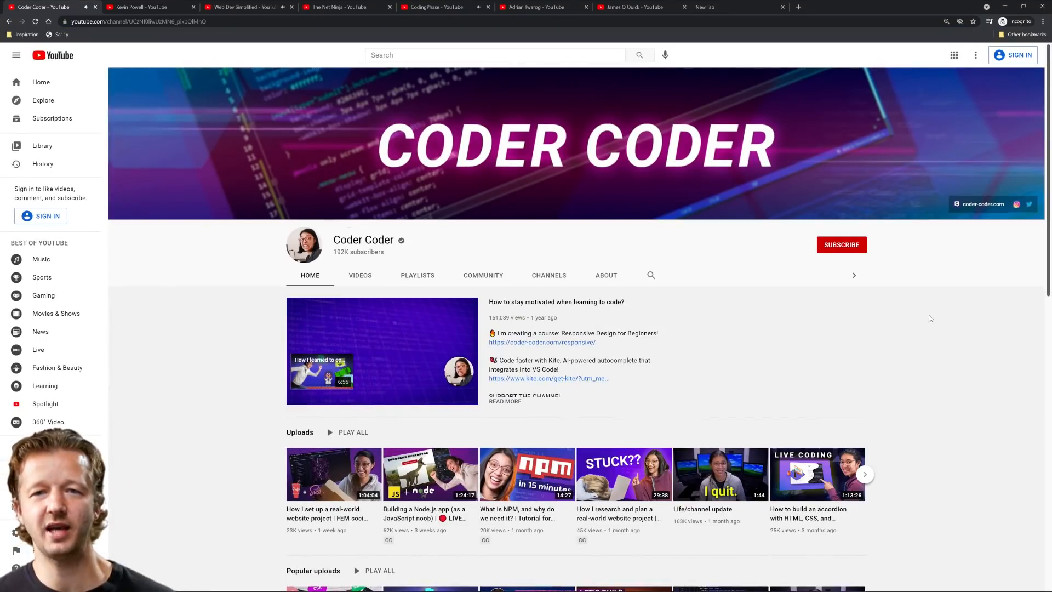
mouse_move(893, 310)
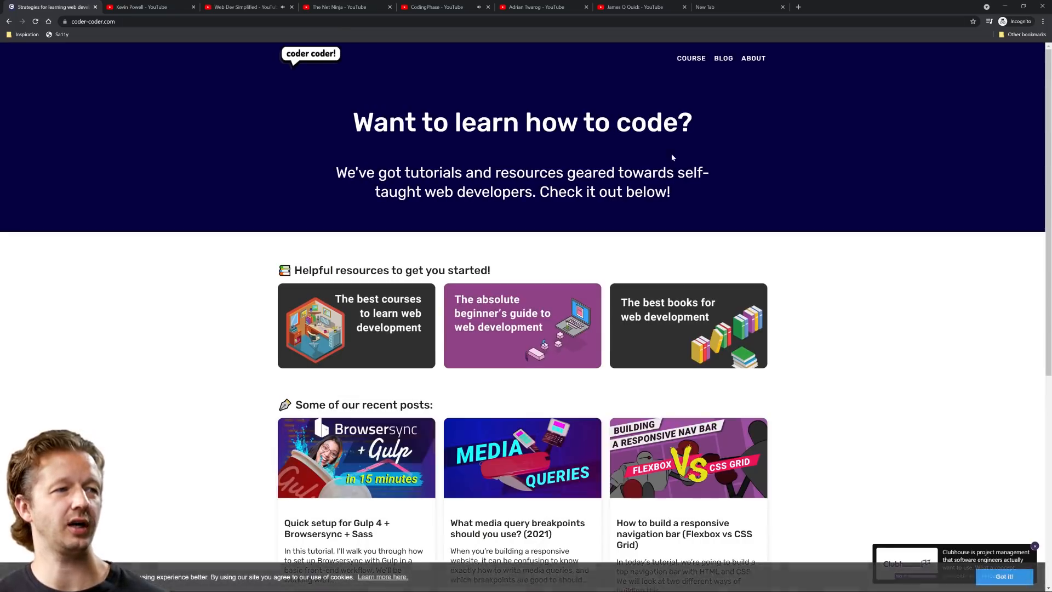
mouse_move(771, 221)
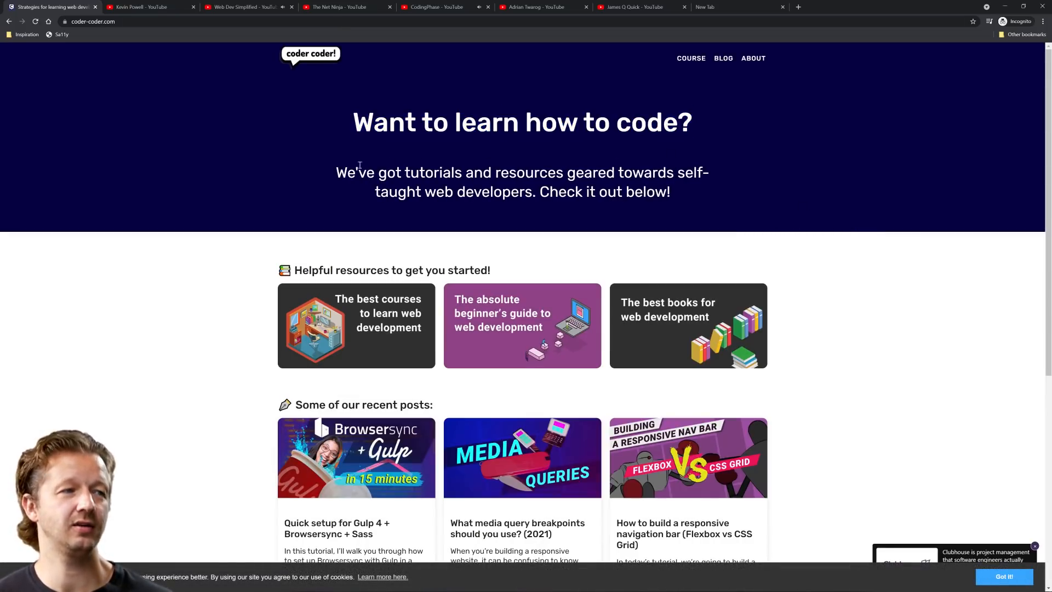
mouse_move(709, 195)
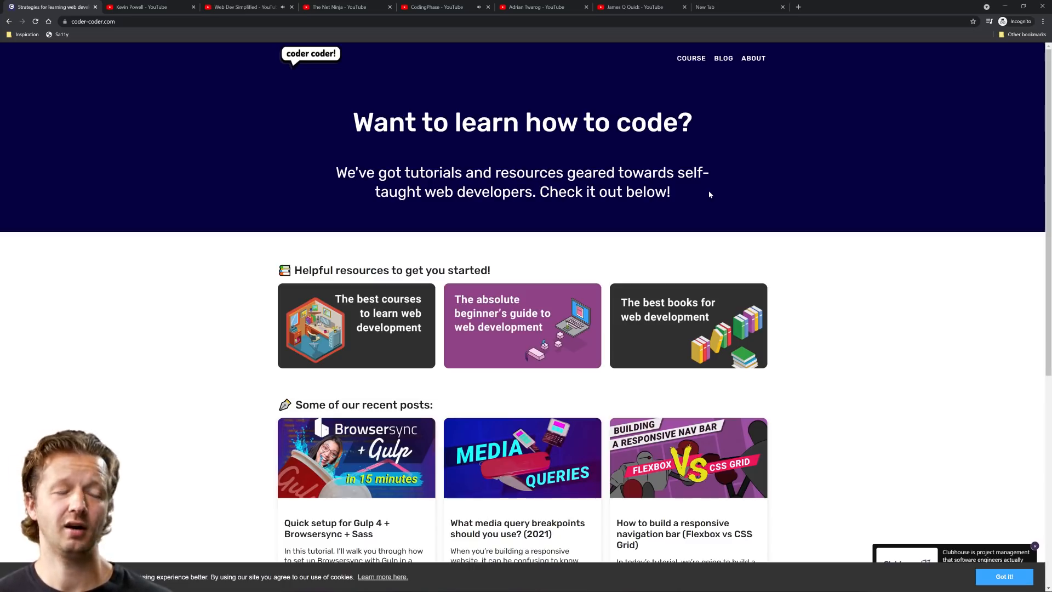
mouse_move(814, 218)
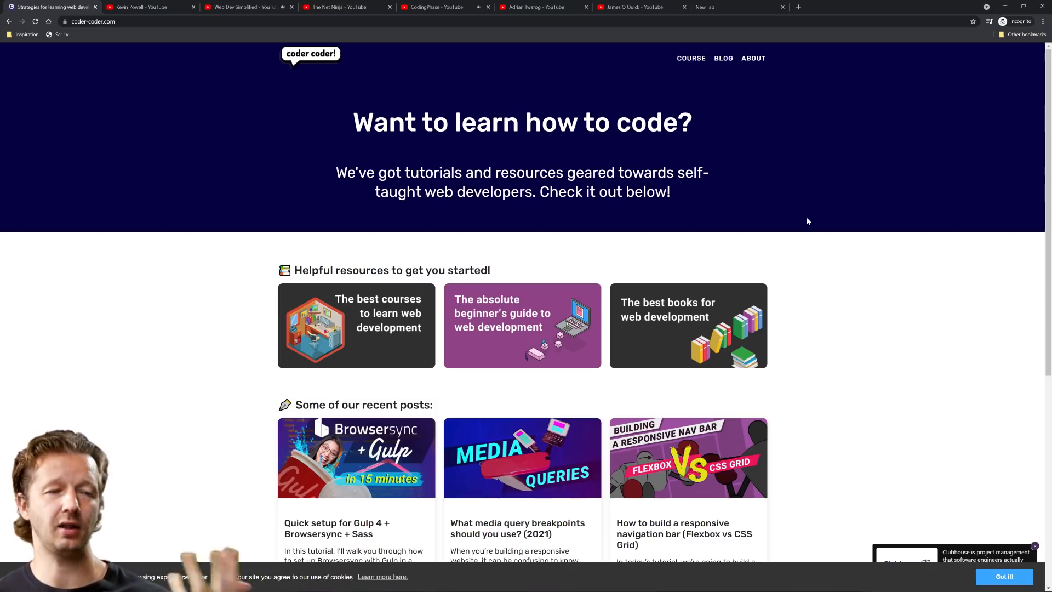
triple_click(523, 122)
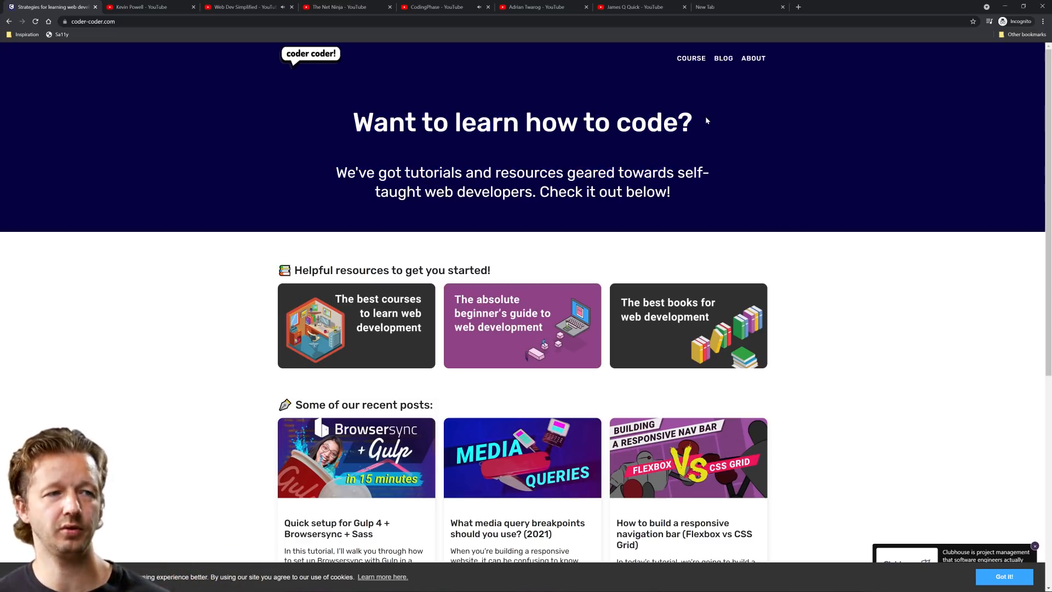
scroll("down", 3)
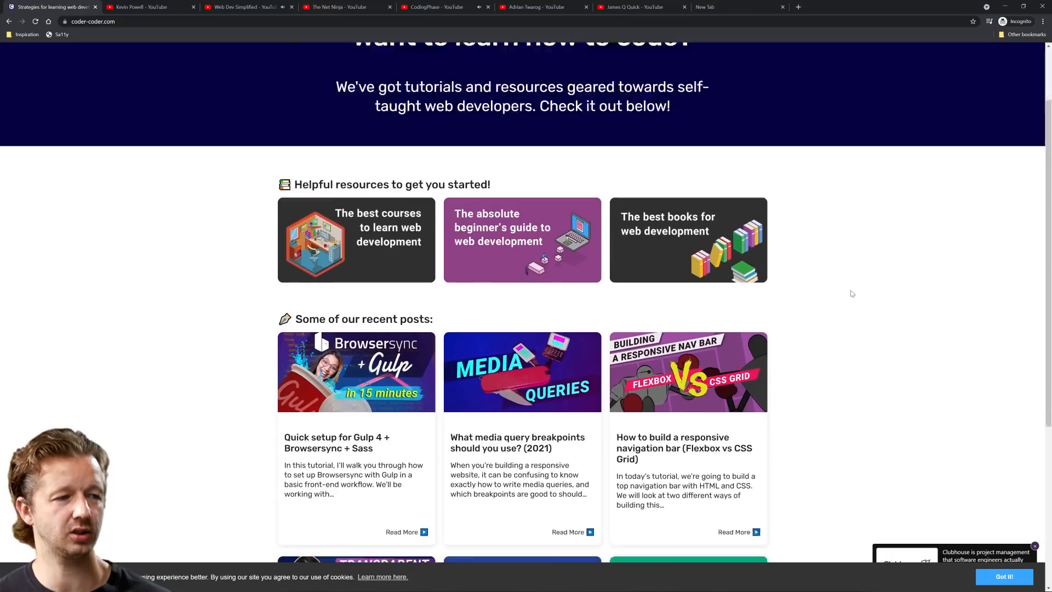
scroll("down", 3)
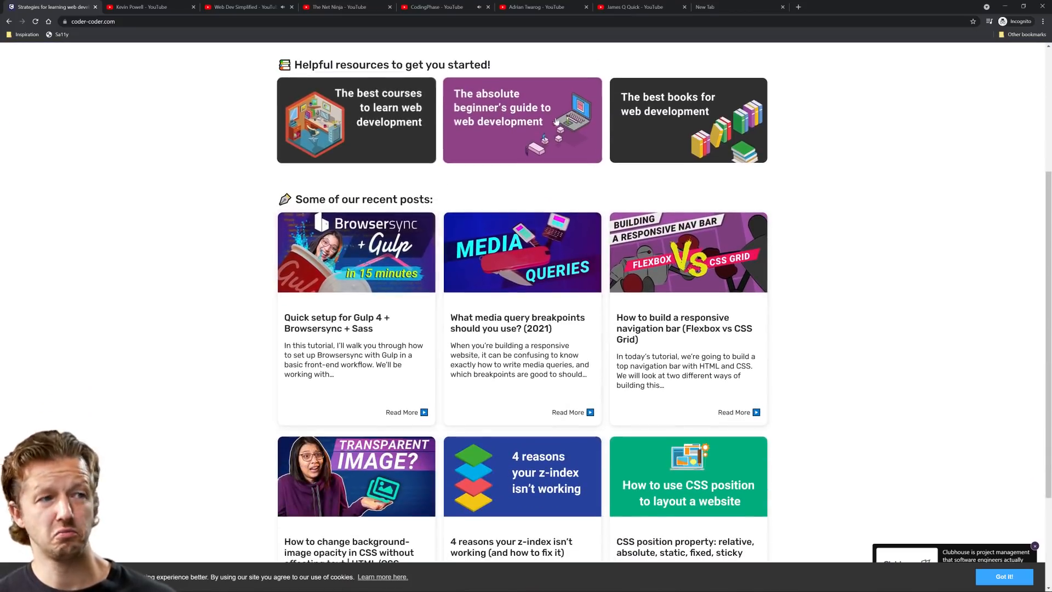
mouse_move(396, 131)
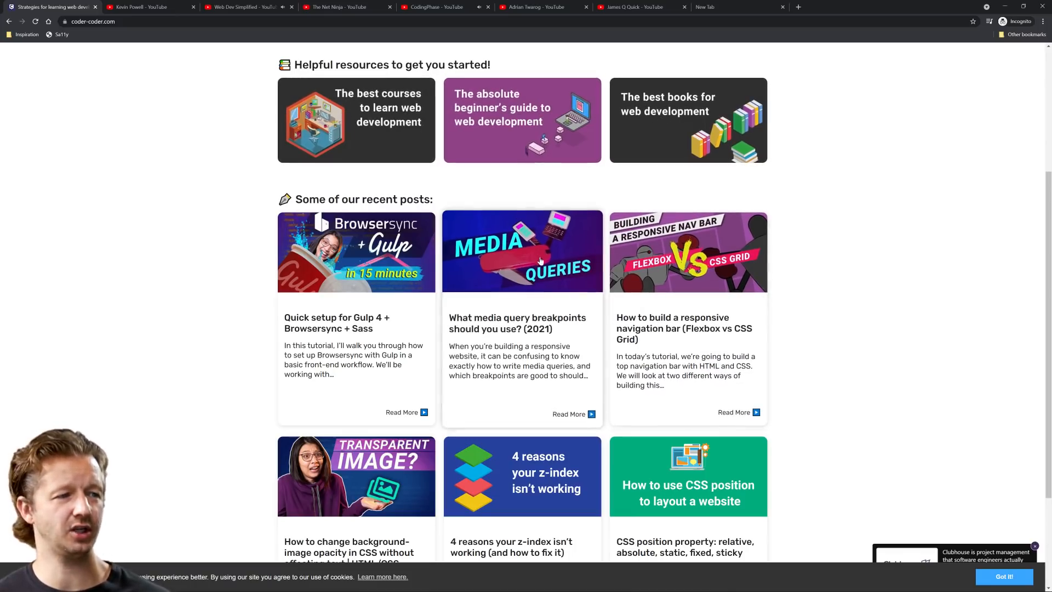
scroll("down", 3)
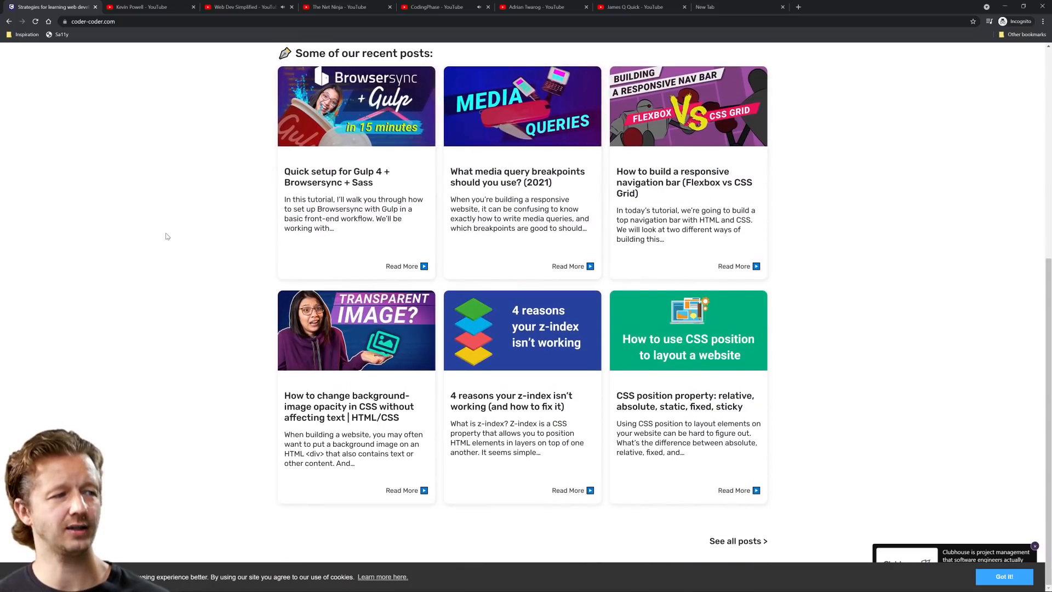
mouse_move(522, 172)
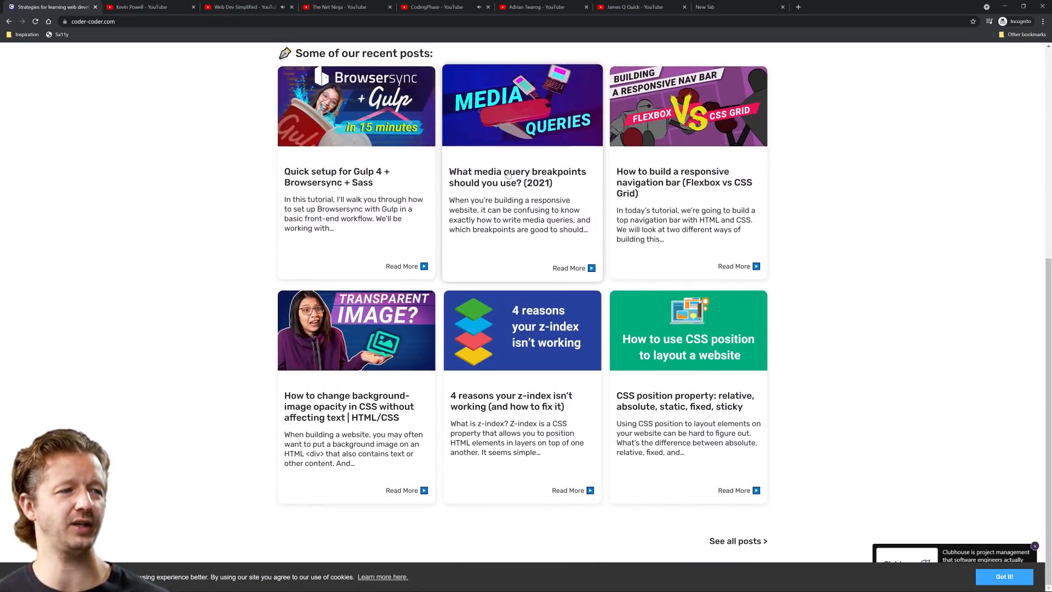
mouse_move(235, 242)
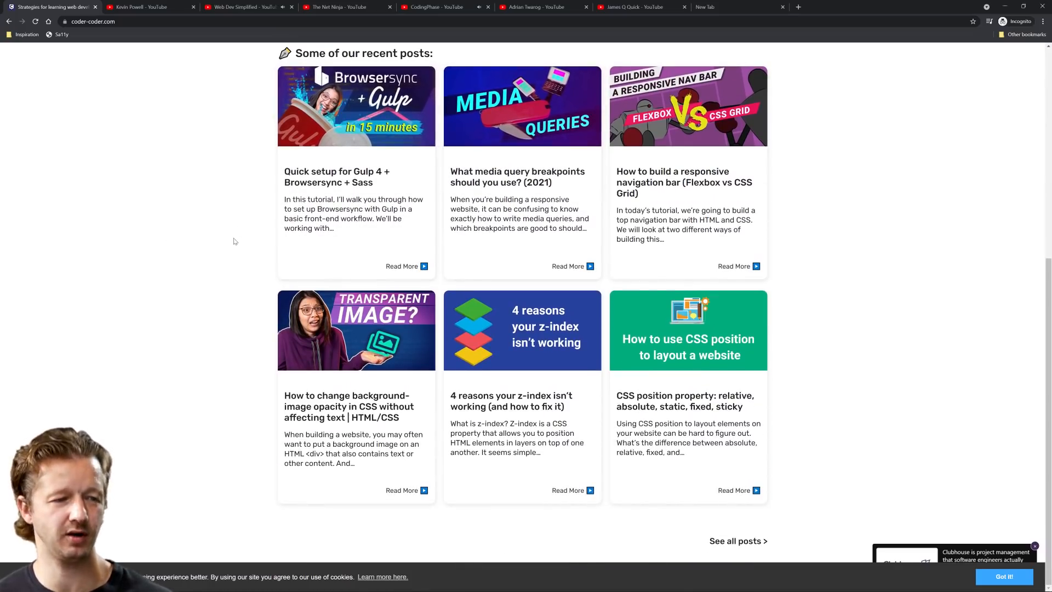
scroll("up", 3)
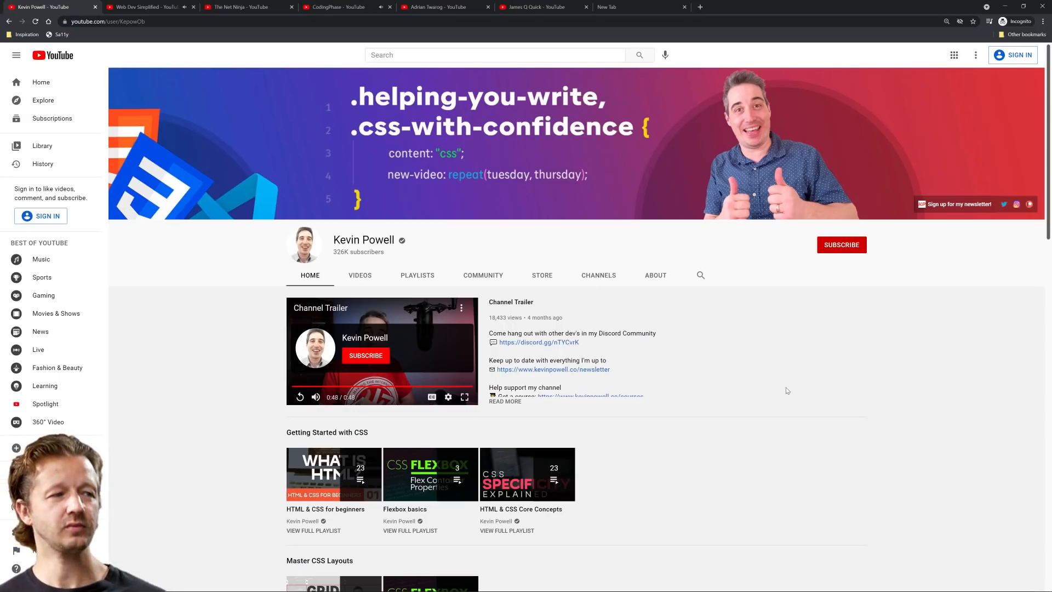
mouse_move(786, 346)
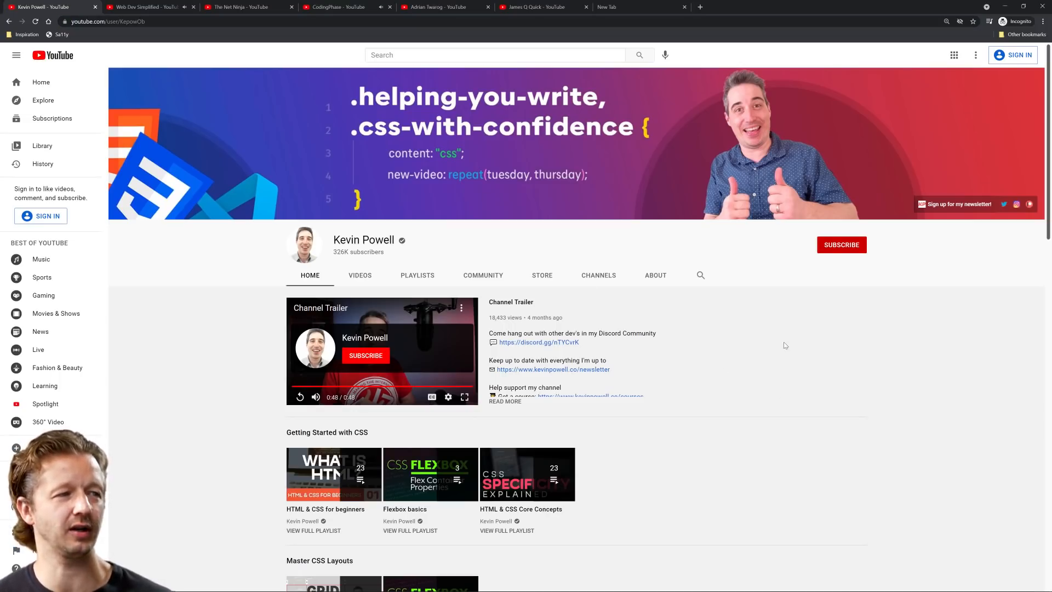
mouse_move(780, 338)
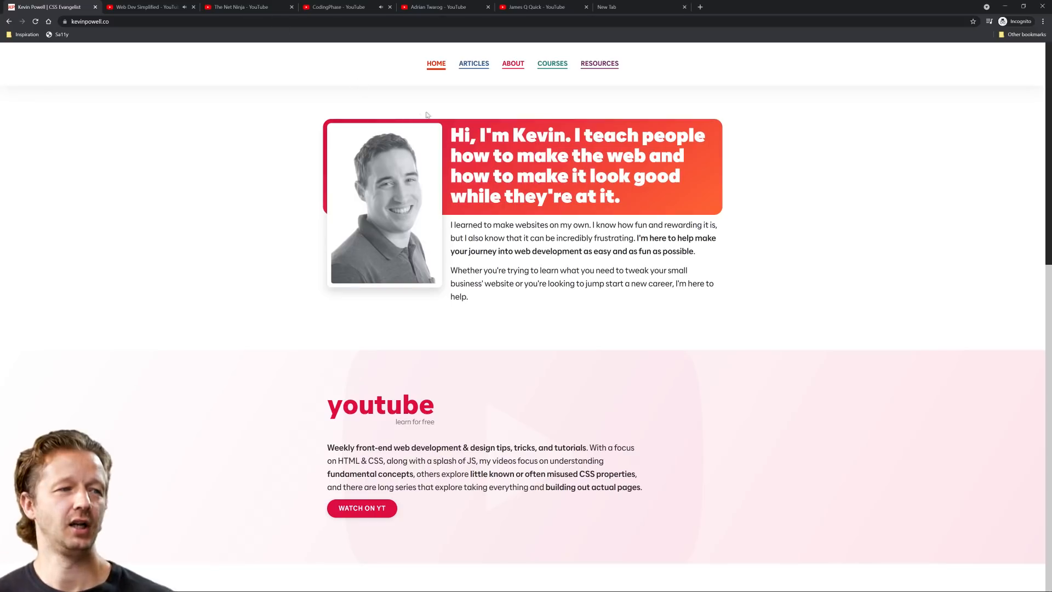
mouse_move(554, 156)
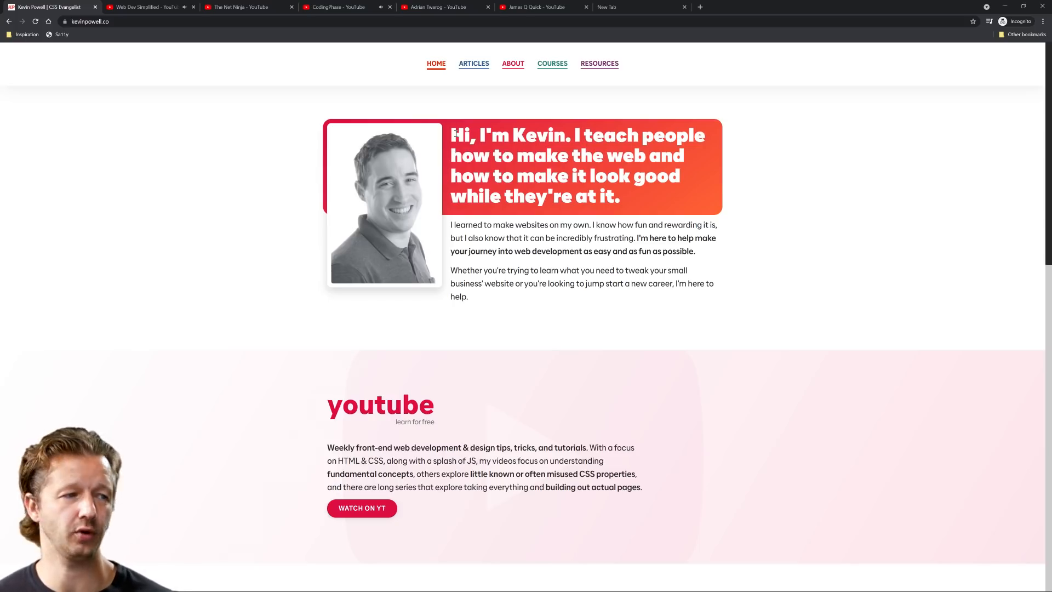
mouse_move(660, 315)
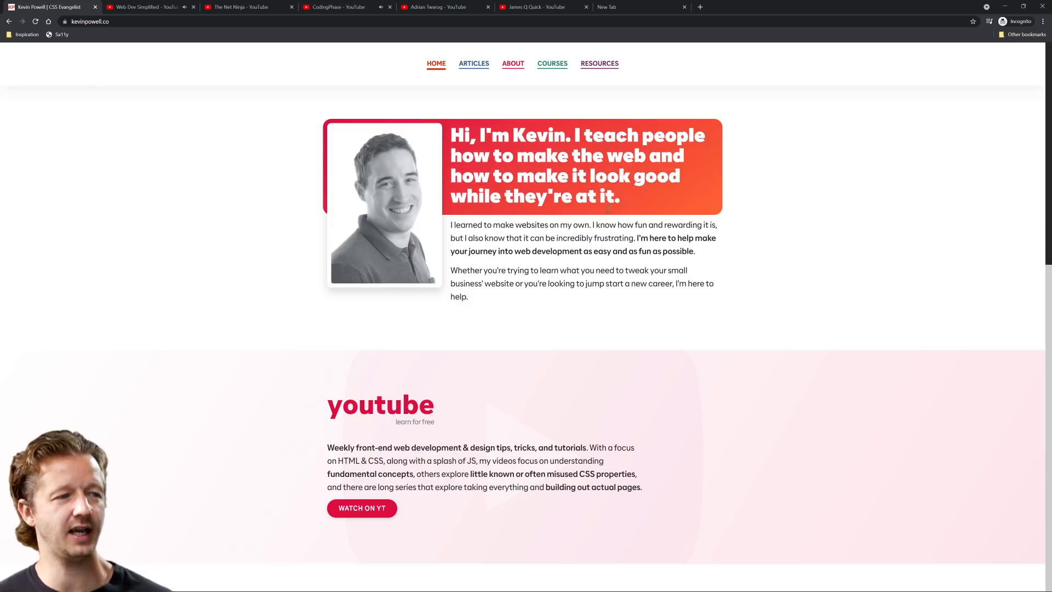
mouse_move(718, 307)
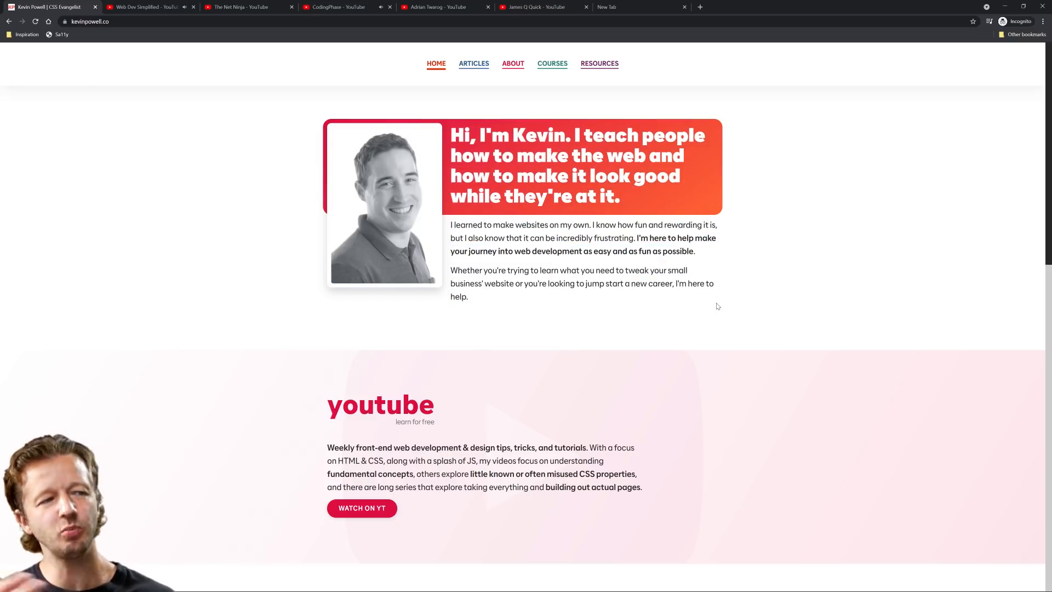
mouse_move(732, 299)
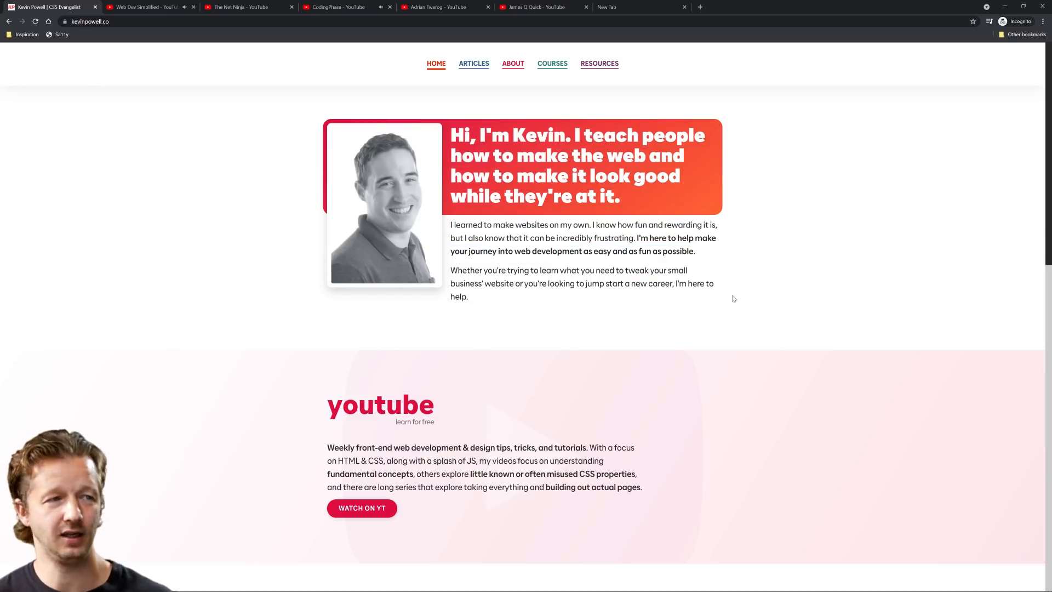
Scroll through kevinpowell.co's articles, courses, Patreon sections and footer.
scroll("down", 3)
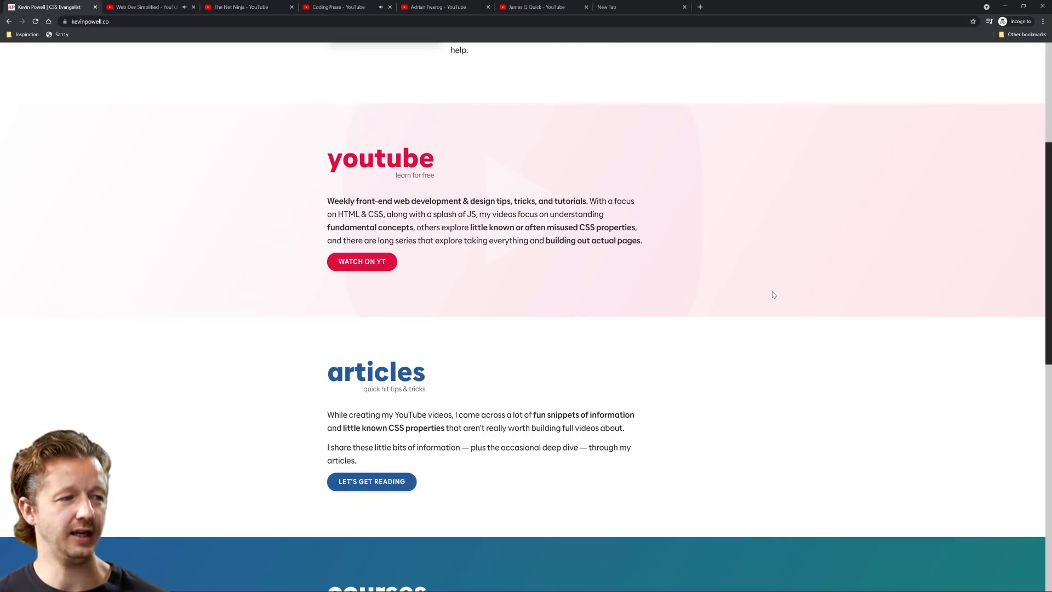
scroll("up", 3)
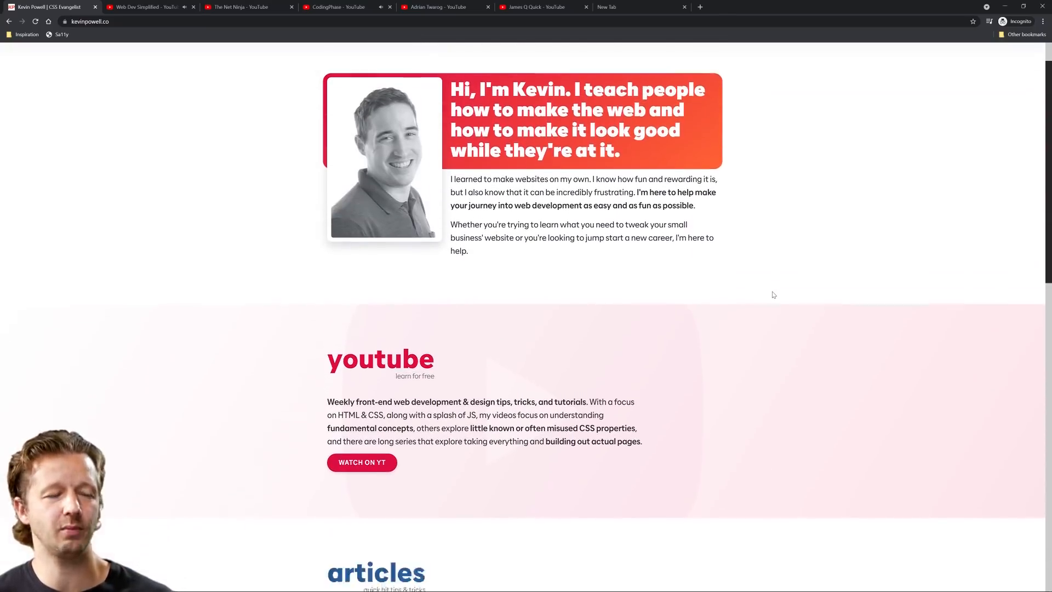
scroll("down", 3)
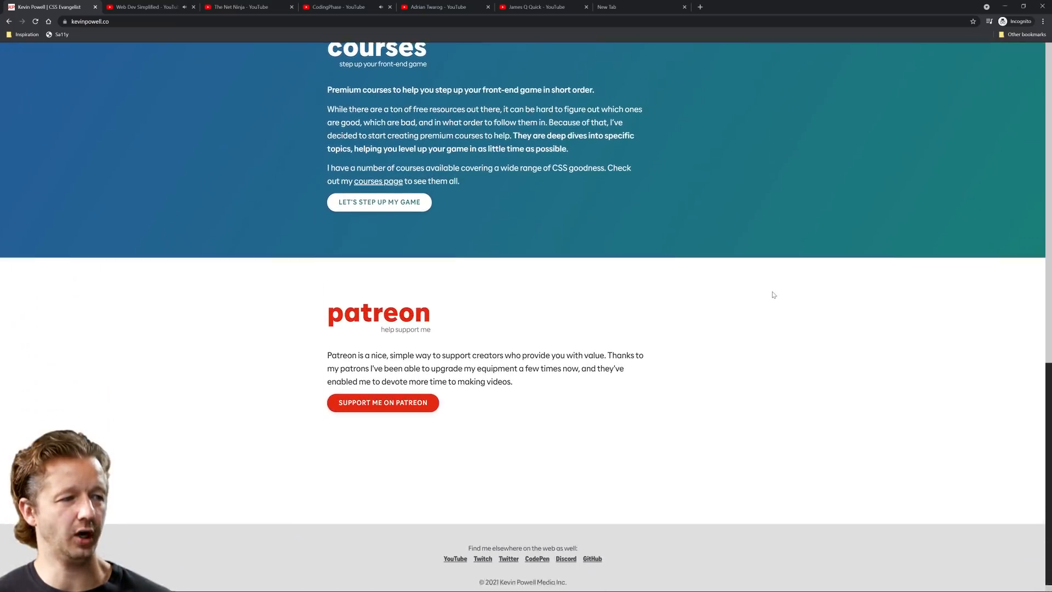
scroll("down", 3)
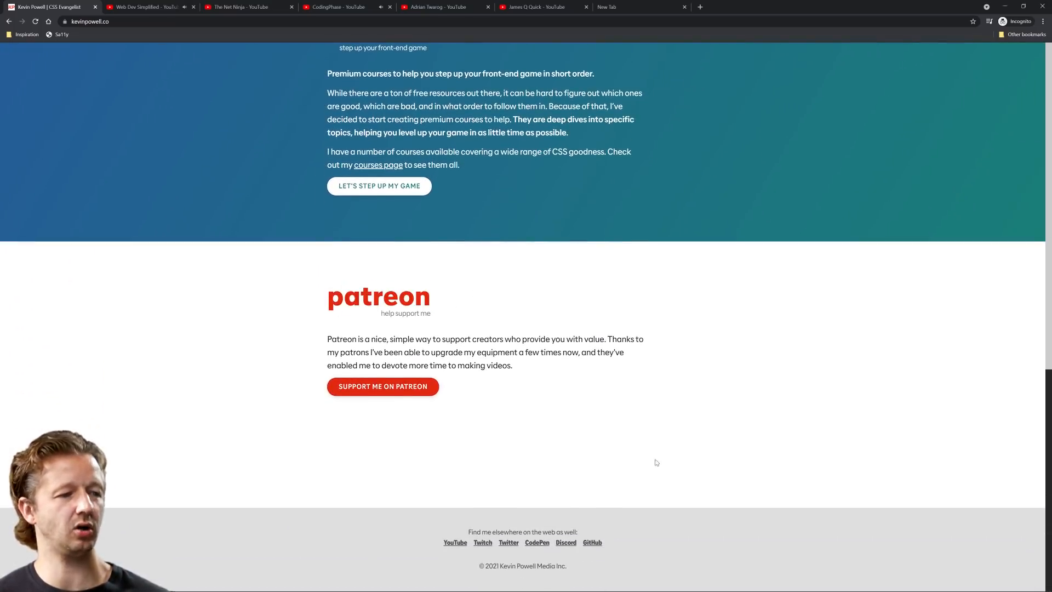
scroll("up", 3)
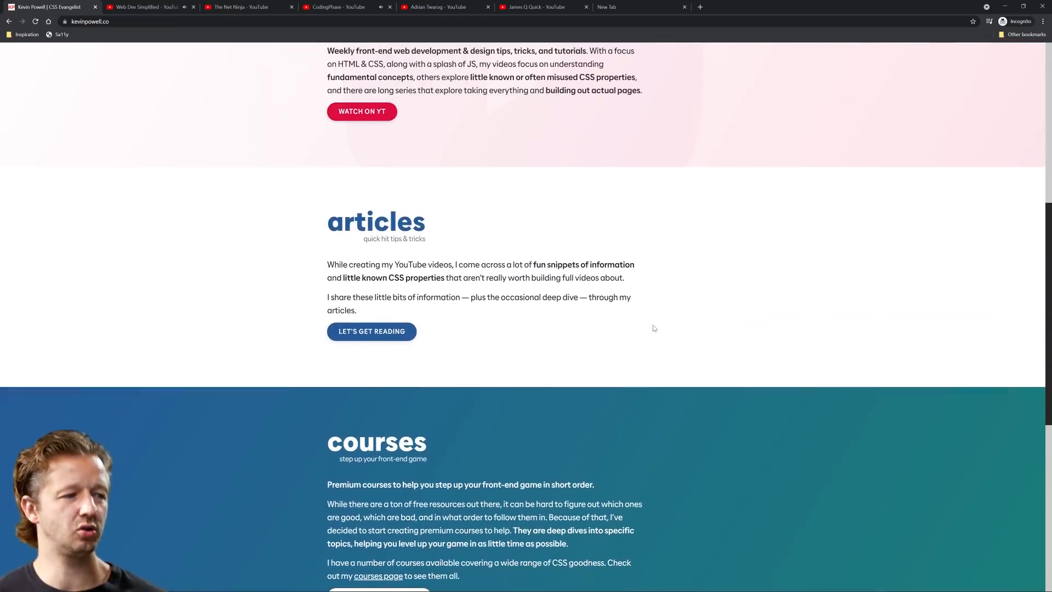
scroll("up", 3)
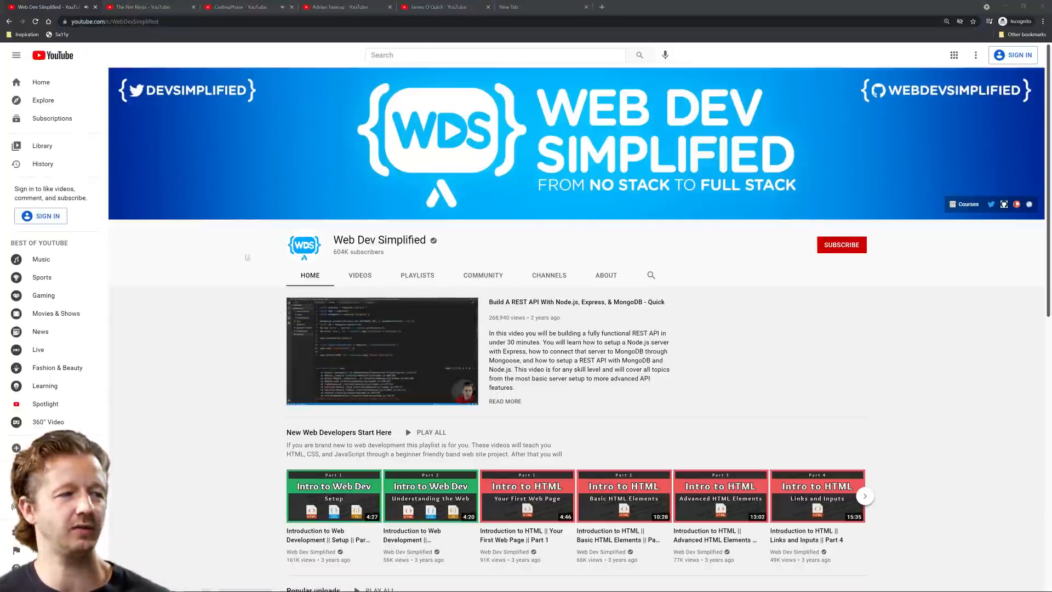
mouse_move(380, 239)
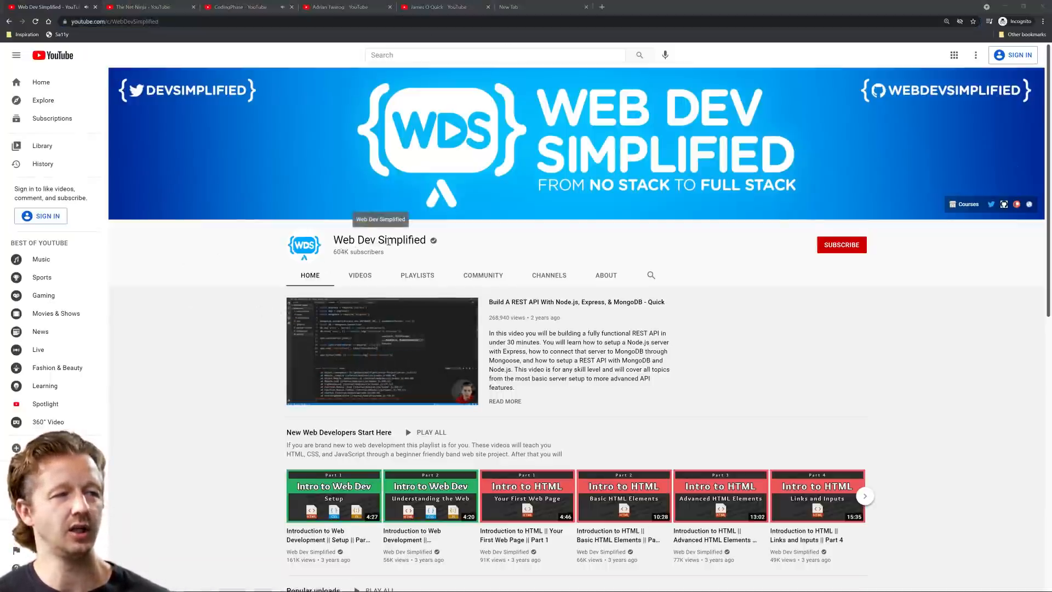
Scroll the Web Dev Simplified channel page, then open its courses website.
scroll("down", 3)
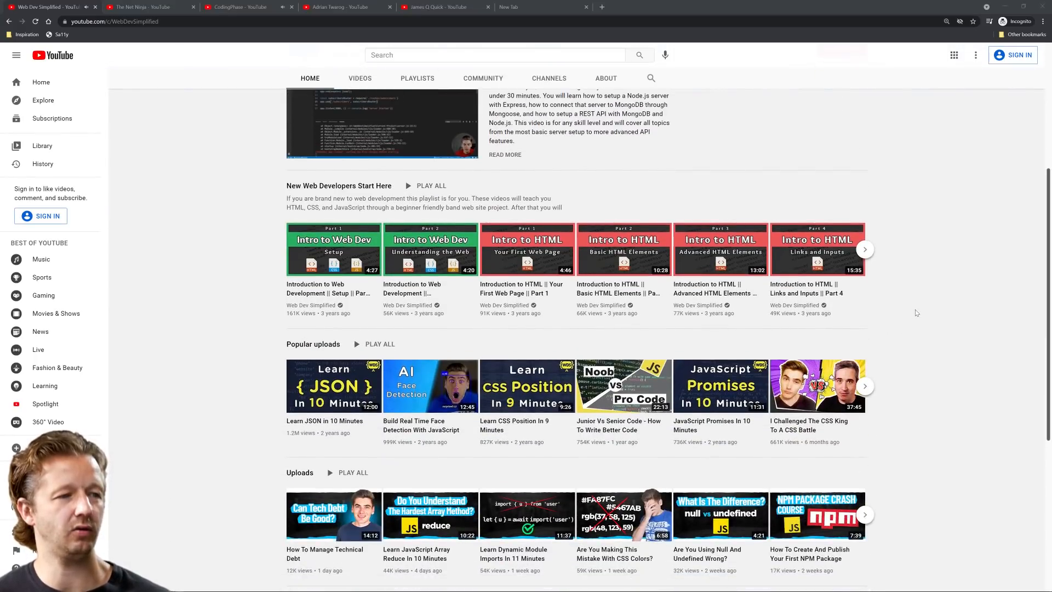
scroll("up", 3)
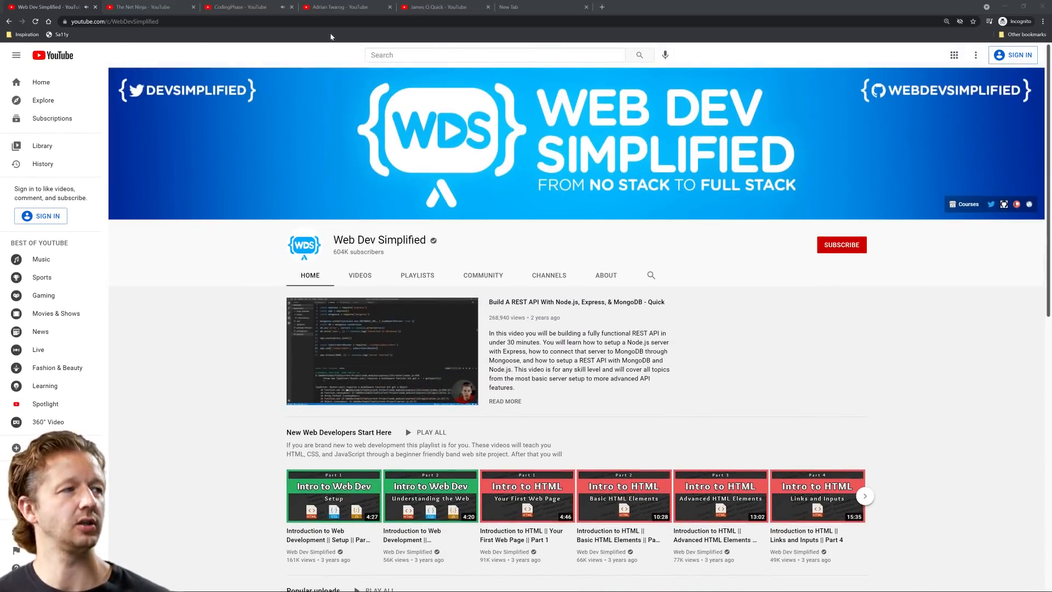
left_click(134, 21)
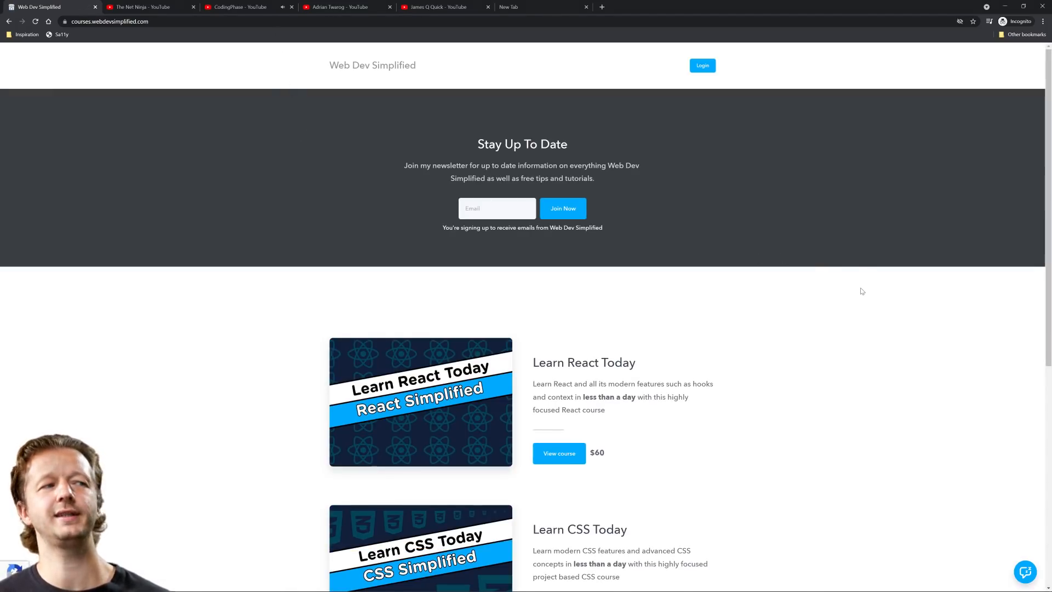
mouse_move(560, 173)
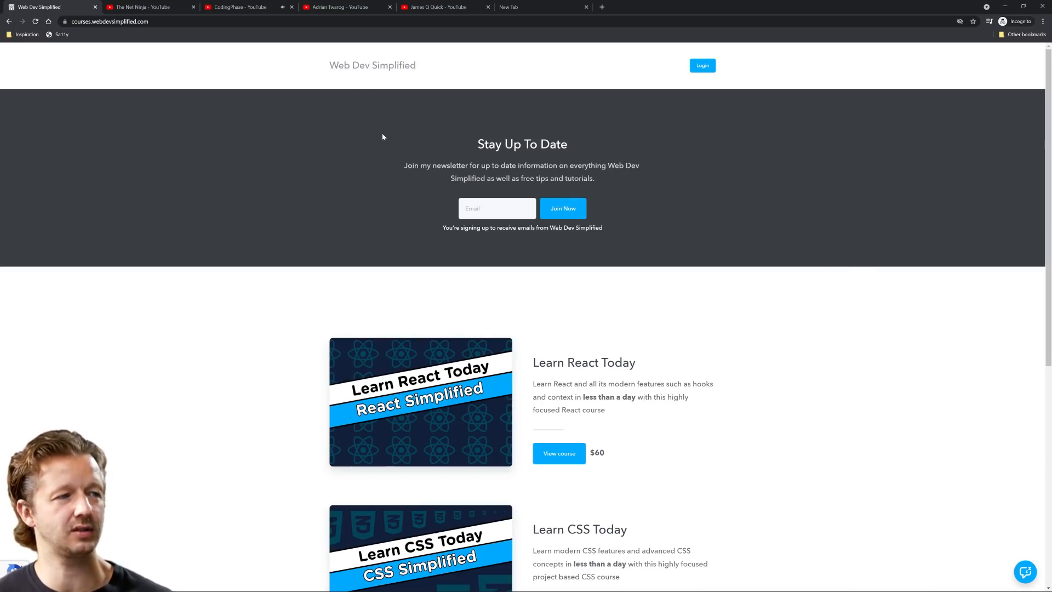
mouse_move(792, 204)
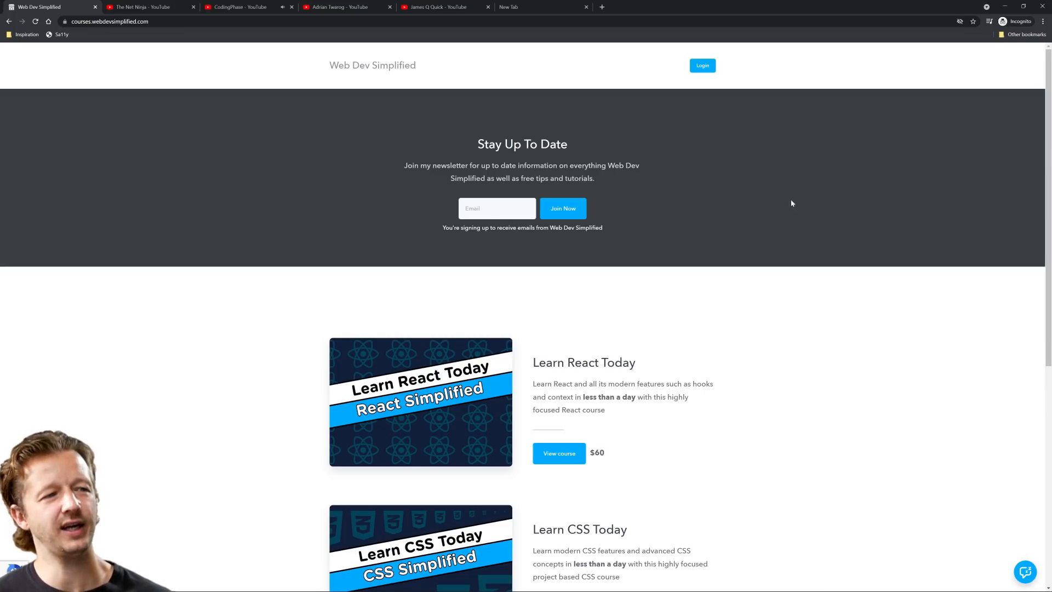
mouse_move(751, 191)
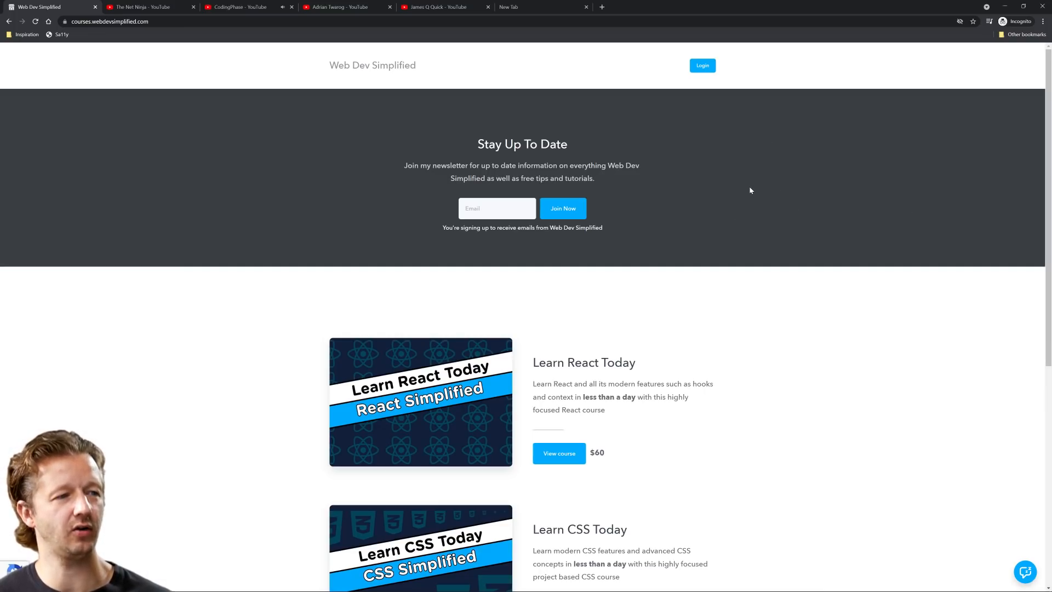
mouse_move(718, 158)
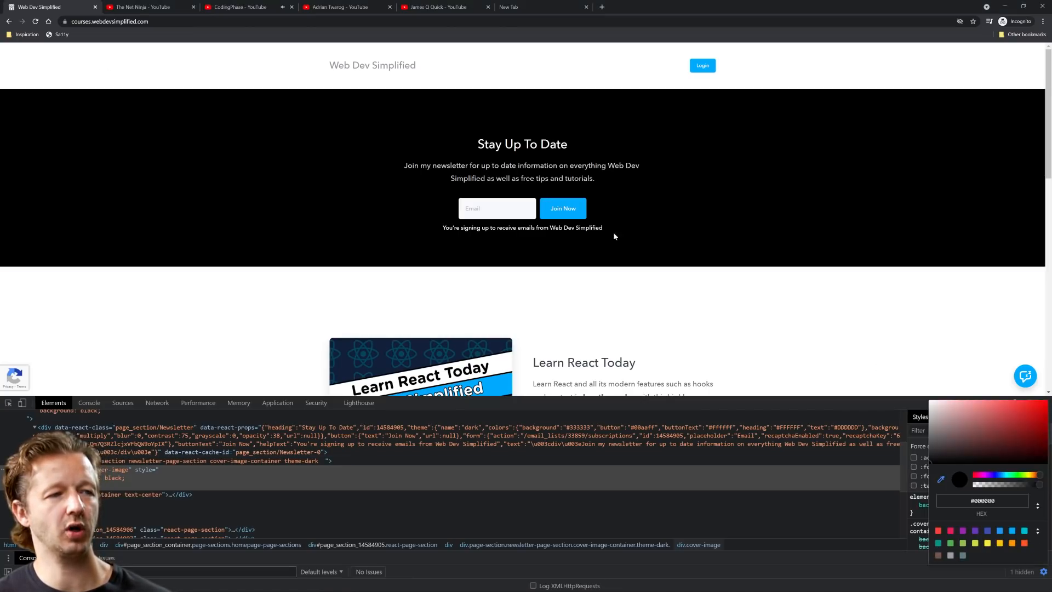
mouse_move(809, 240)
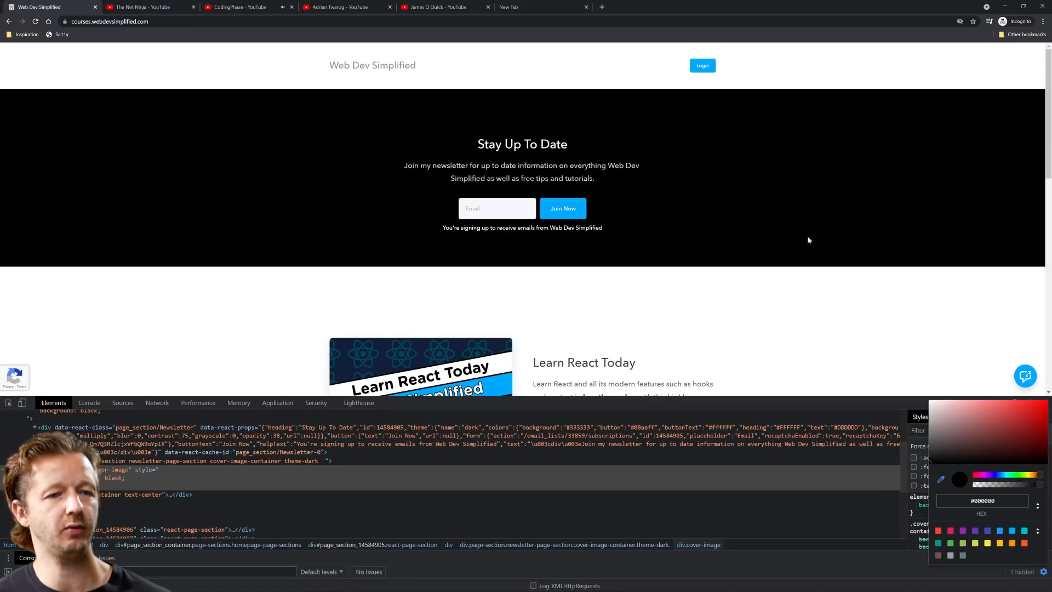
mouse_move(941, 479)
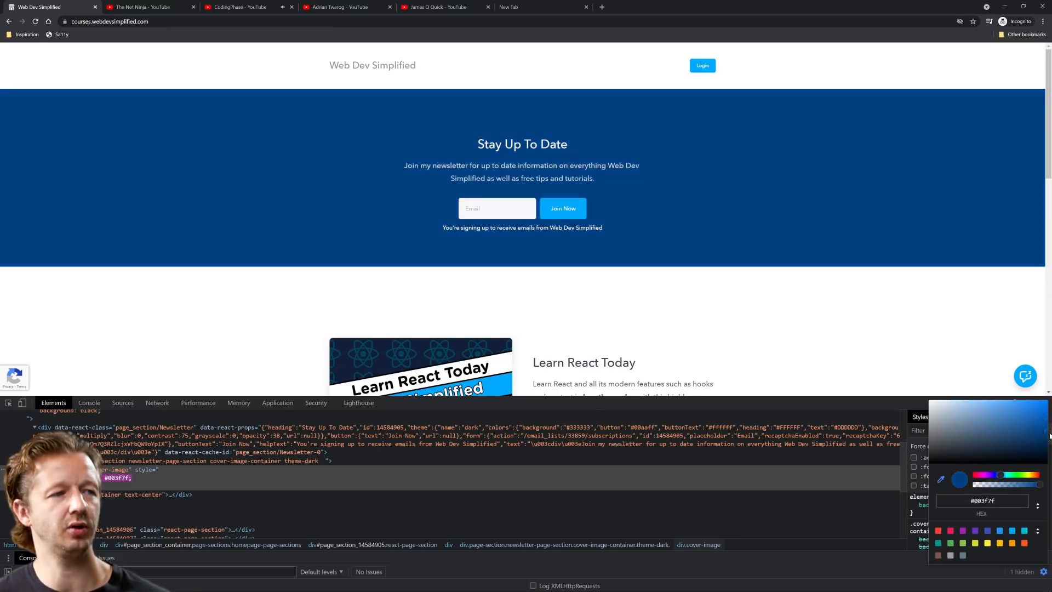
Try slate blue and dark grey banner backgrounds, then close the developer tools.
left_click(992, 449)
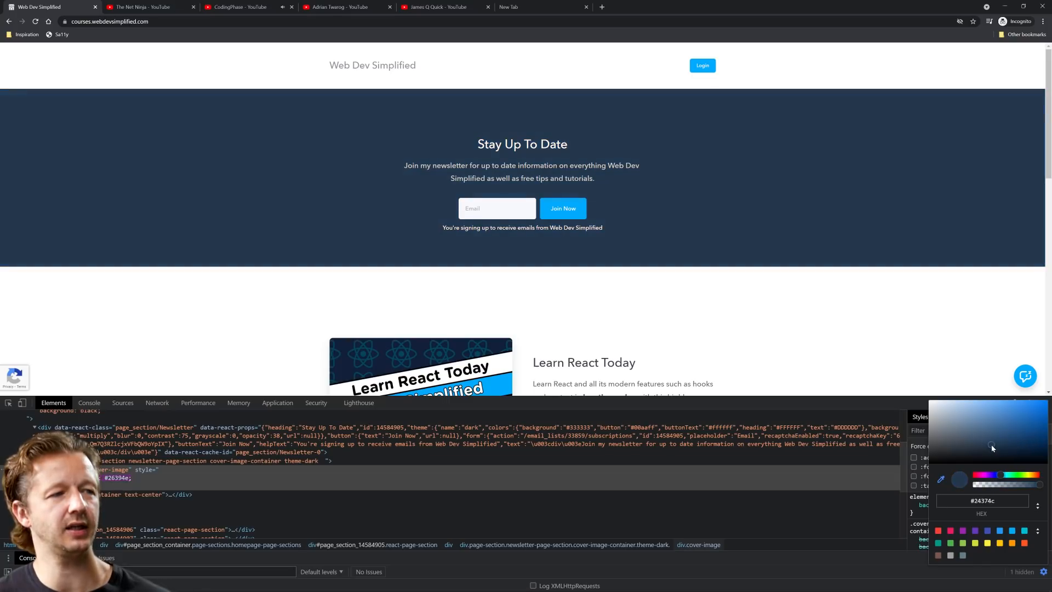
left_click(993, 448)
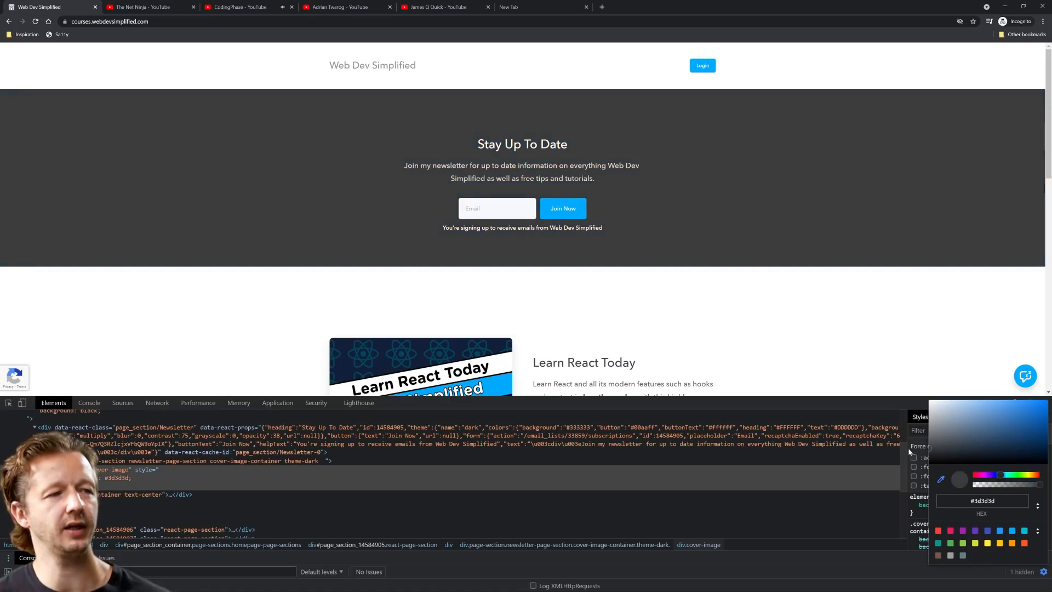
left_click(990, 449)
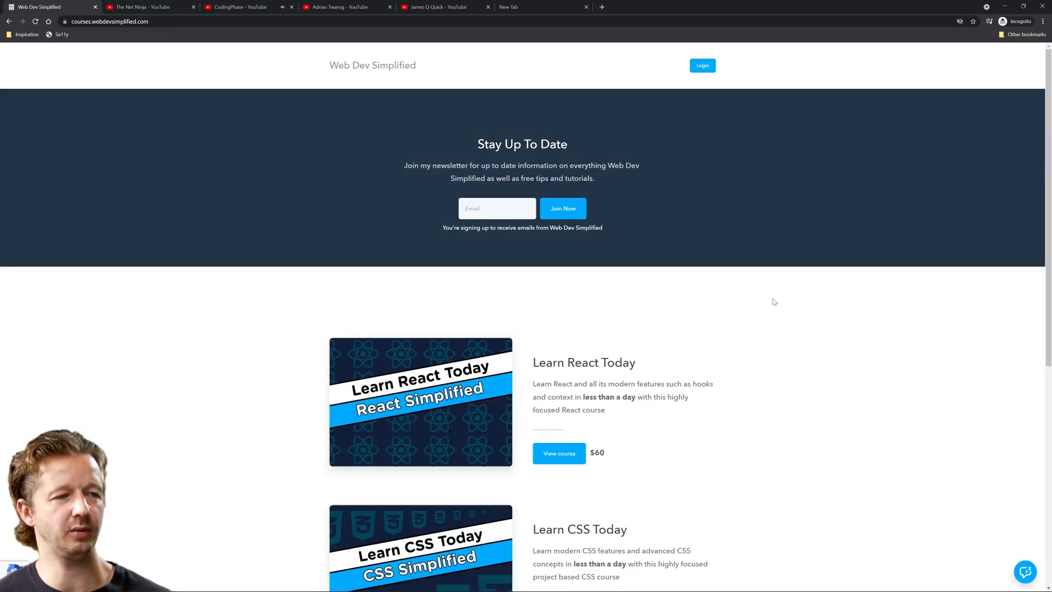
Scroll down through the Web Dev Simplified course listings and back up.
scroll("down", 3)
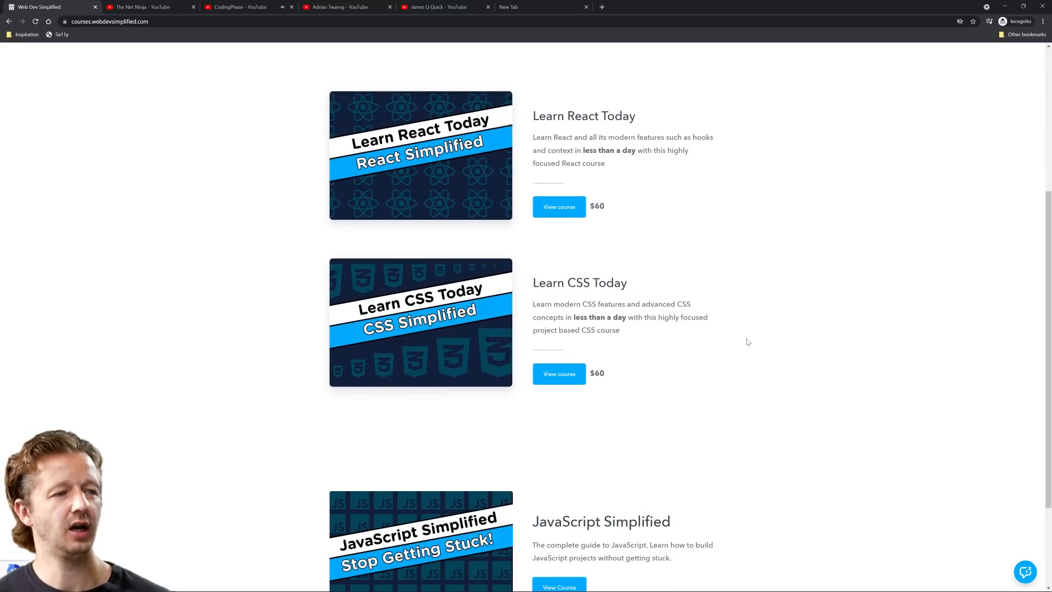
mouse_move(396, 160)
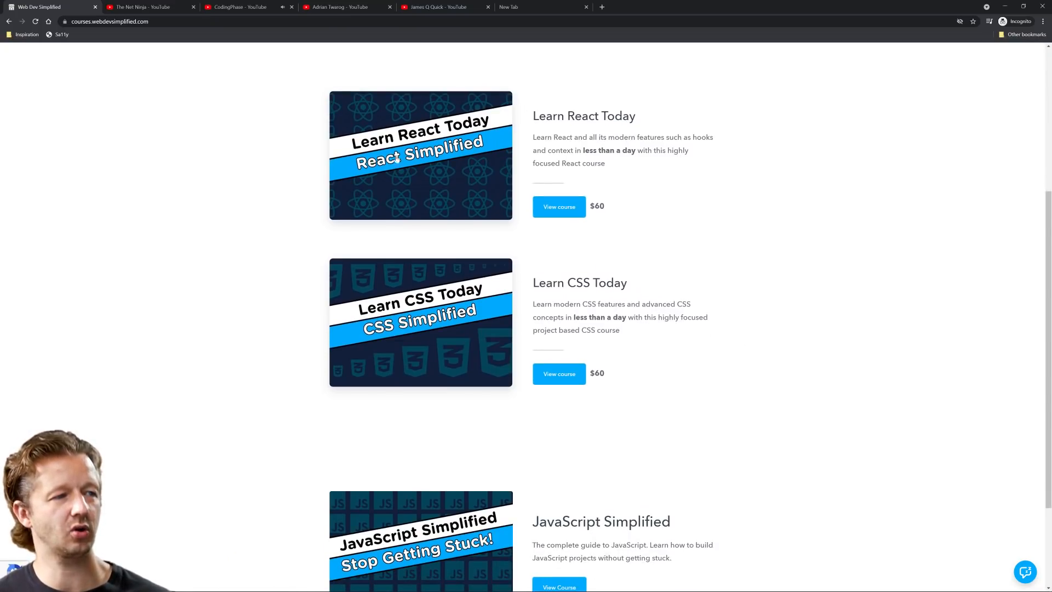
scroll("down", 3)
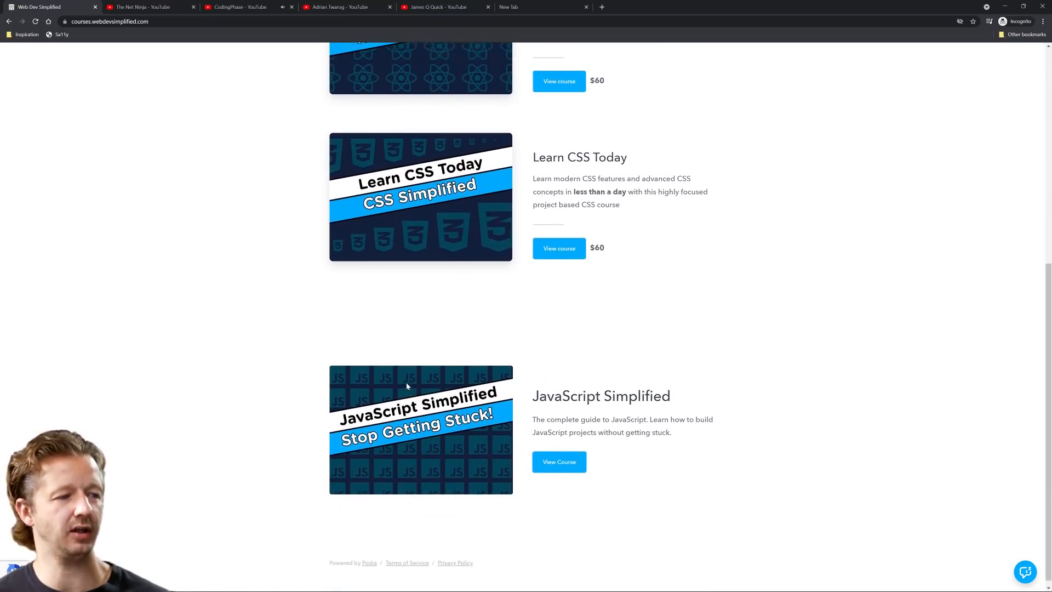
scroll("up", 3)
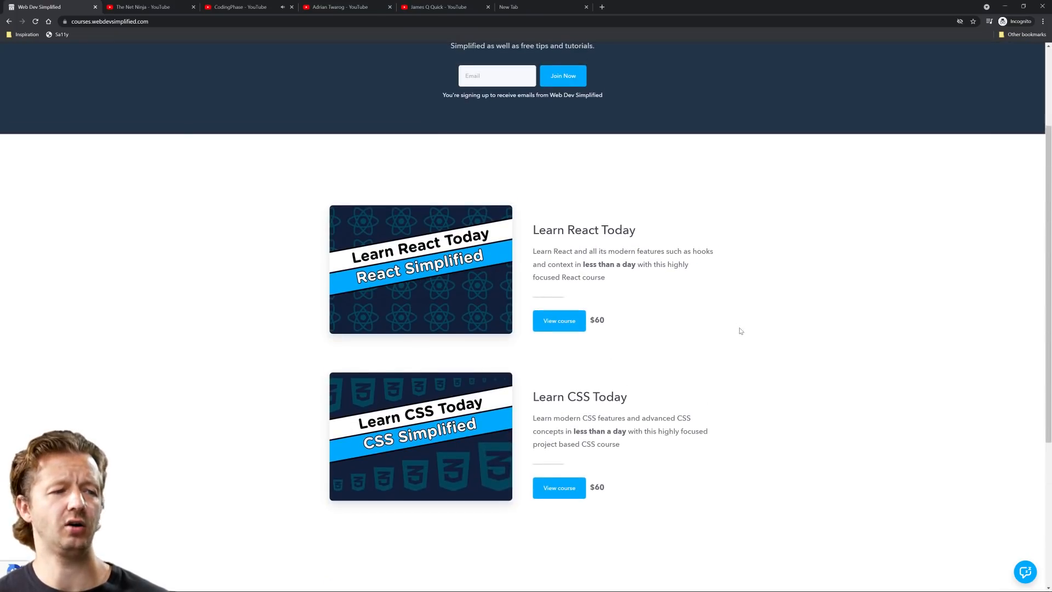
scroll("down", 3)
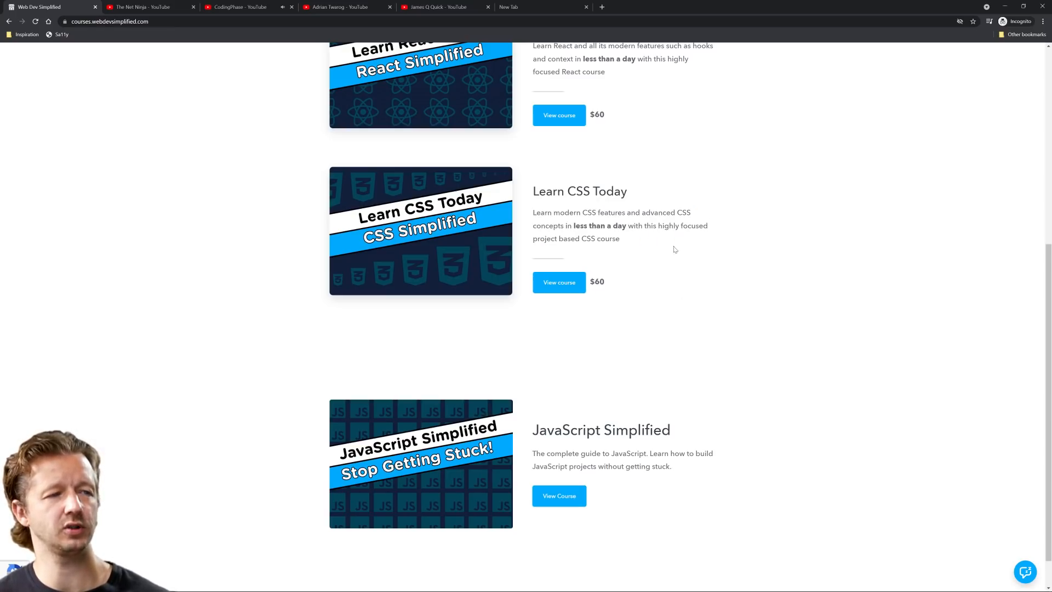
mouse_move(729, 309)
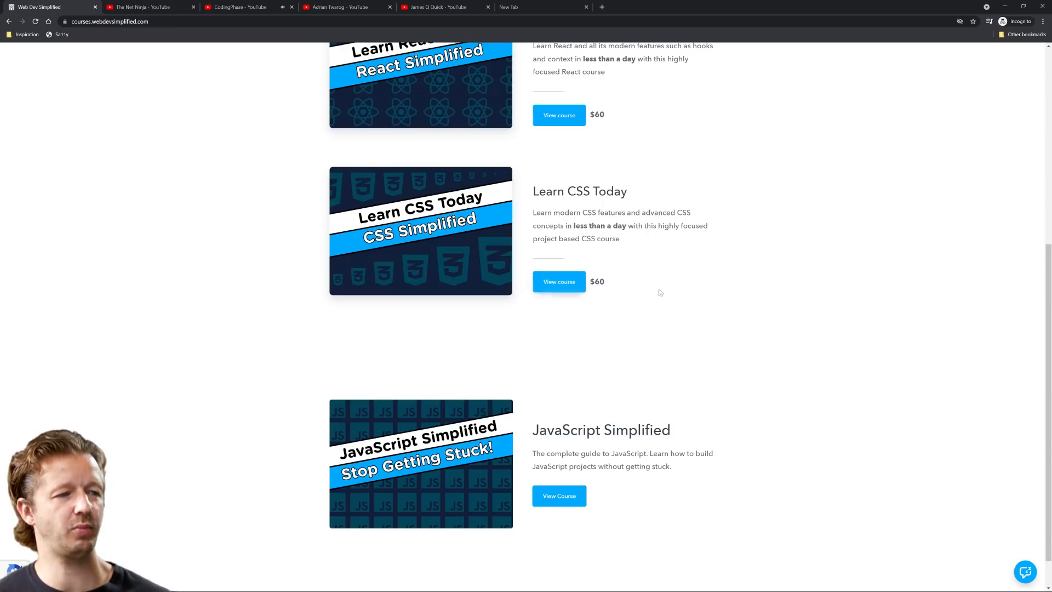
scroll("up", 3)
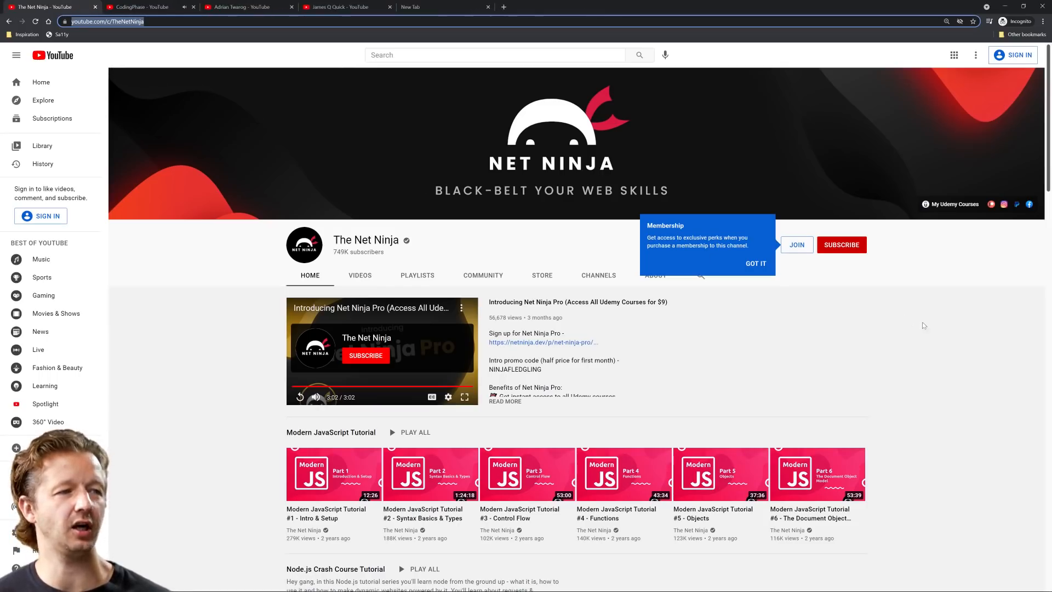
left_click(755, 264)
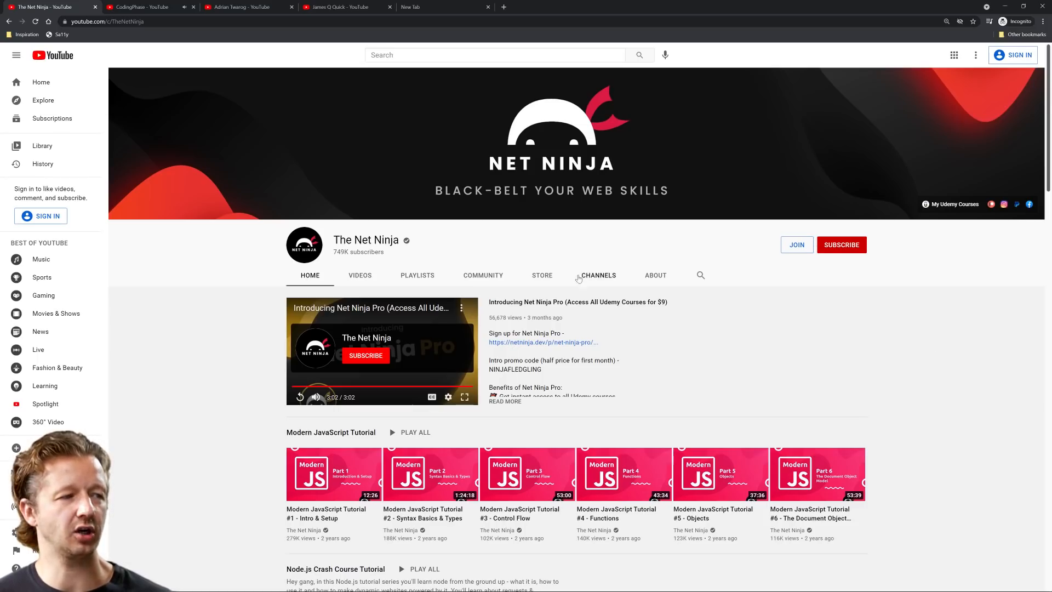
mouse_move(457, 245)
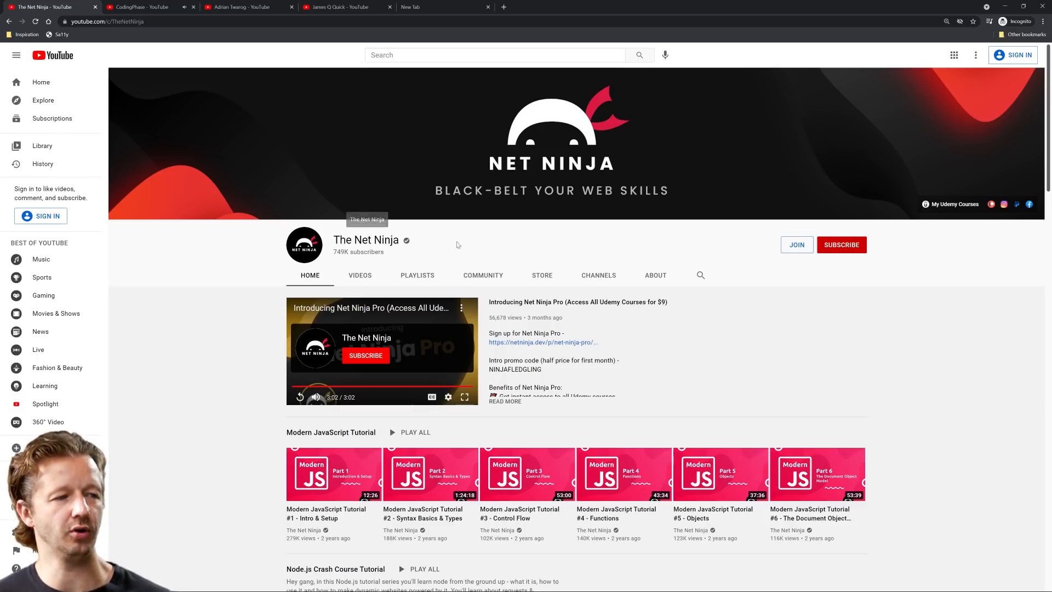
mouse_move(935, 375)
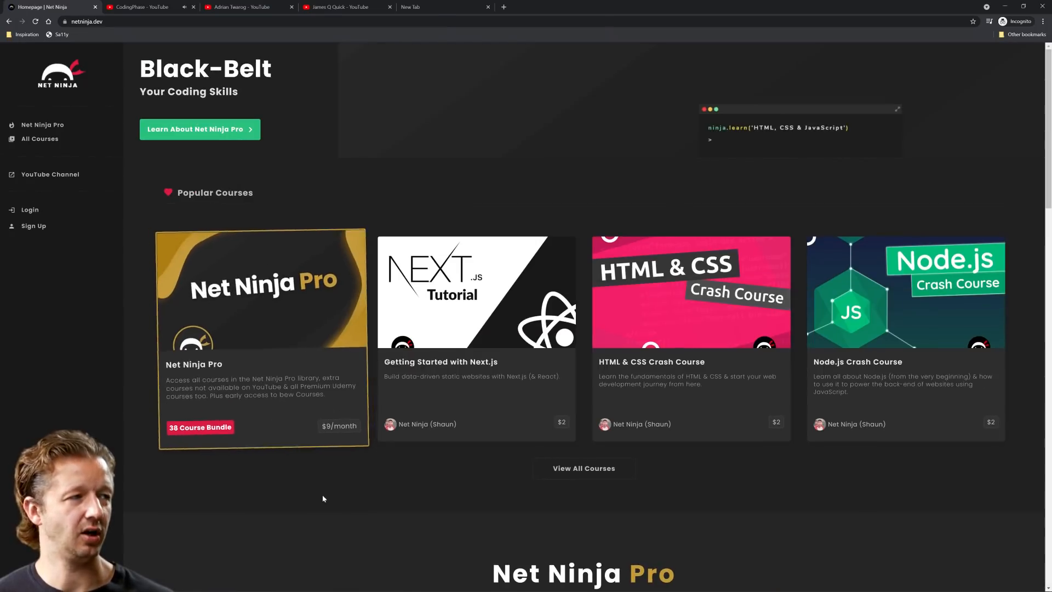
mouse_move(571, 417)
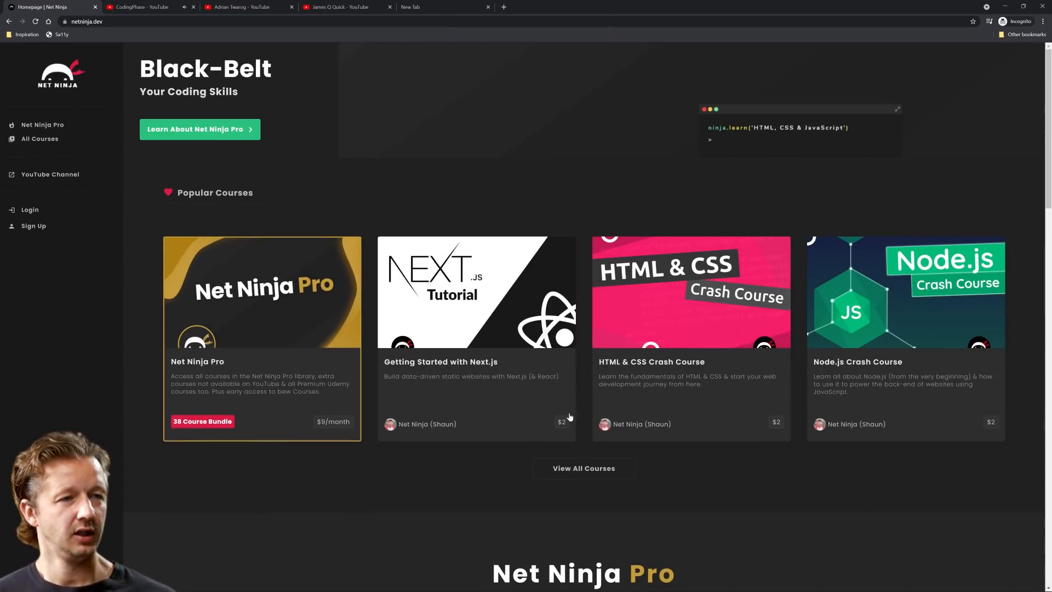
mouse_move(622, 177)
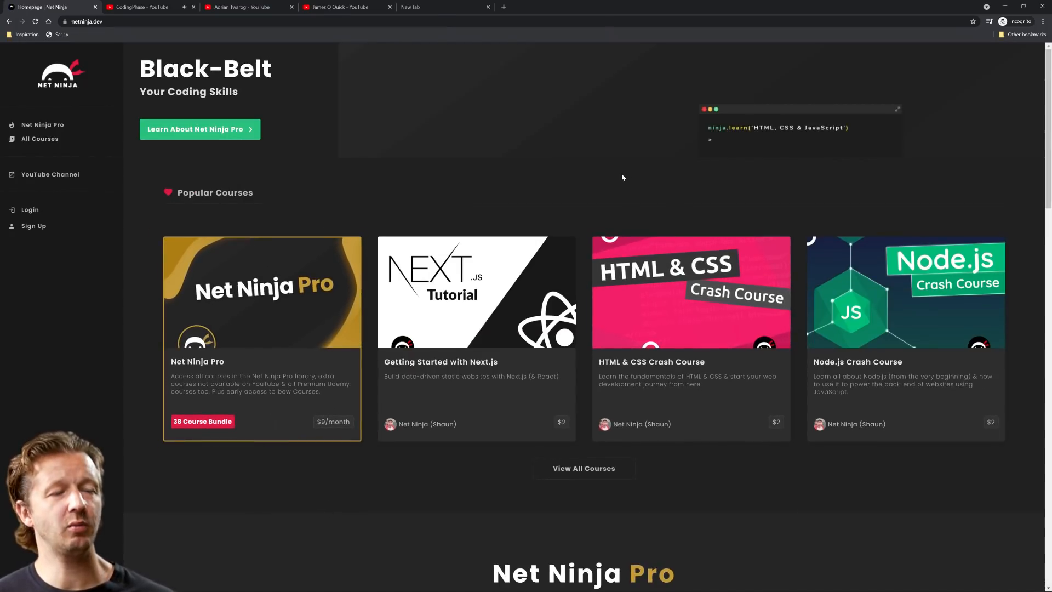
Restore and re-maximise the browser window, then scroll down netninja.dev.
left_click(1023, 6)
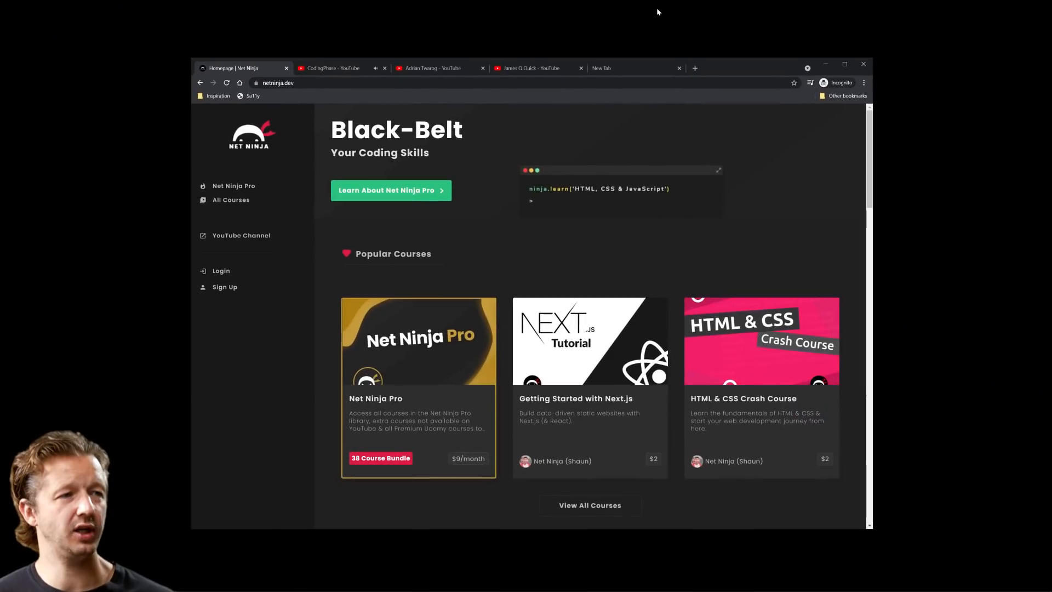
mouse_move(755, 74)
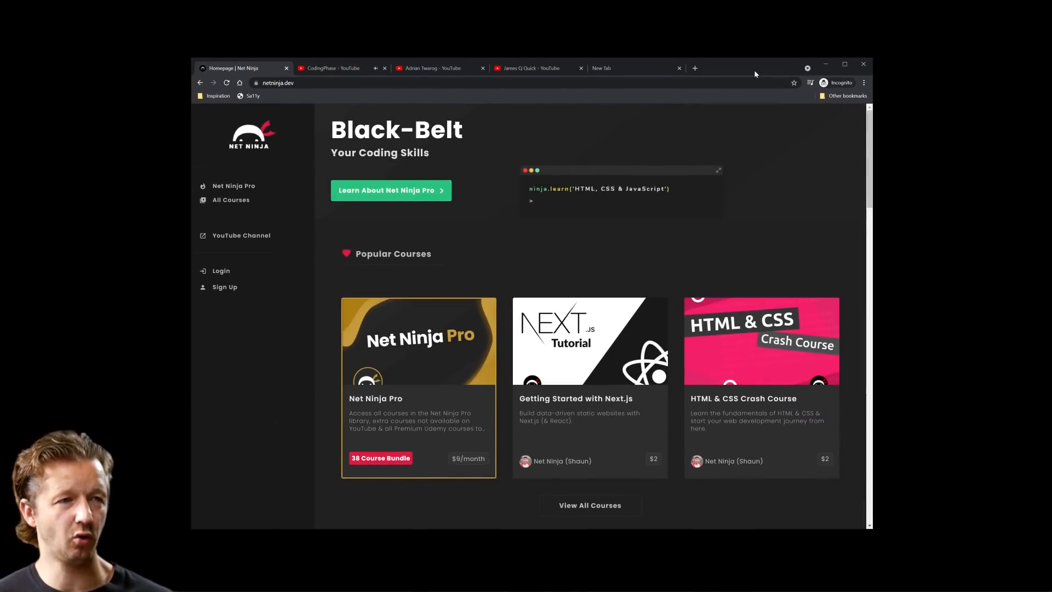
left_click(844, 63)
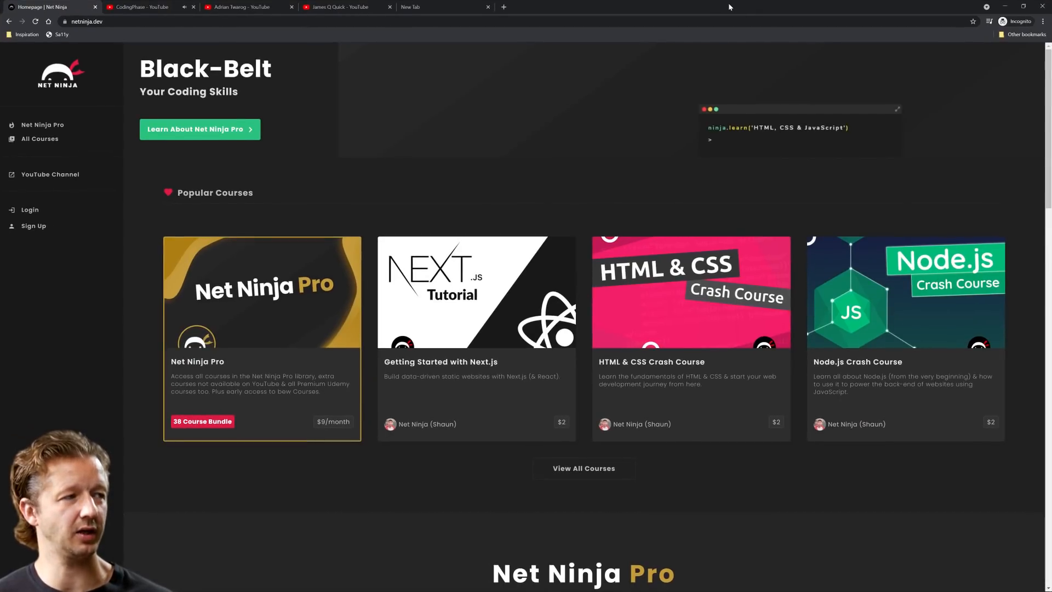
mouse_move(366, 164)
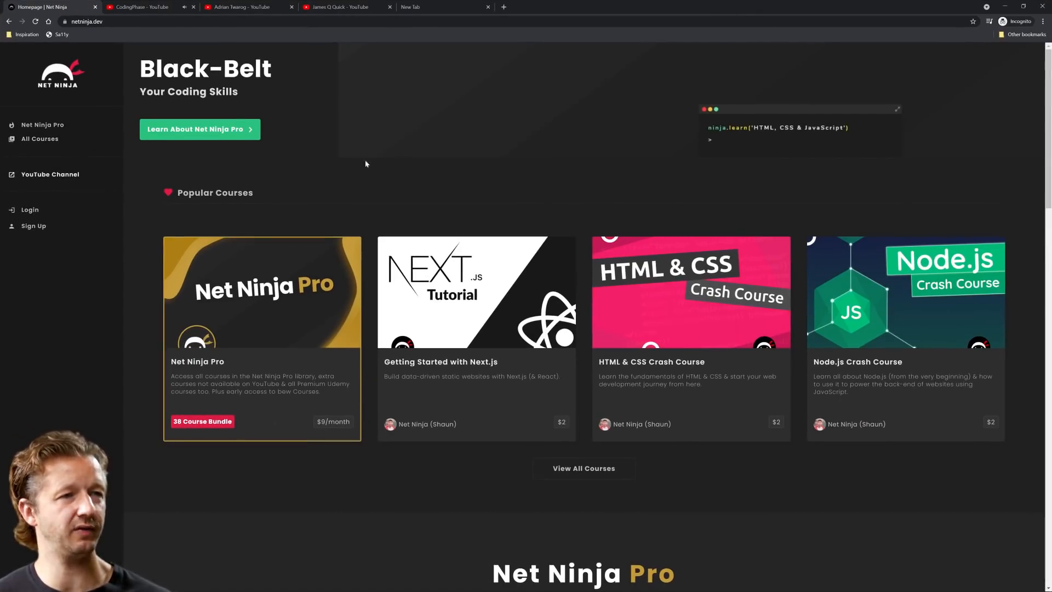
mouse_move(166, 131)
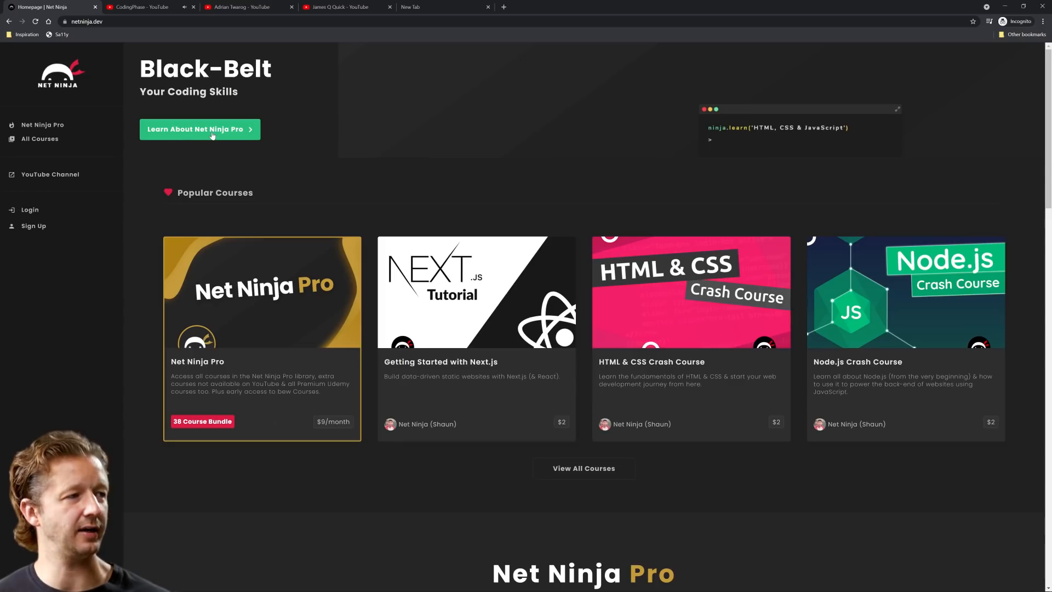
scroll("down", 3)
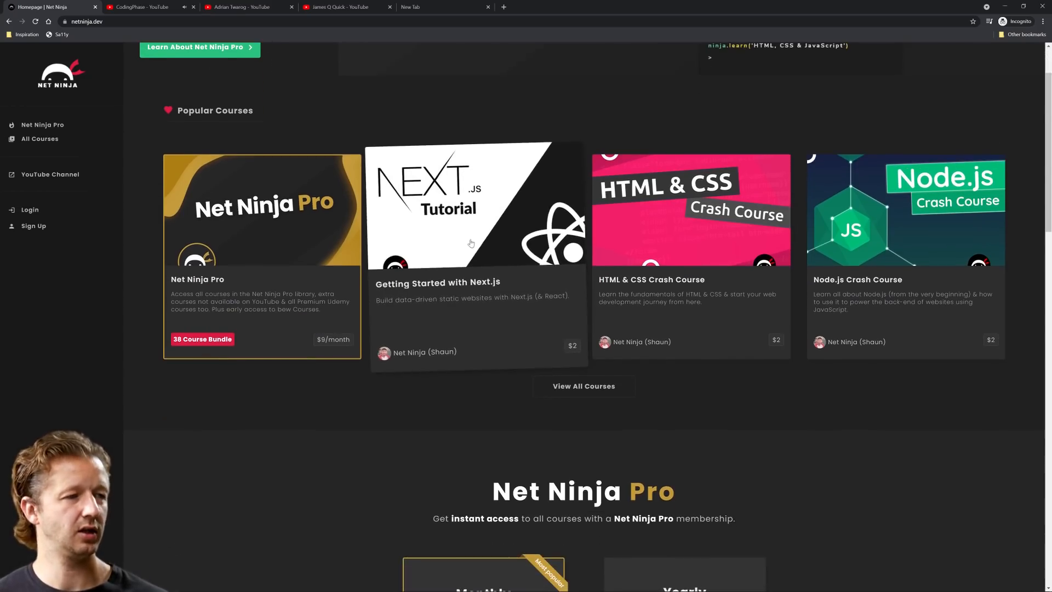
scroll("down", 3)
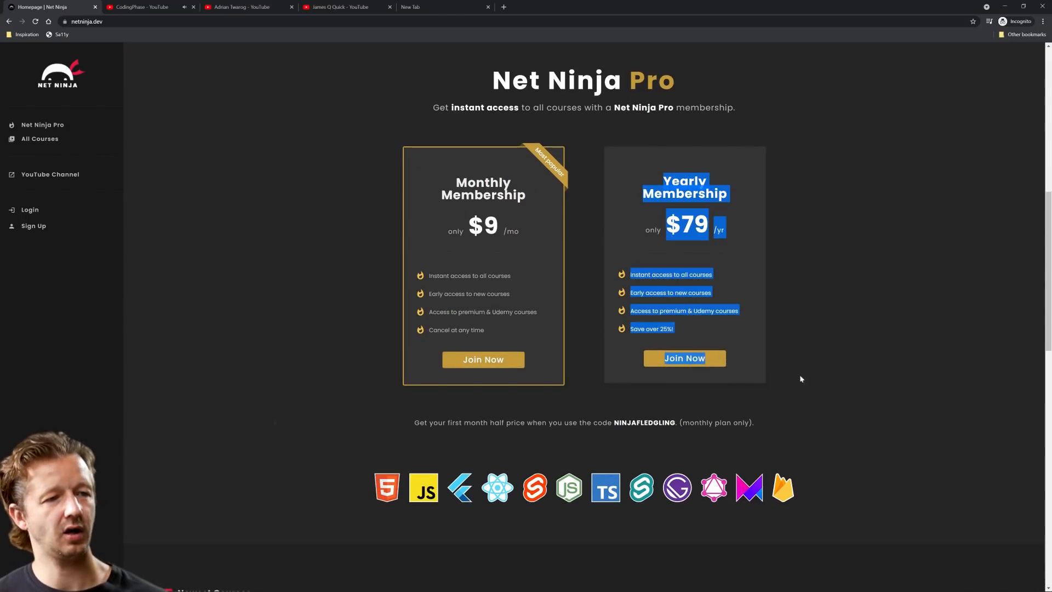
Clear the pricing-card text selection, scroll through plans and reviews, and close netninja.dev.
left_click(445, 152)
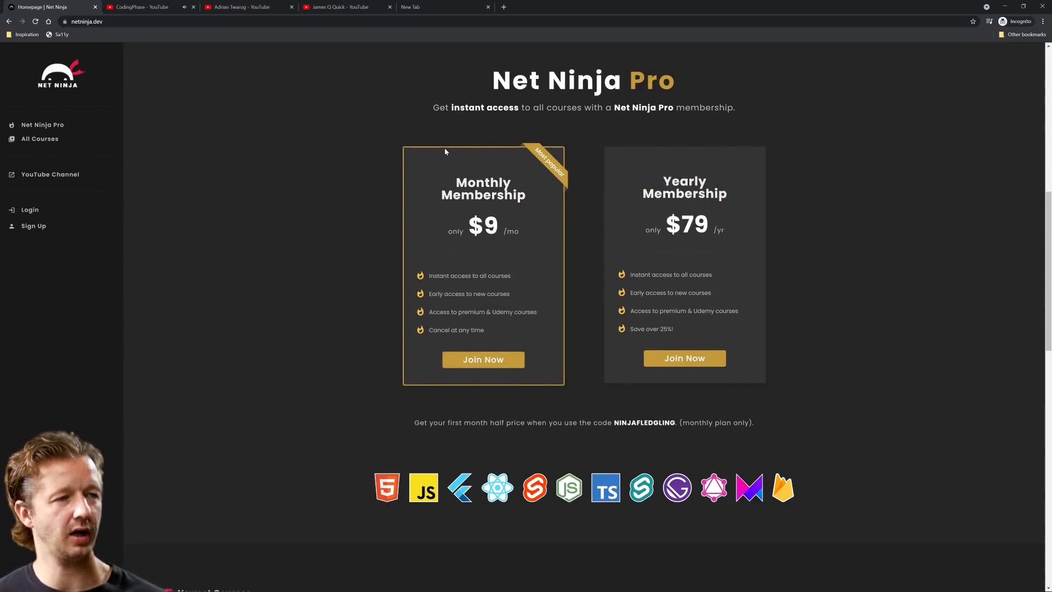
scroll("down", 3)
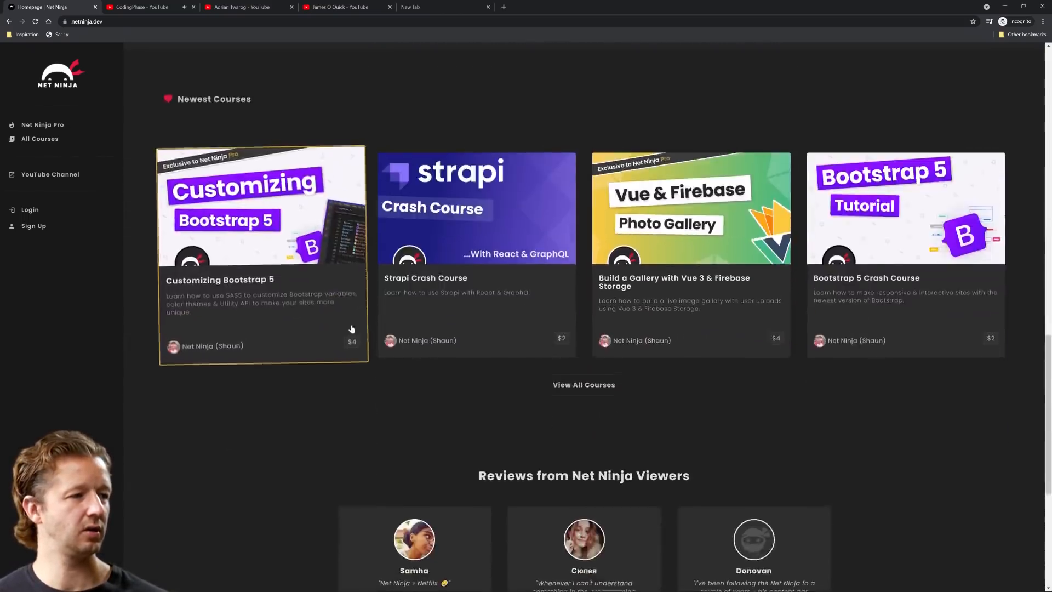
scroll("down", 3)
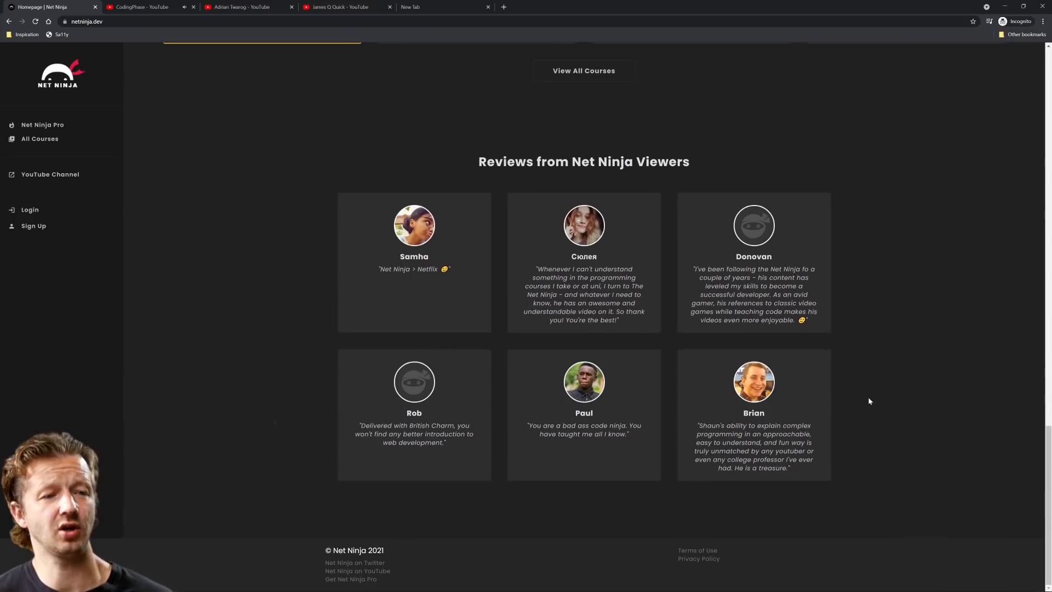
scroll("up", 3)
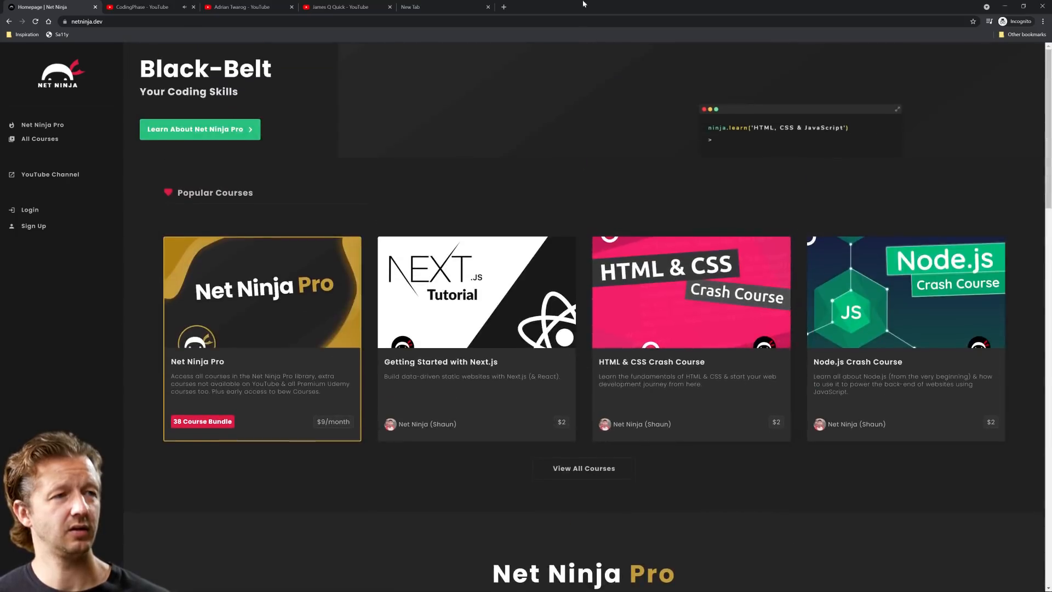
left_click(141, 7)
type("codingphase.com")
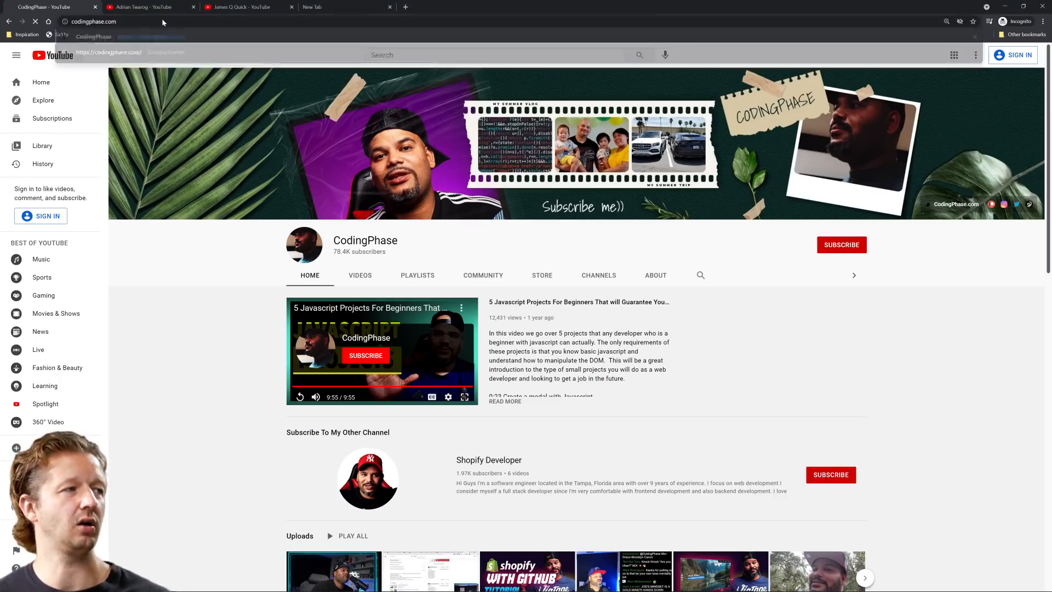
Load the CodingPhase website, codingphase.com.
key("Return")
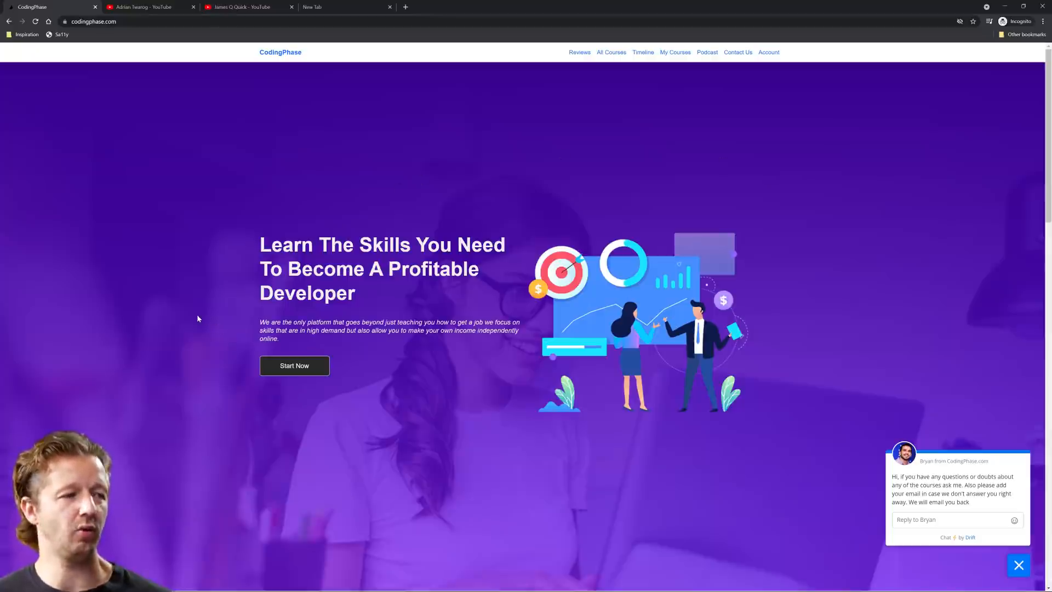
mouse_move(191, 352)
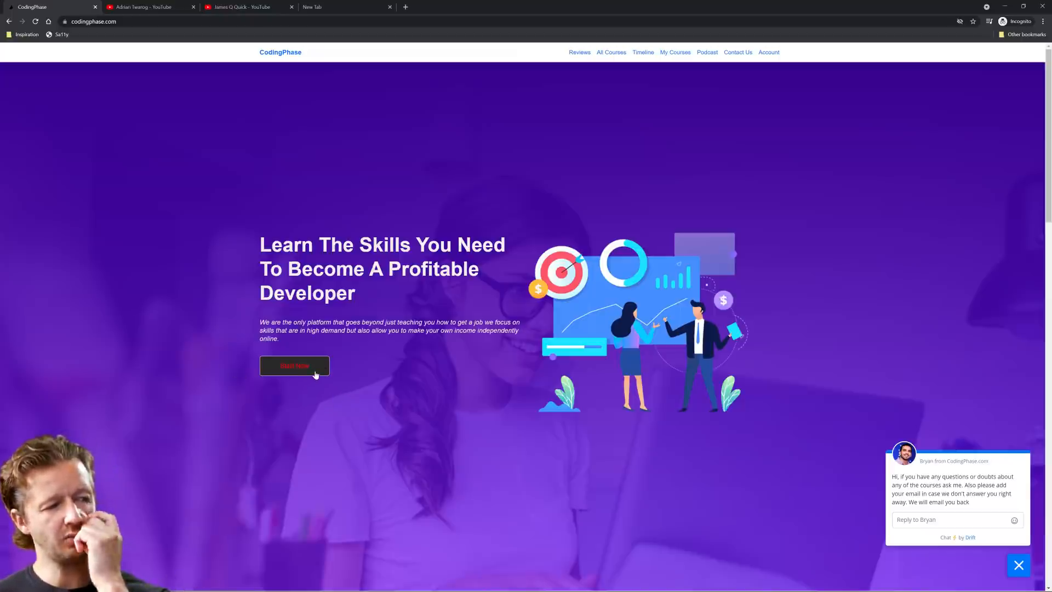
mouse_move(355, 425)
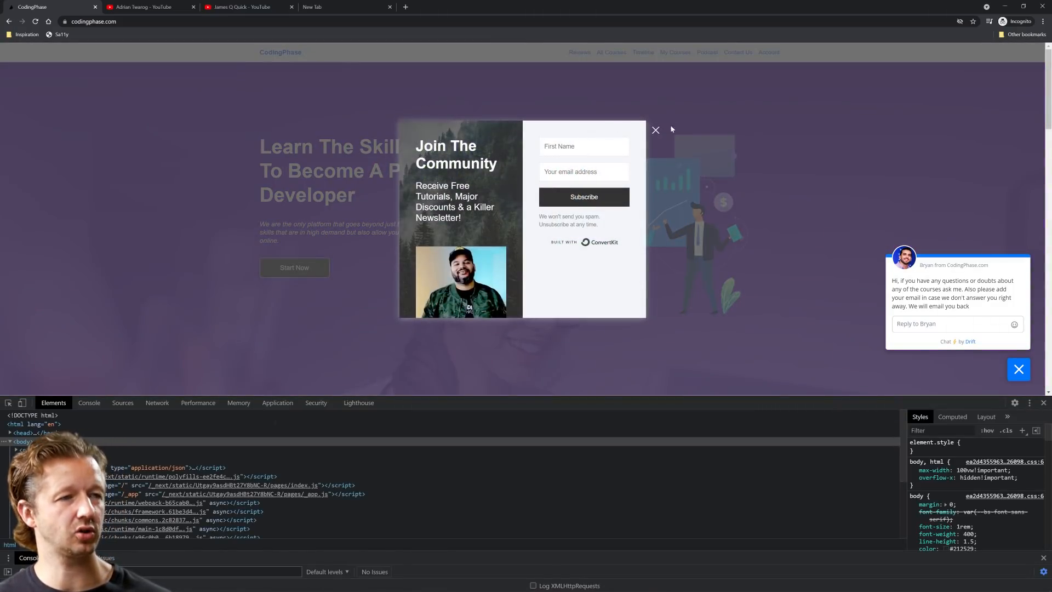
Dismiss the newsletter popup and restyle the Start Now button's text colour with the page's purple.
left_click(656, 130)
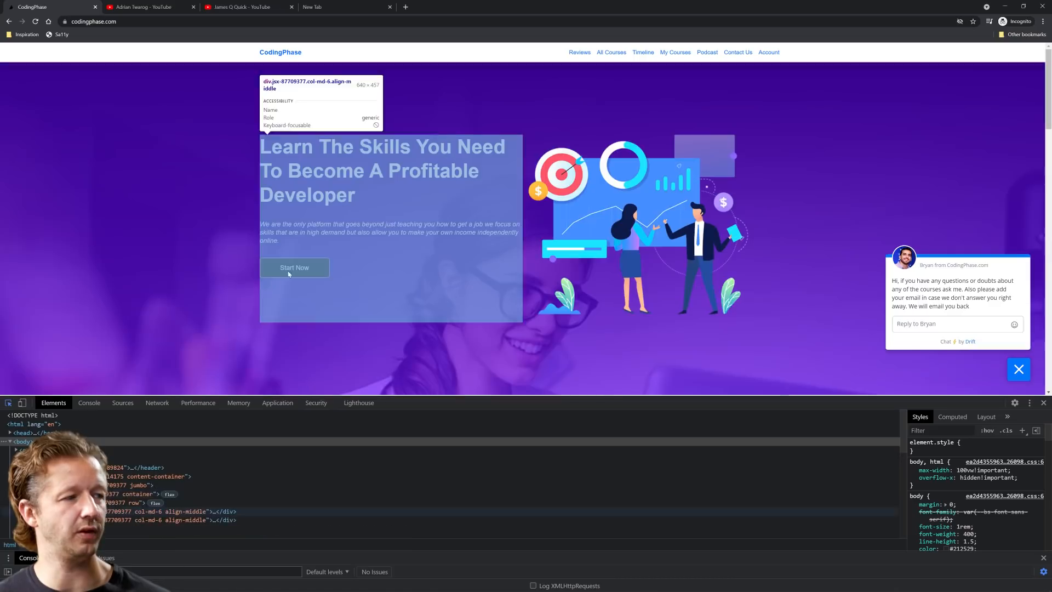
left_click(294, 267)
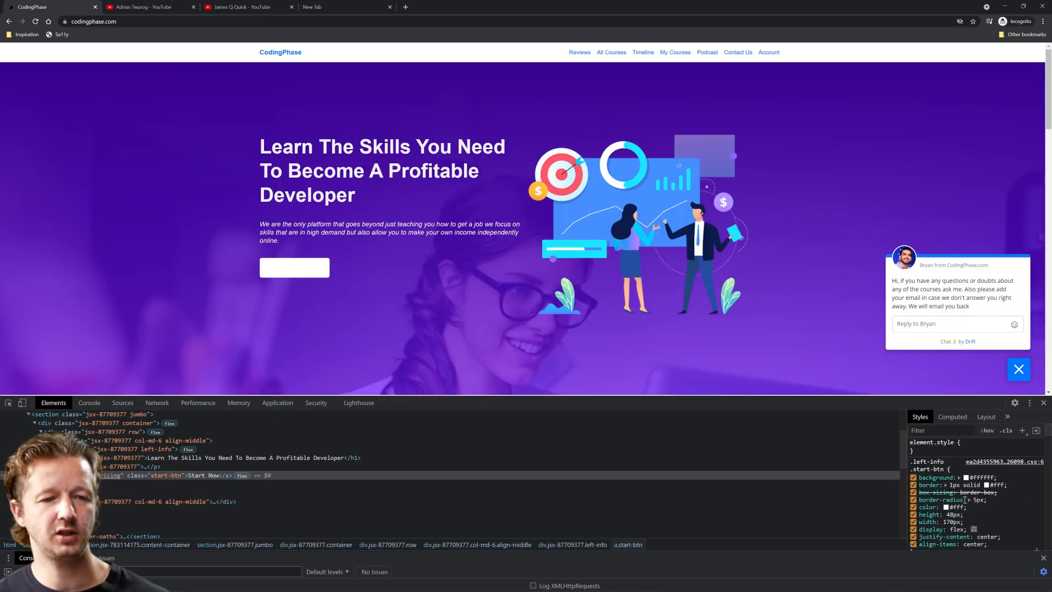
scroll("down", 3)
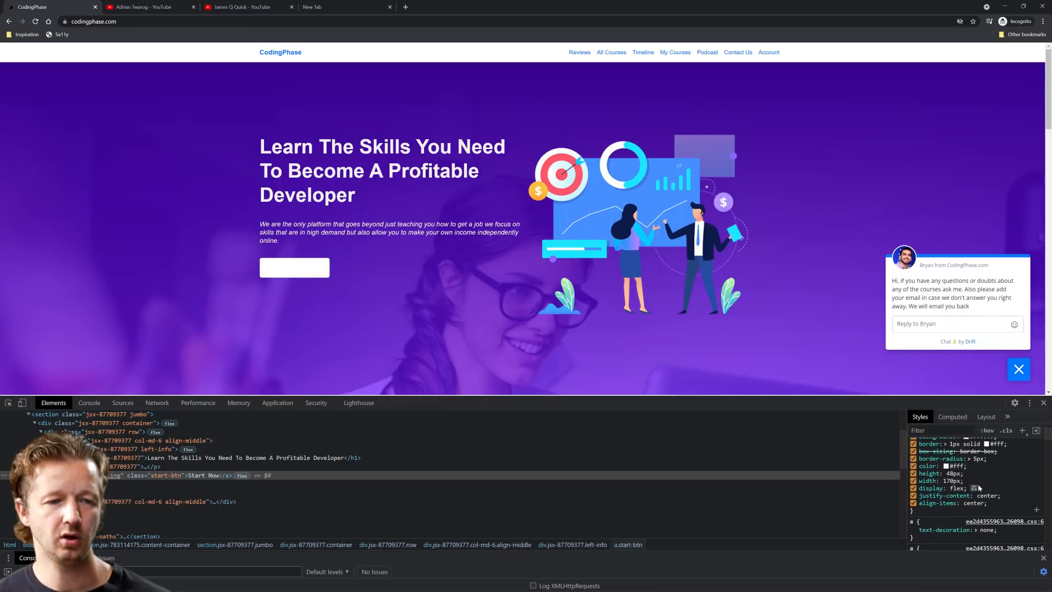
left_click(936, 466)
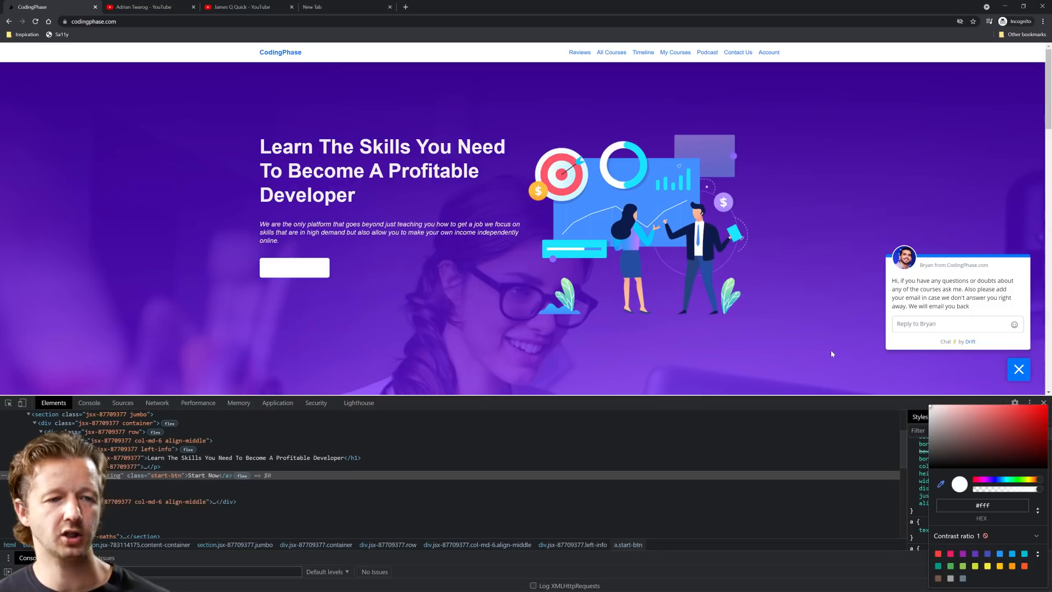
left_click(989, 481)
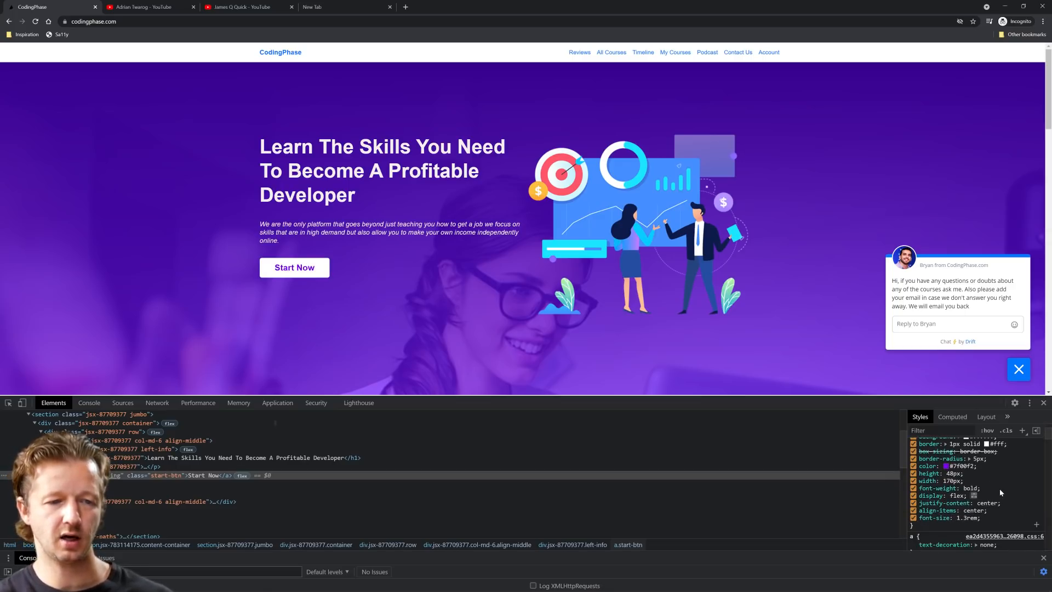
left_click(933, 503)
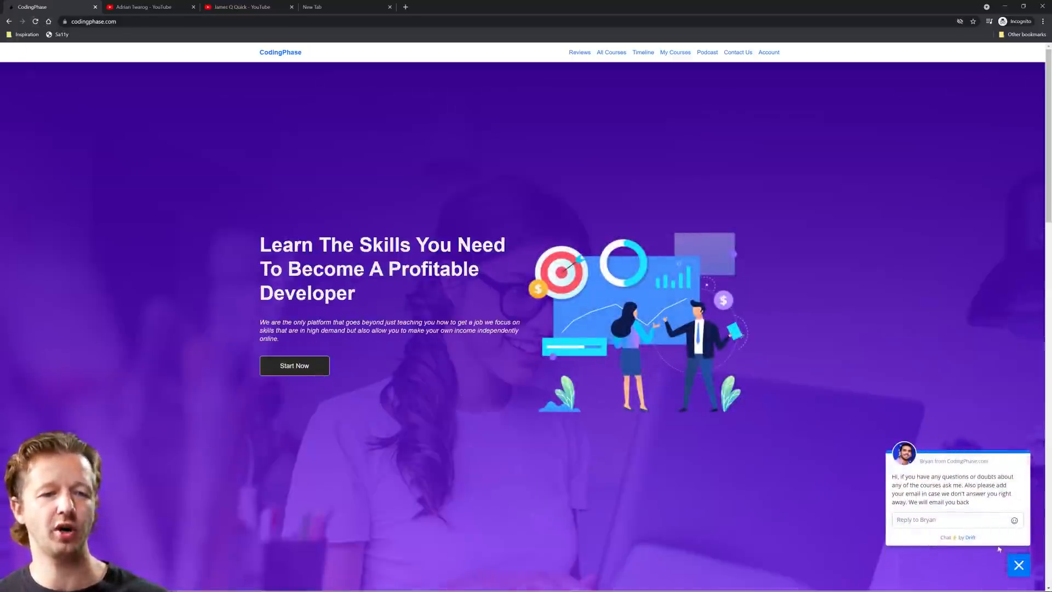
Dismiss the chat box, scroll through CodingPhase's career paths and back, then close the tab.
left_click(1019, 565)
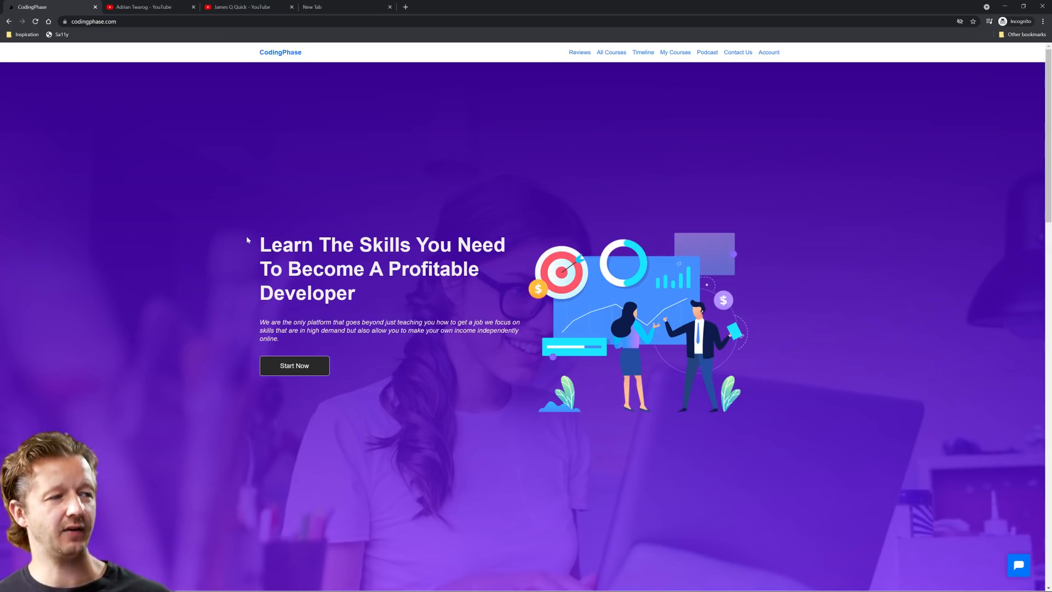
scroll("down", 3)
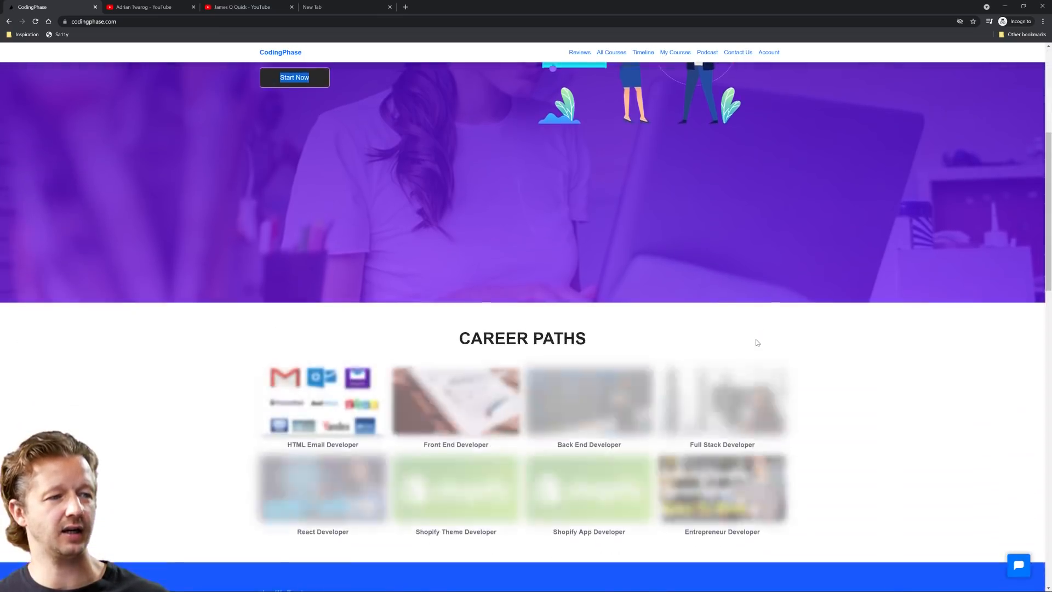
scroll("down", 3)
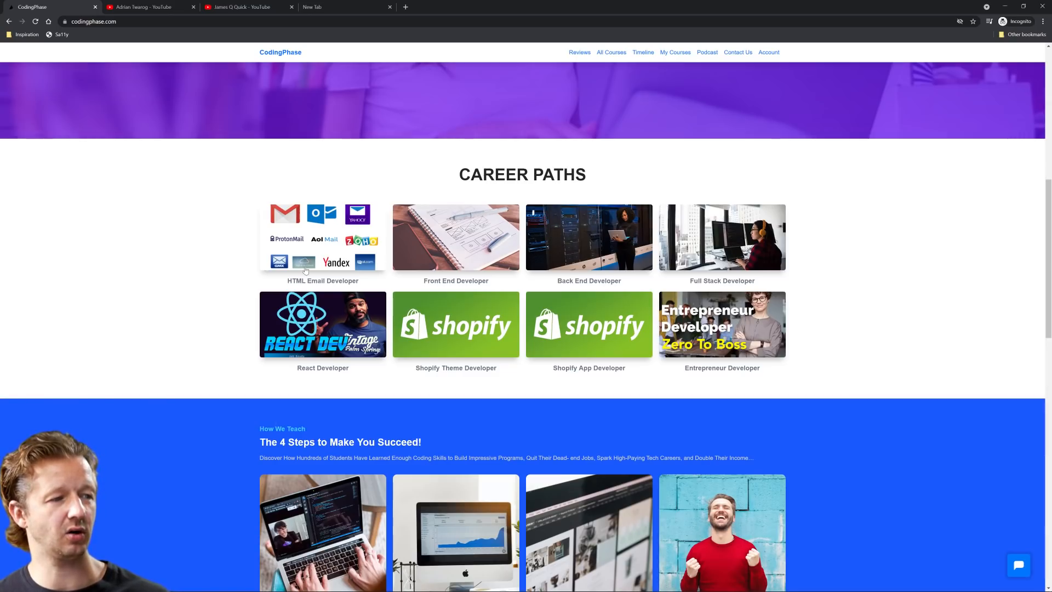
scroll("down", 3)
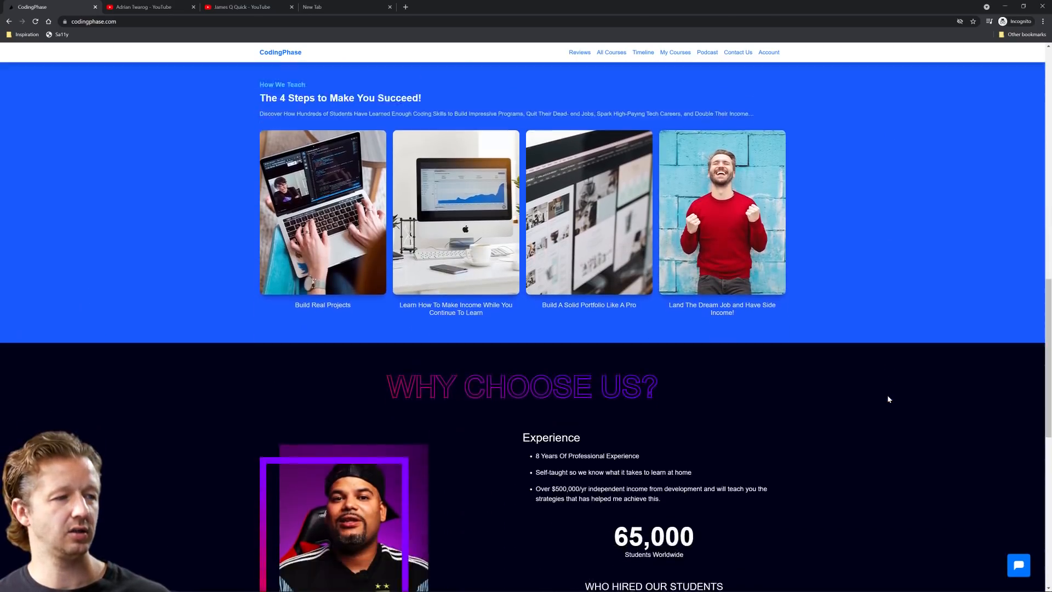
scroll("up", 3)
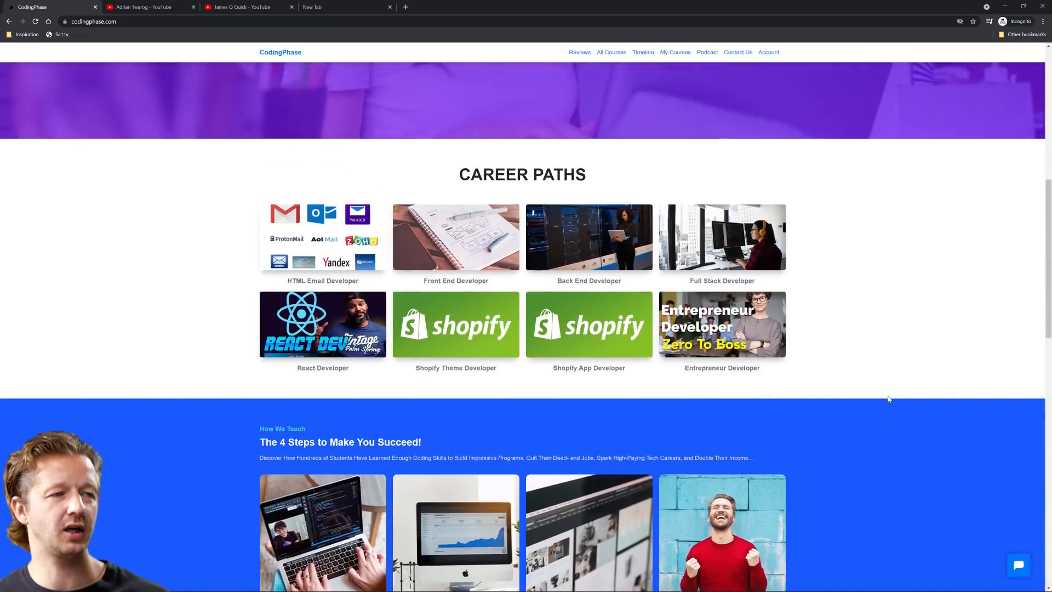
scroll("up", 3)
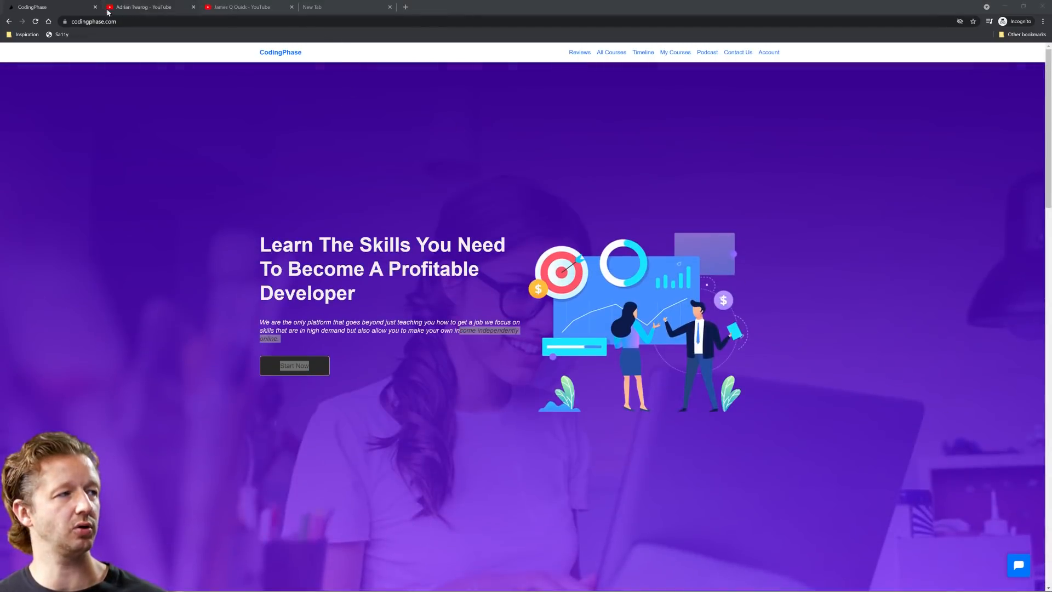
left_click(95, 6)
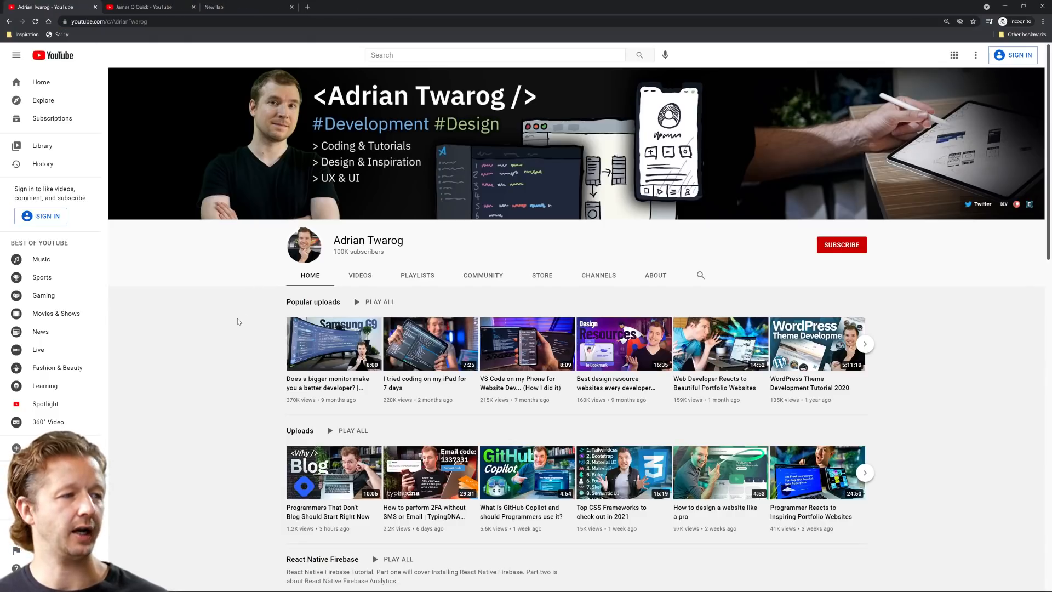
double_click(342, 251)
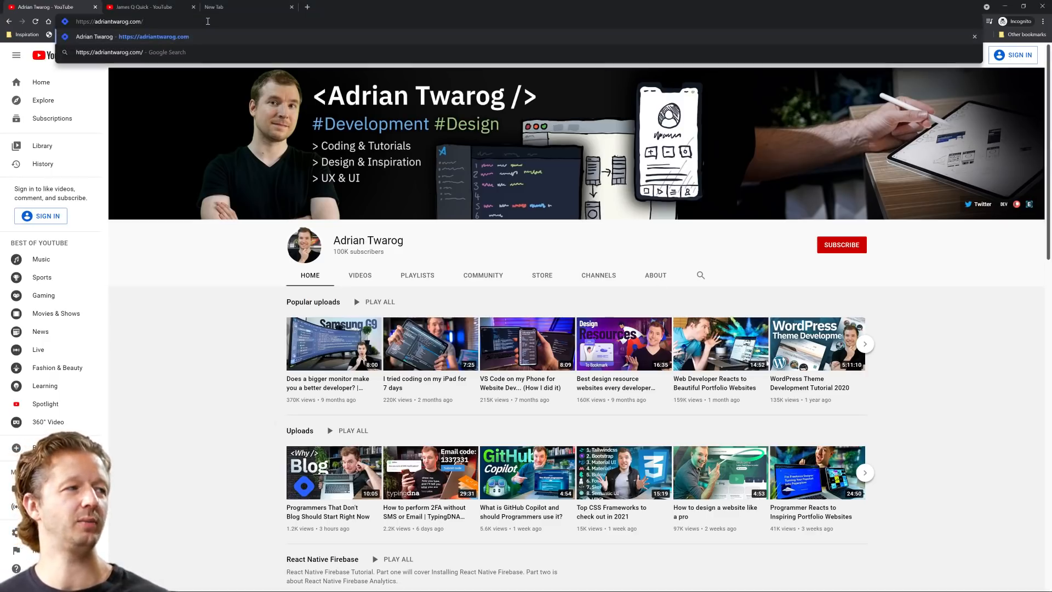
Load adriantwarog.com and open the pinned '40 Amazing Developers You Should Follow On Youtube' article.
key("Return")
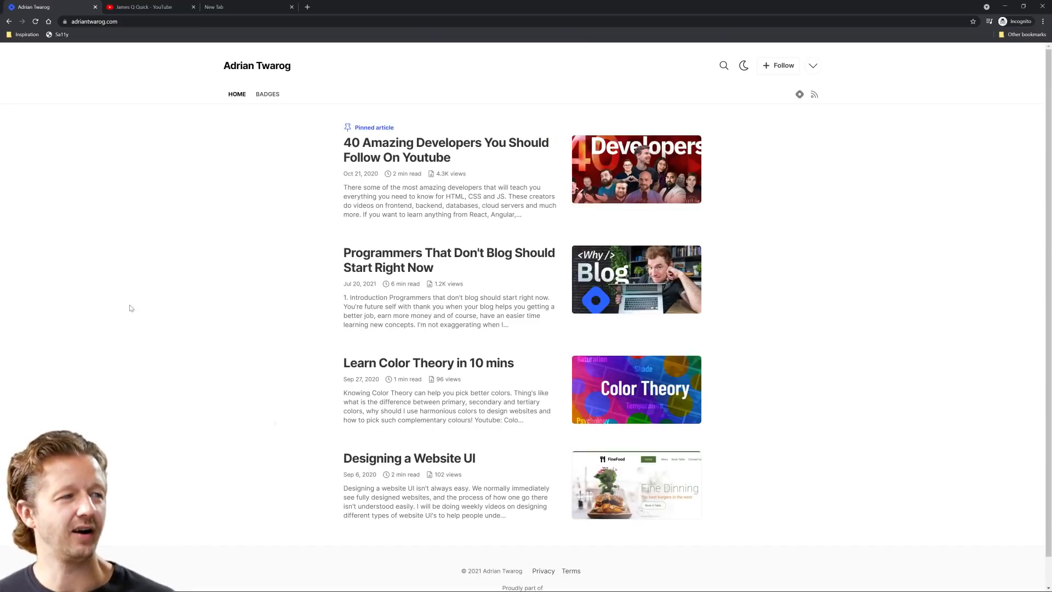
mouse_move(150, 240)
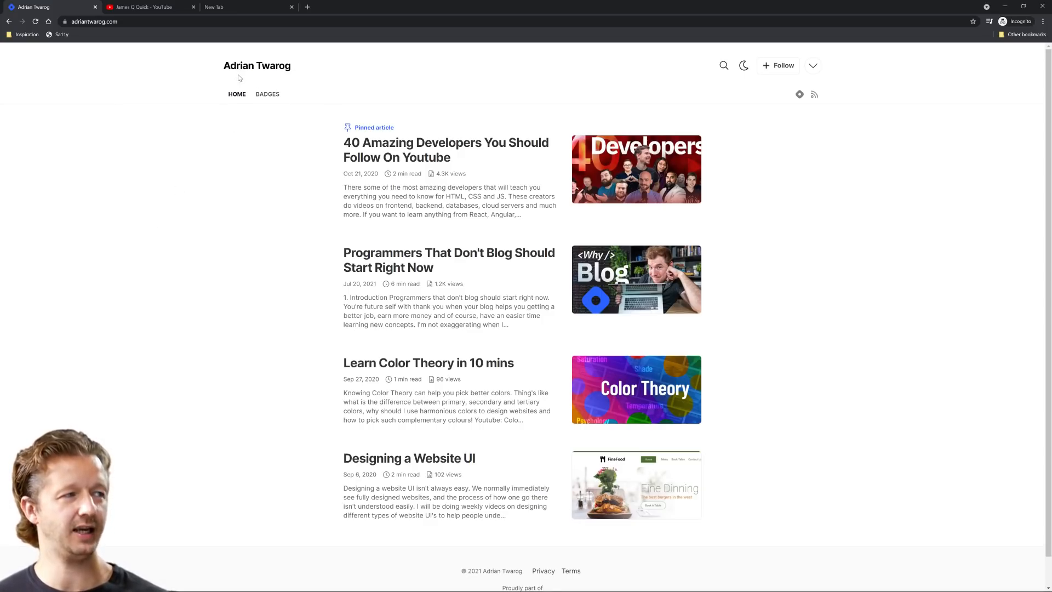
mouse_move(345, 100)
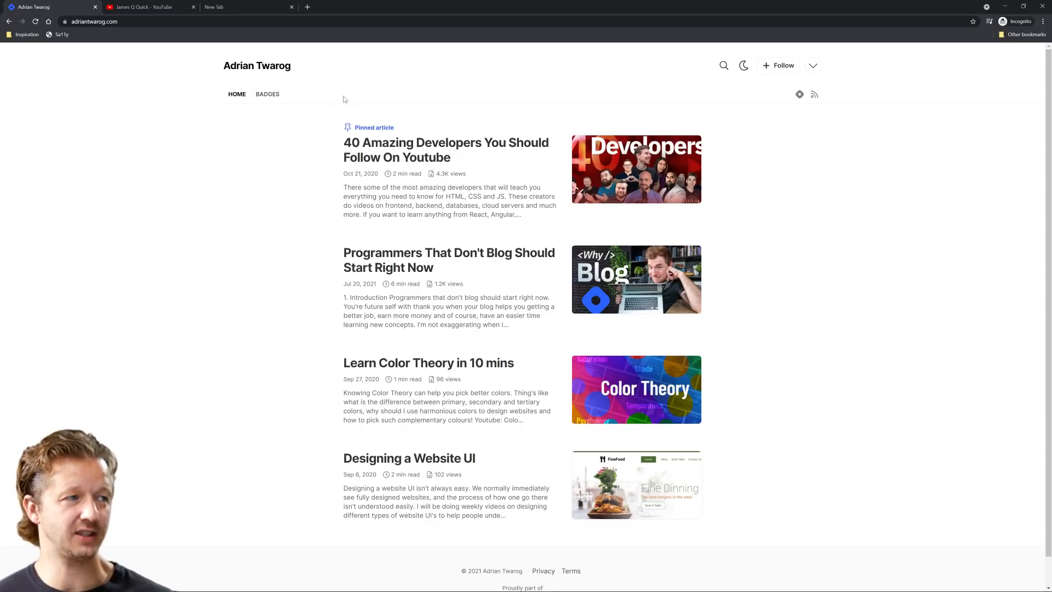
mouse_move(222, 88)
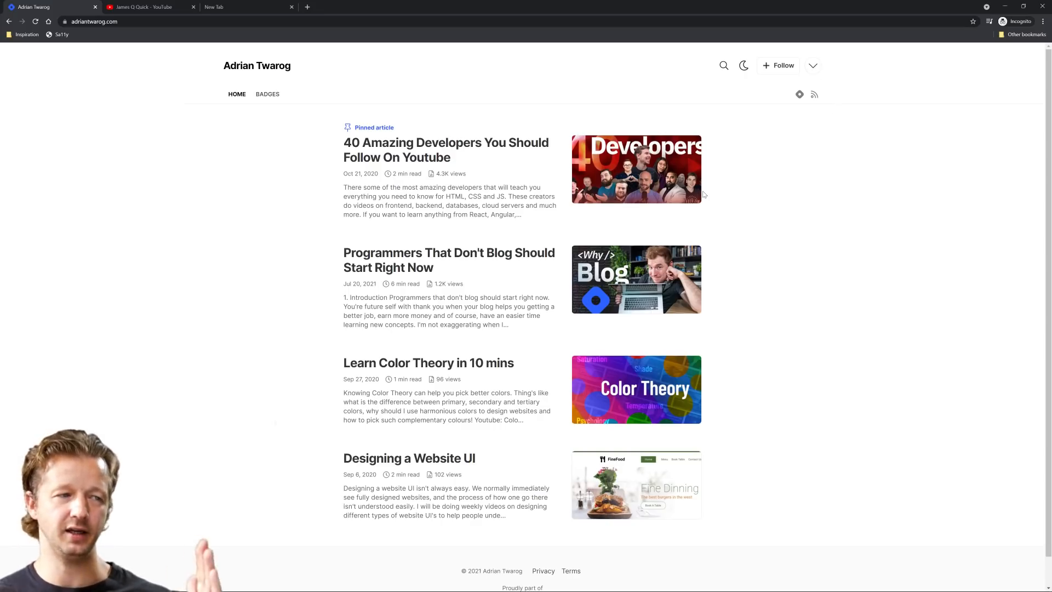
mouse_move(809, 240)
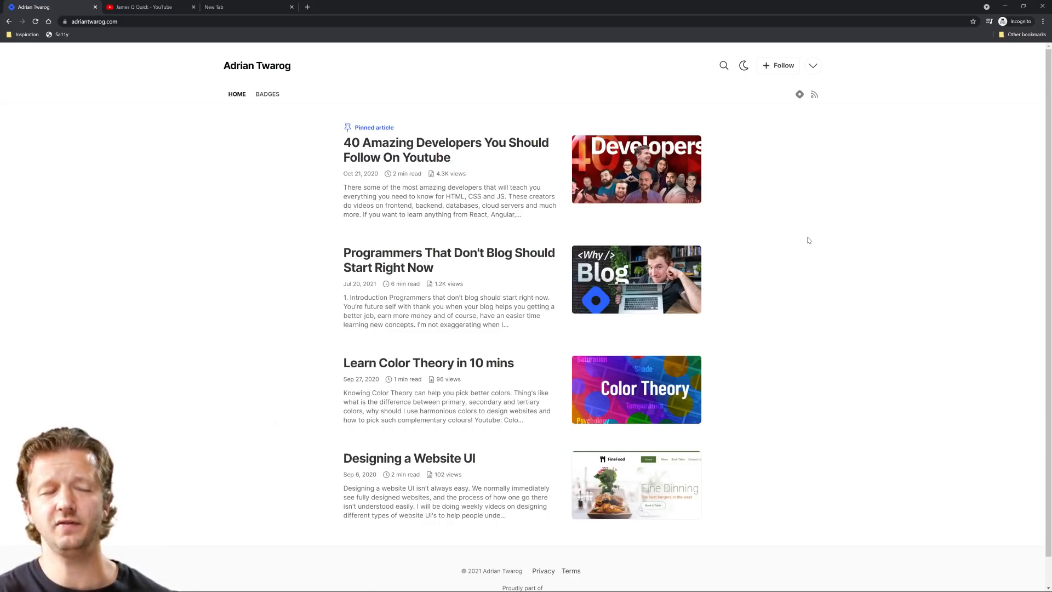
mouse_move(819, 305)
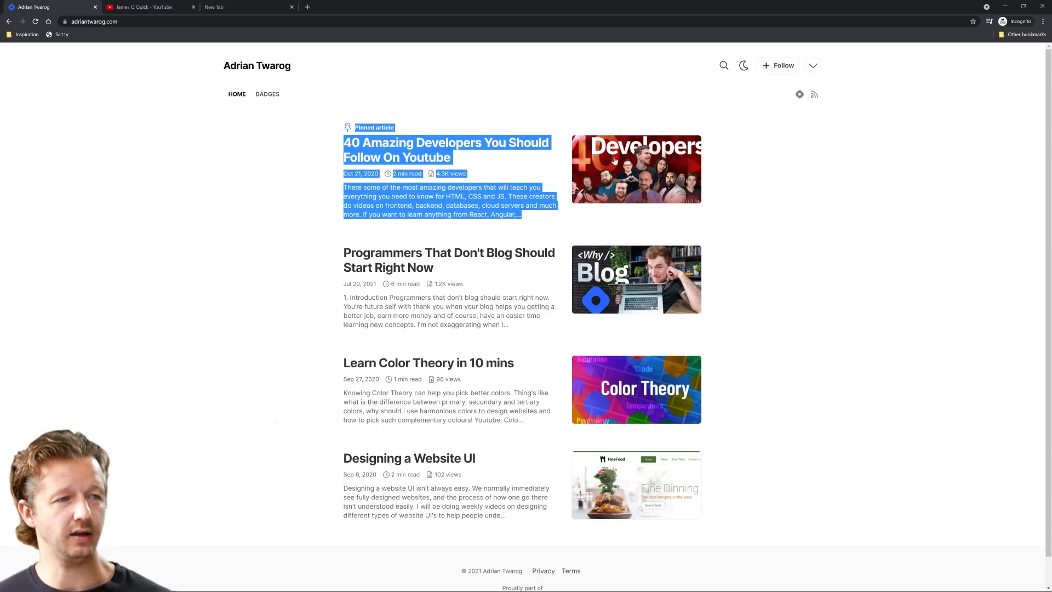
left_click(771, 274)
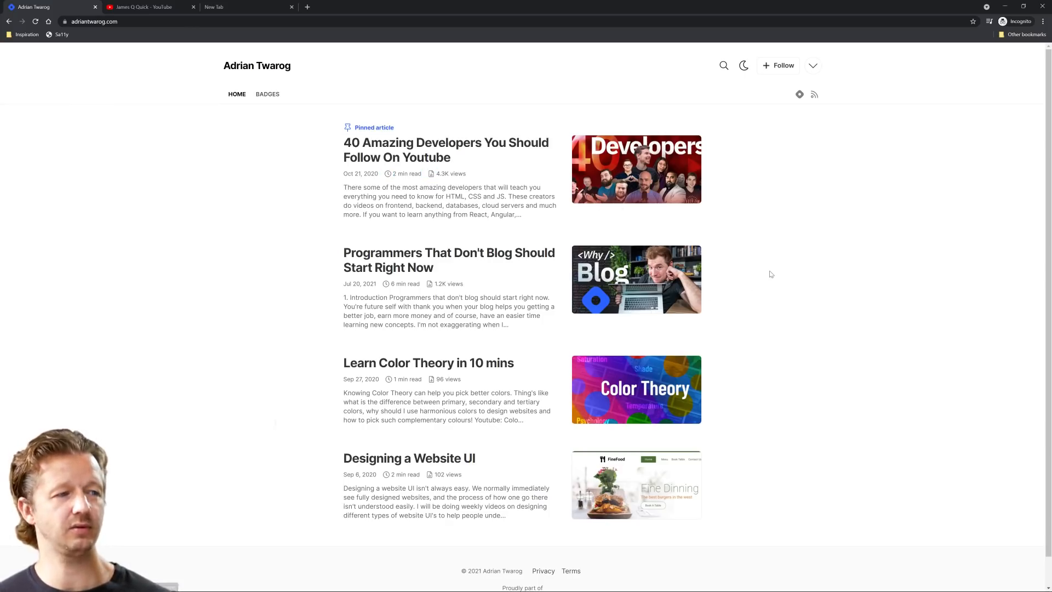
mouse_move(800, 313)
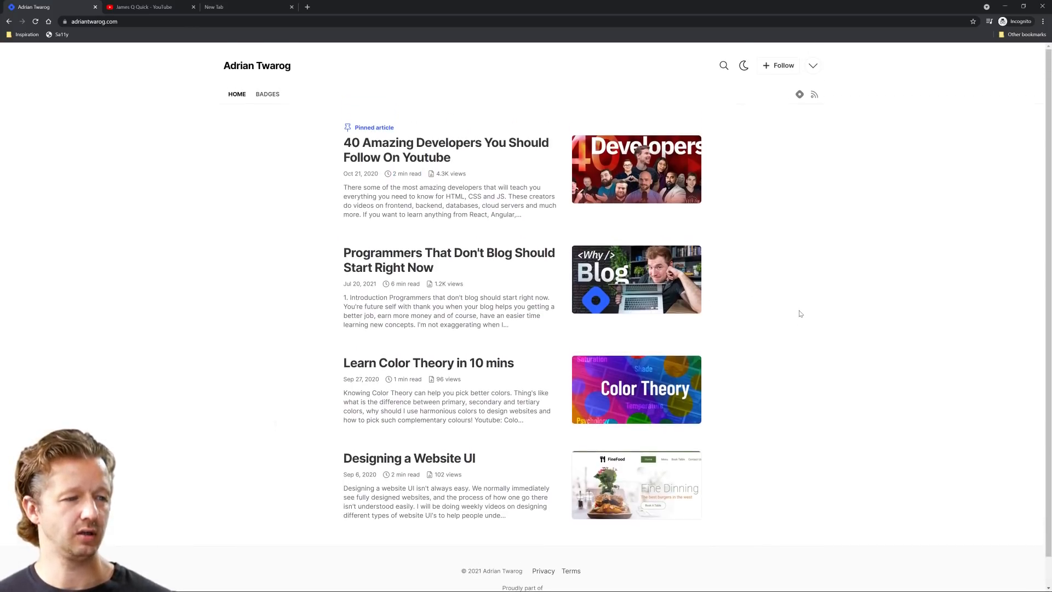
left_click(445, 149)
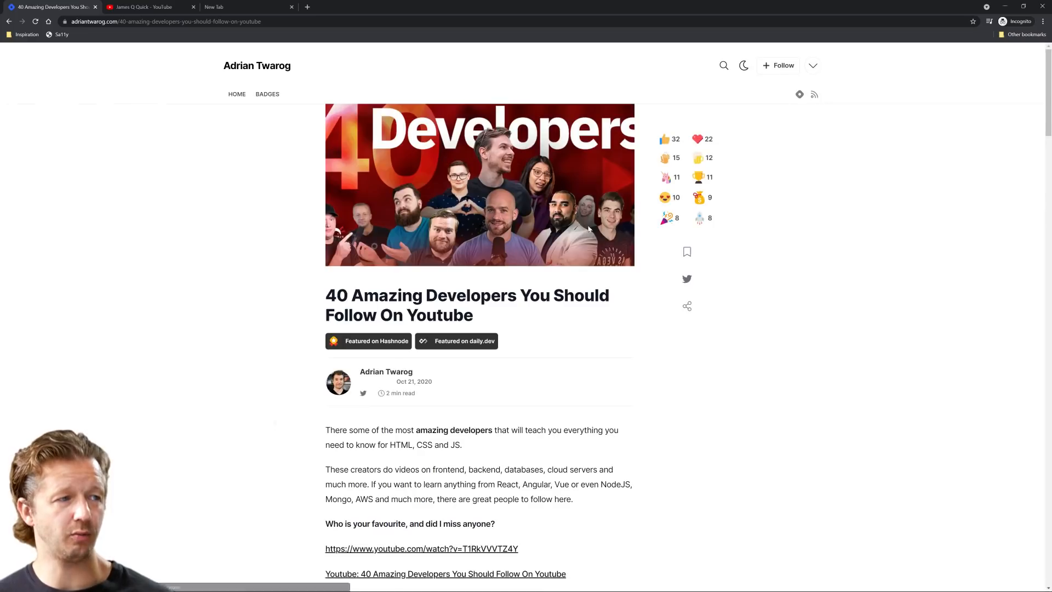
Scroll the article down to its comments and back, then switch to James Q Quick's YouTube tab.
scroll("down", 3)
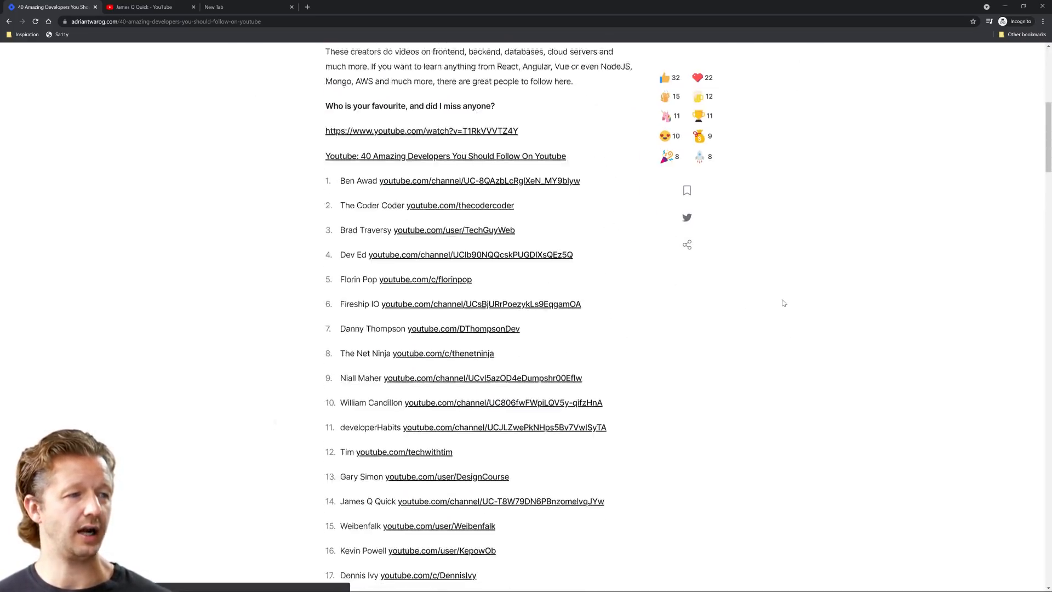
scroll("down", 3)
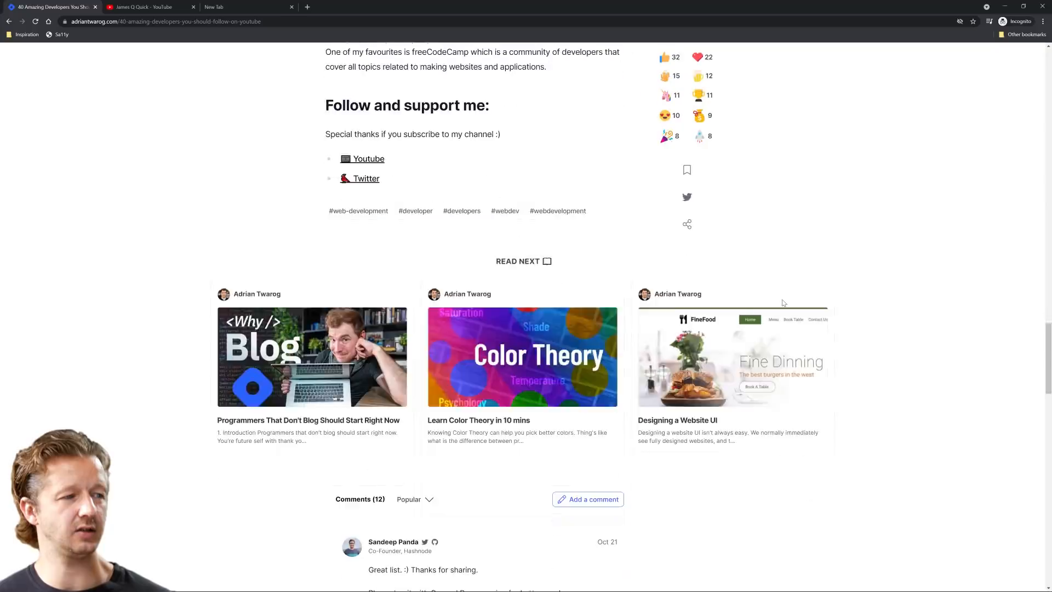
scroll("up", 3)
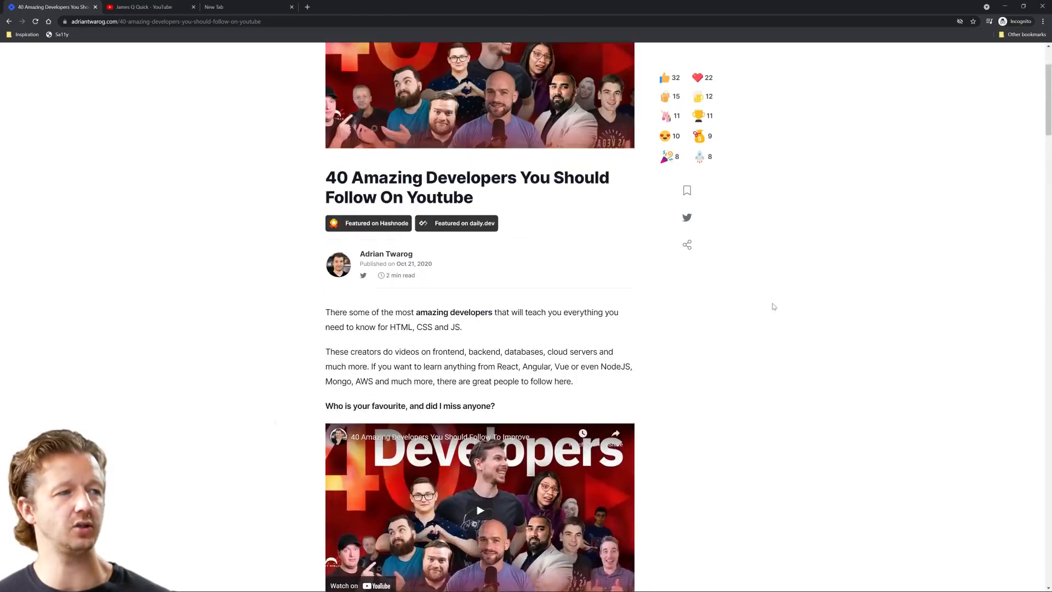
scroll("up", 3)
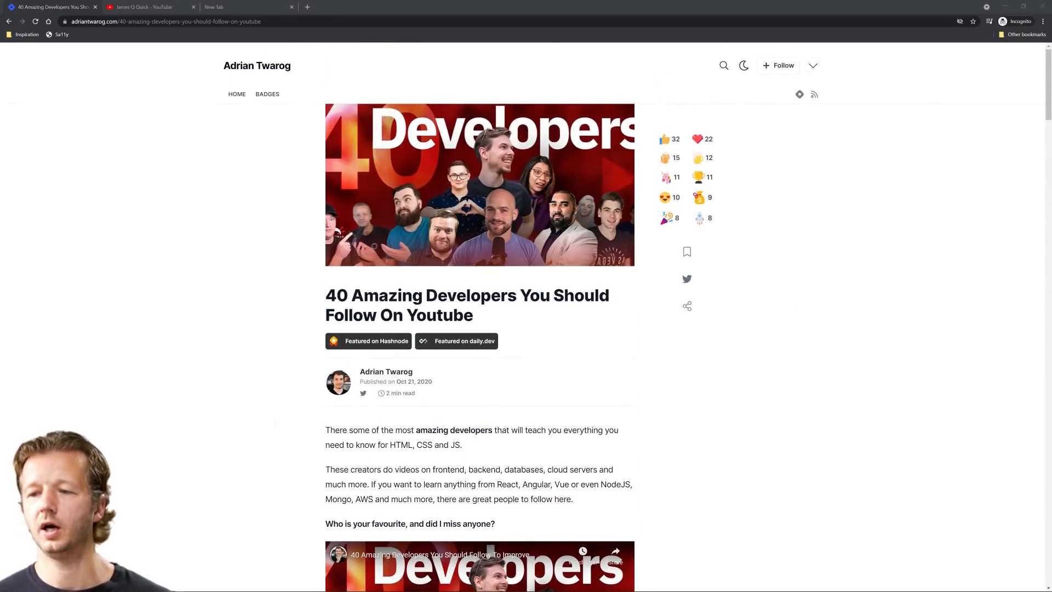
left_click(147, 7)
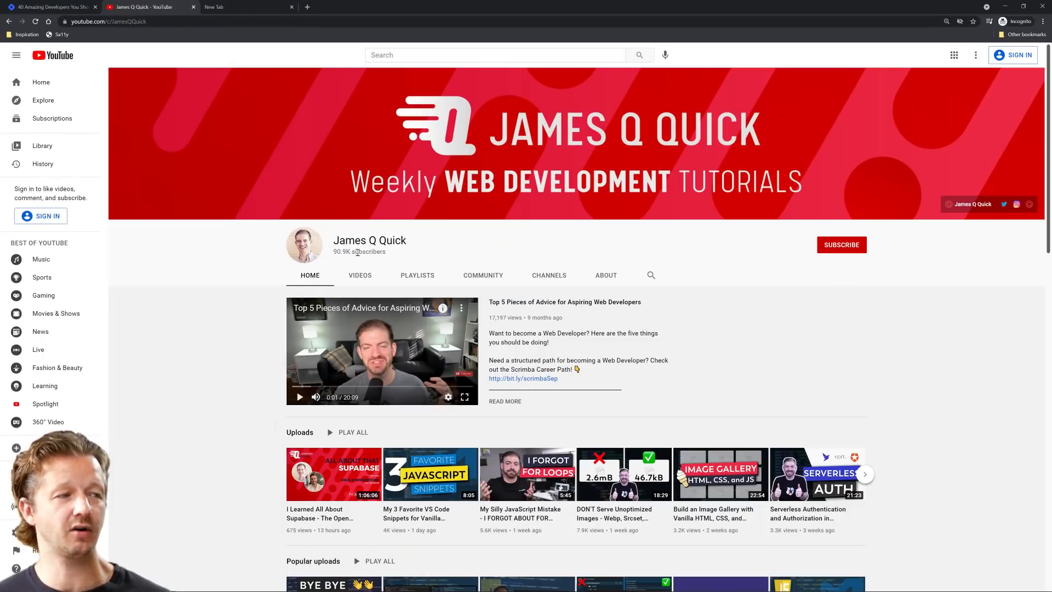
Open jamesqquick.com from the channel banner and scroll through its streams.
left_click(108, 21)
type("jamesqquick.com")
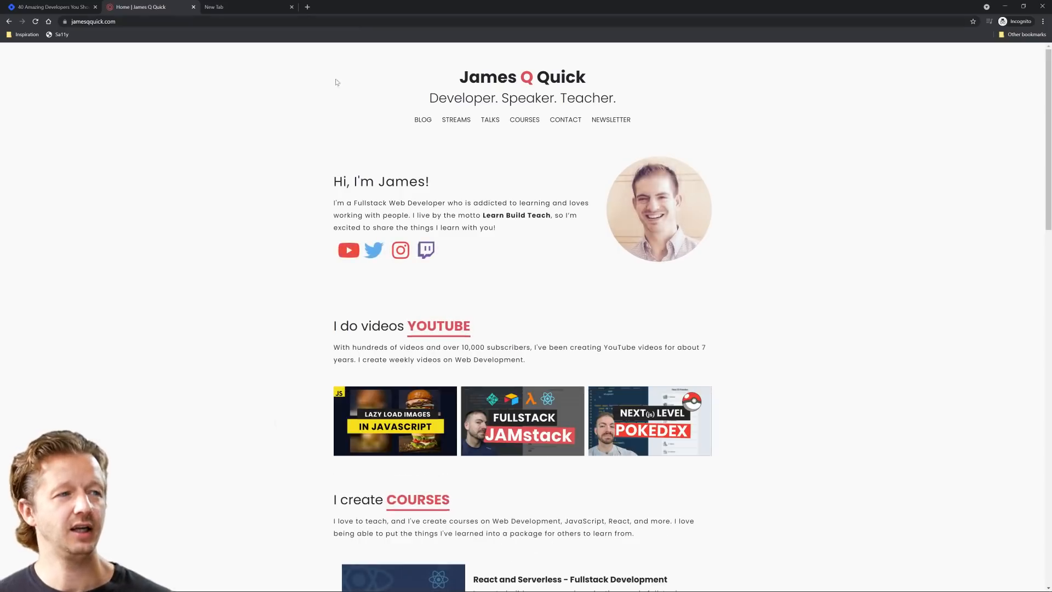
mouse_move(288, 167)
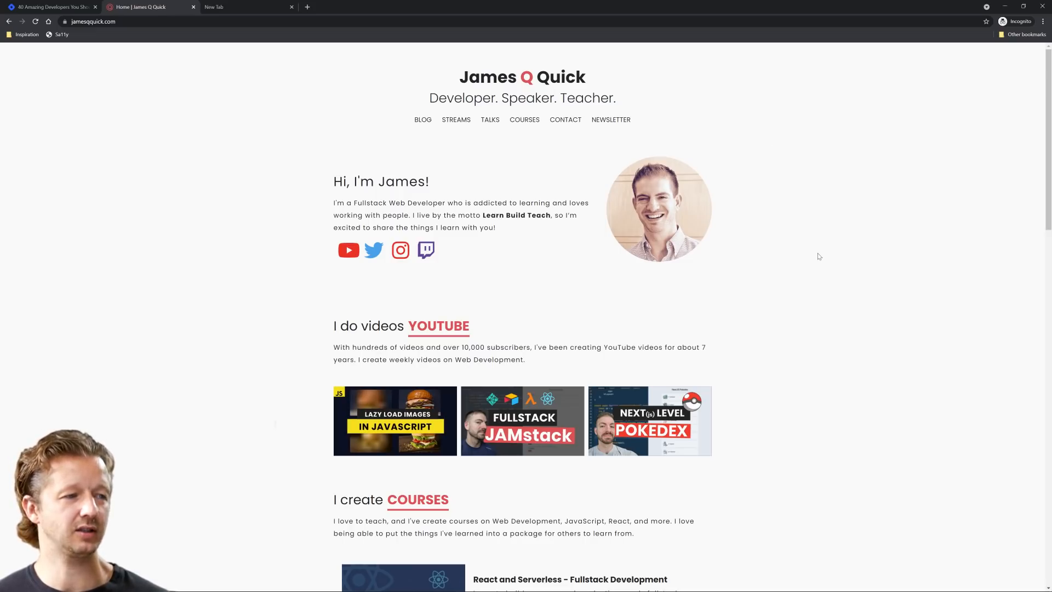
scroll("down", 3)
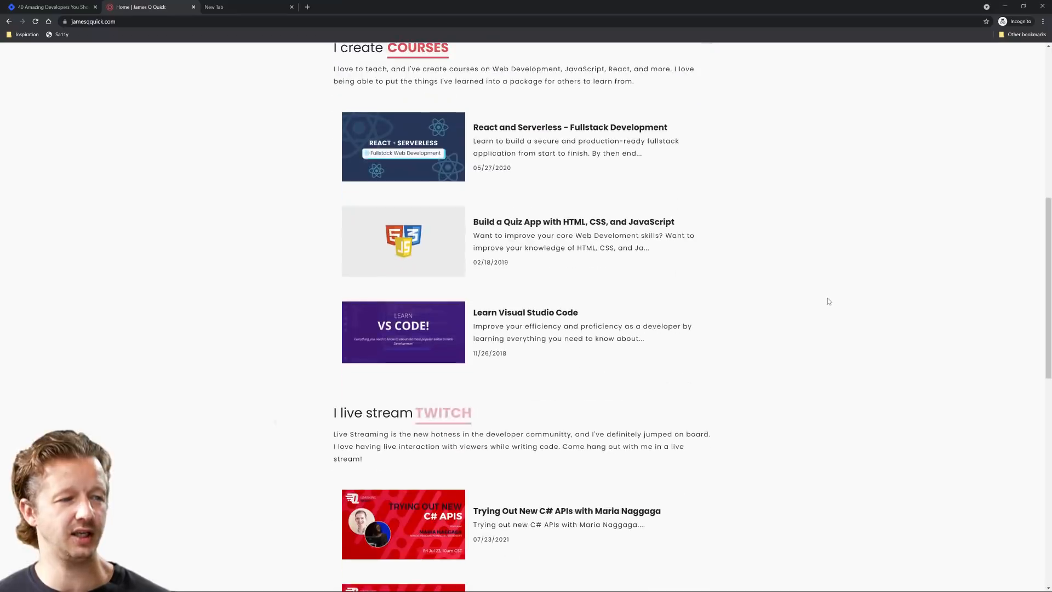
scroll("down", 3)
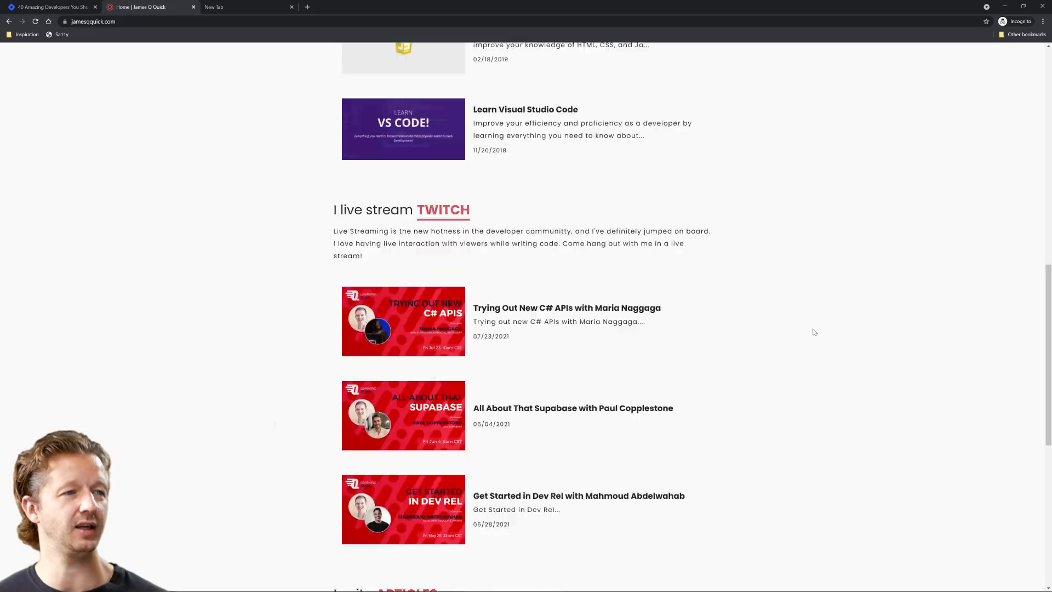
scroll("up", 3)
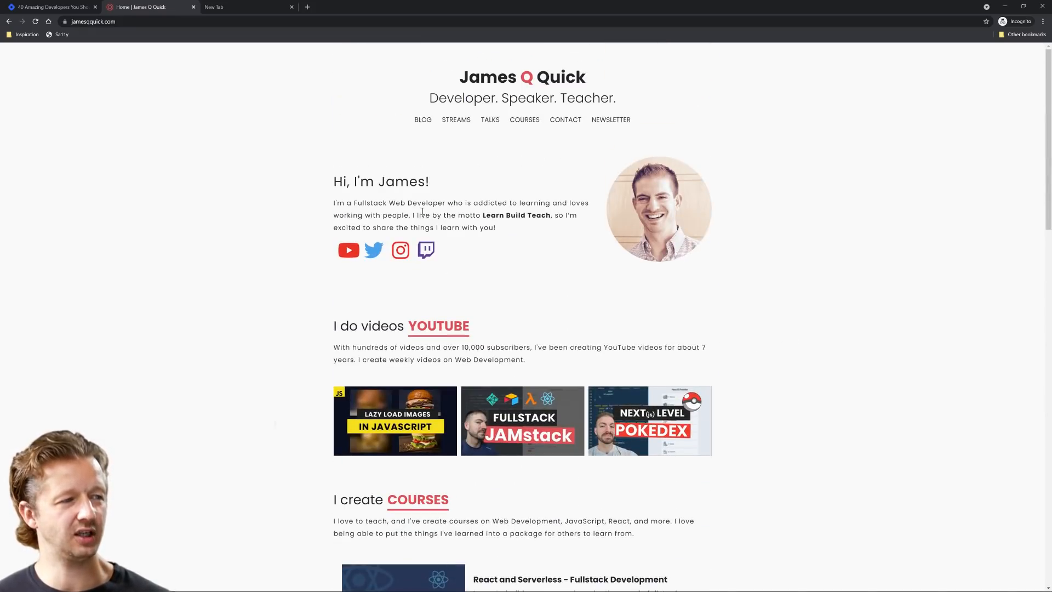
Look over the jamesqquick.com articles section, then close the site.
double_click(427, 203)
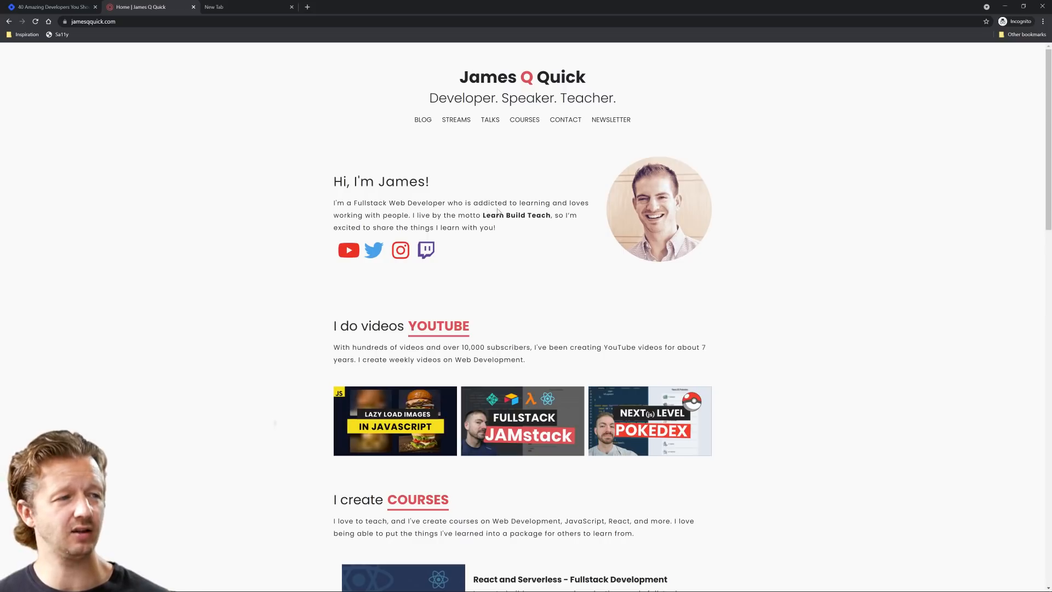
mouse_move(537, 265)
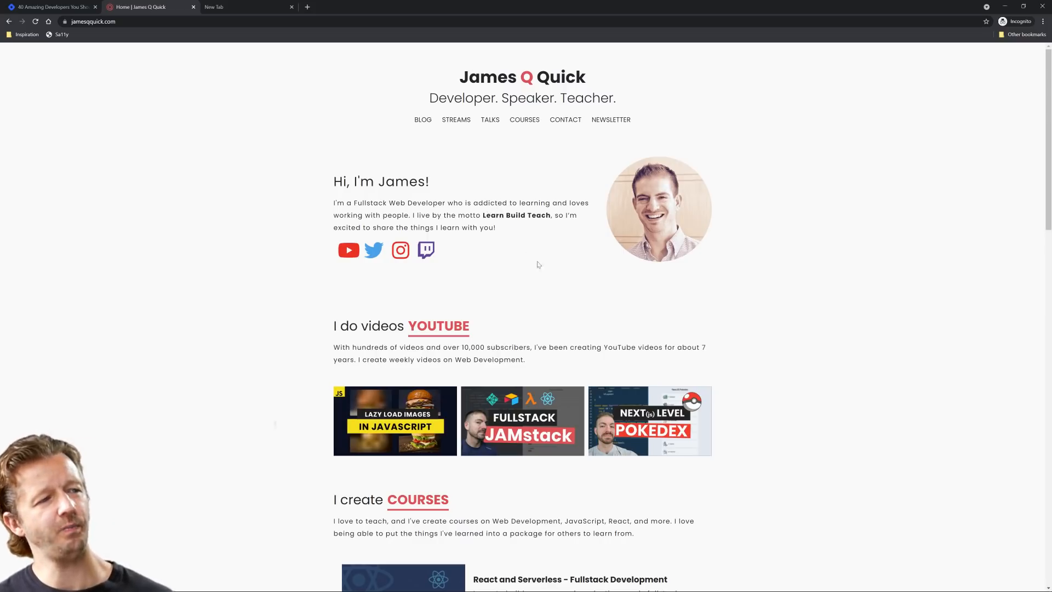
scroll("down", 3)
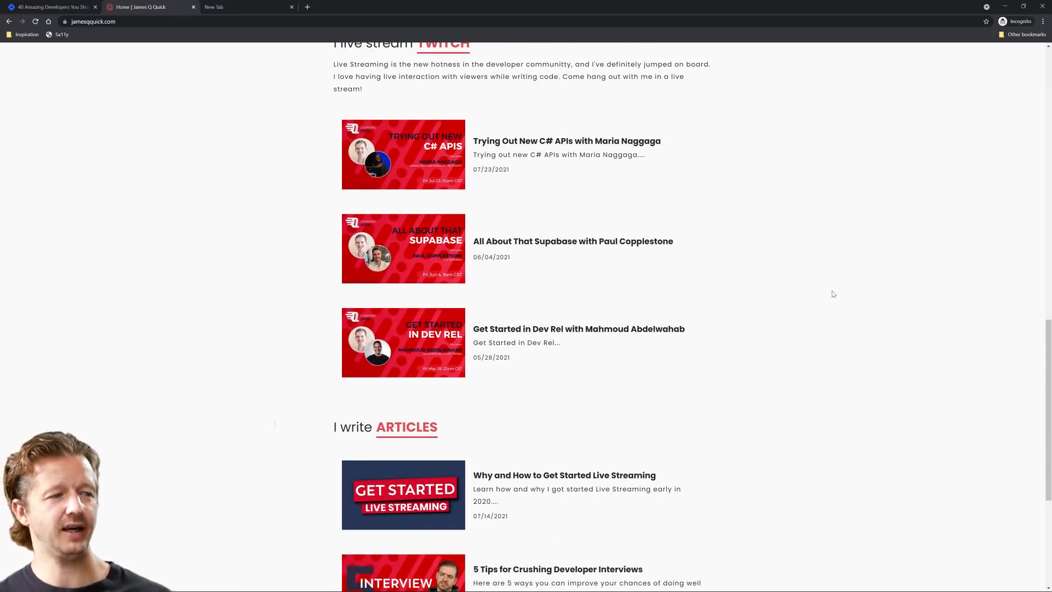
scroll("down", 3)
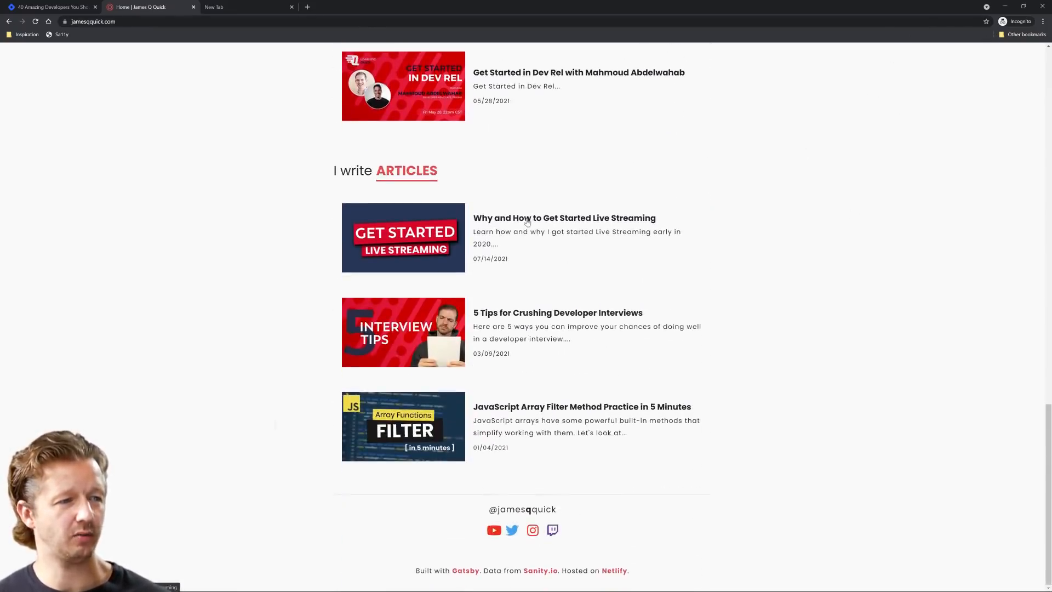
scroll("up", 3)
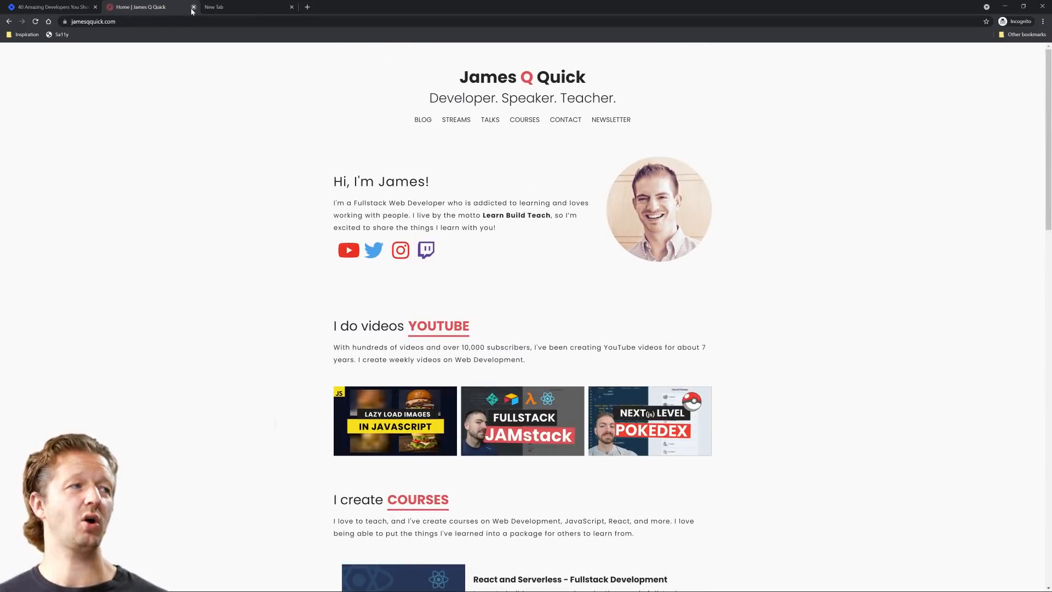
left_click(195, 7)
type("garys")
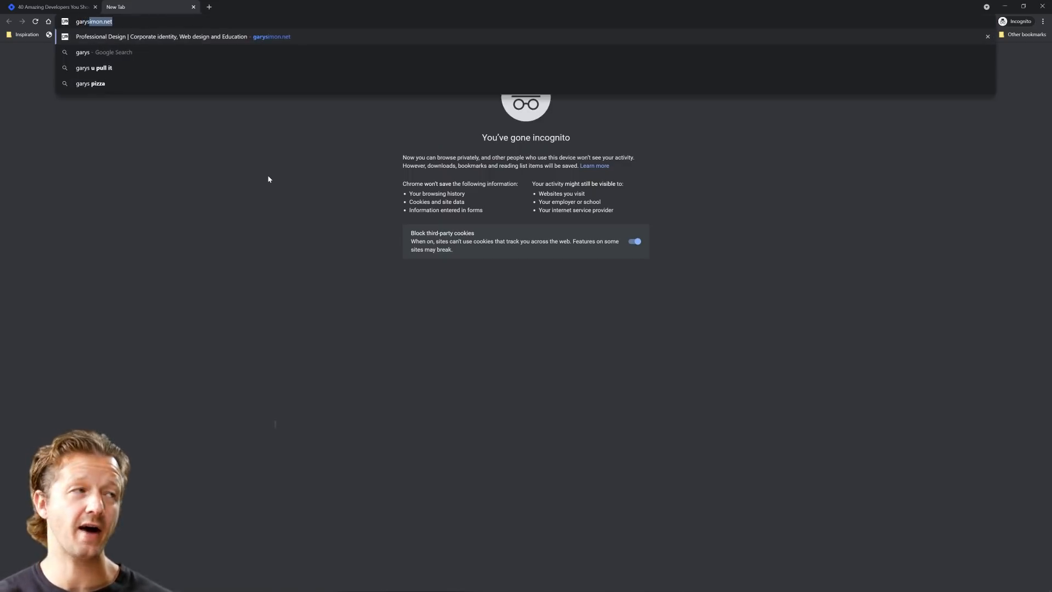
Load garysimon.net and adjust page zoom: enlarge, reset to normal, then enlarge again.
left_click(181, 36)
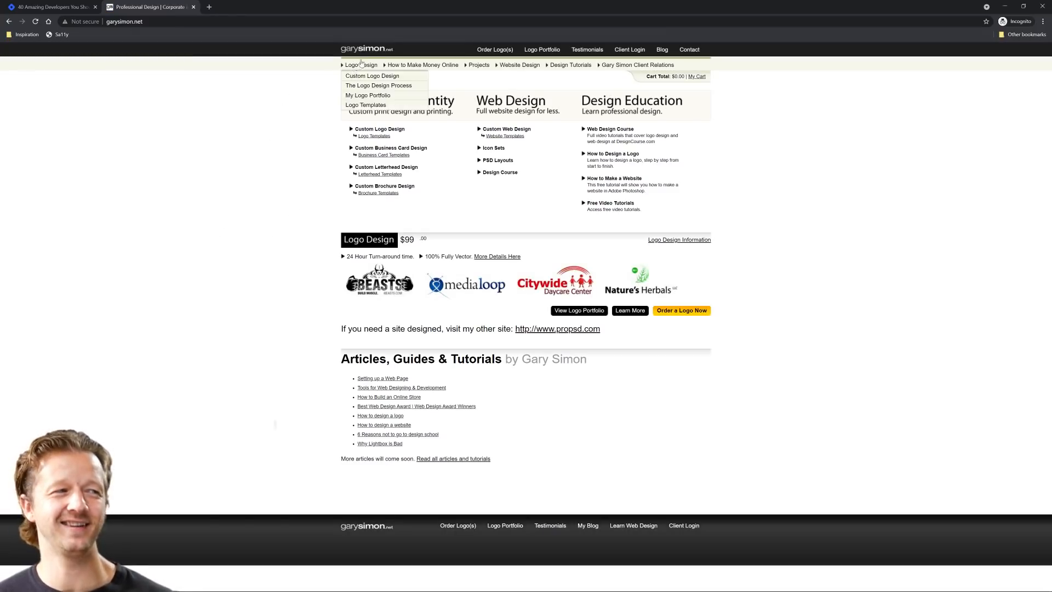
mouse_move(270, 127)
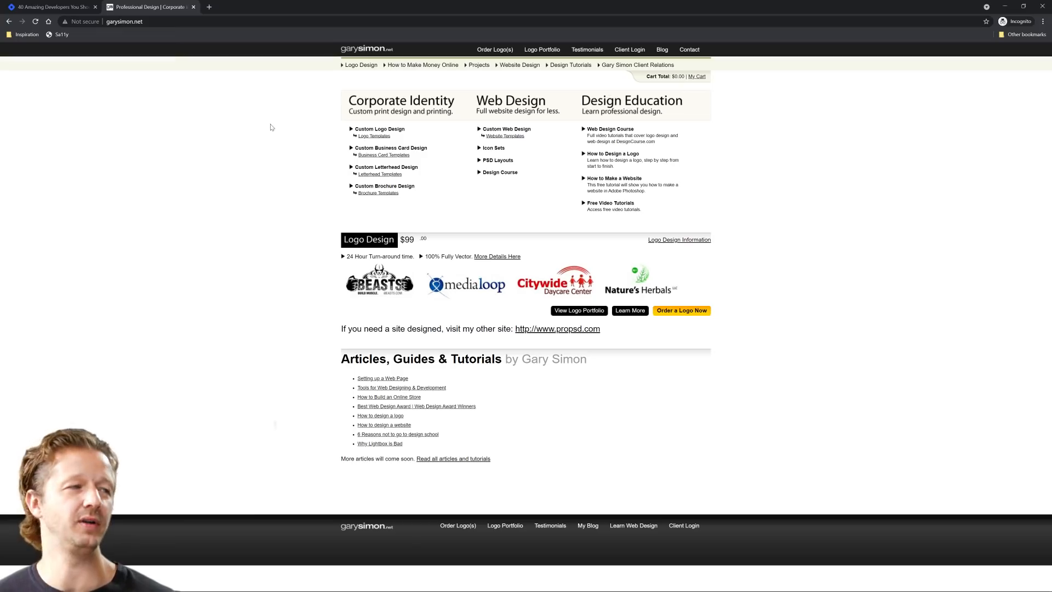
mouse_move(280, 167)
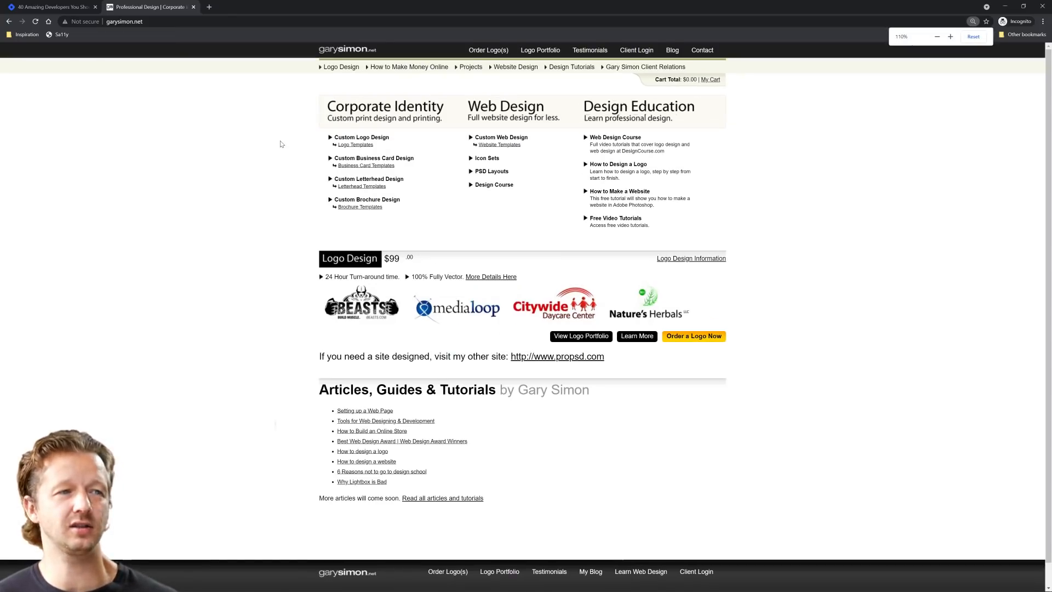
left_click(950, 36)
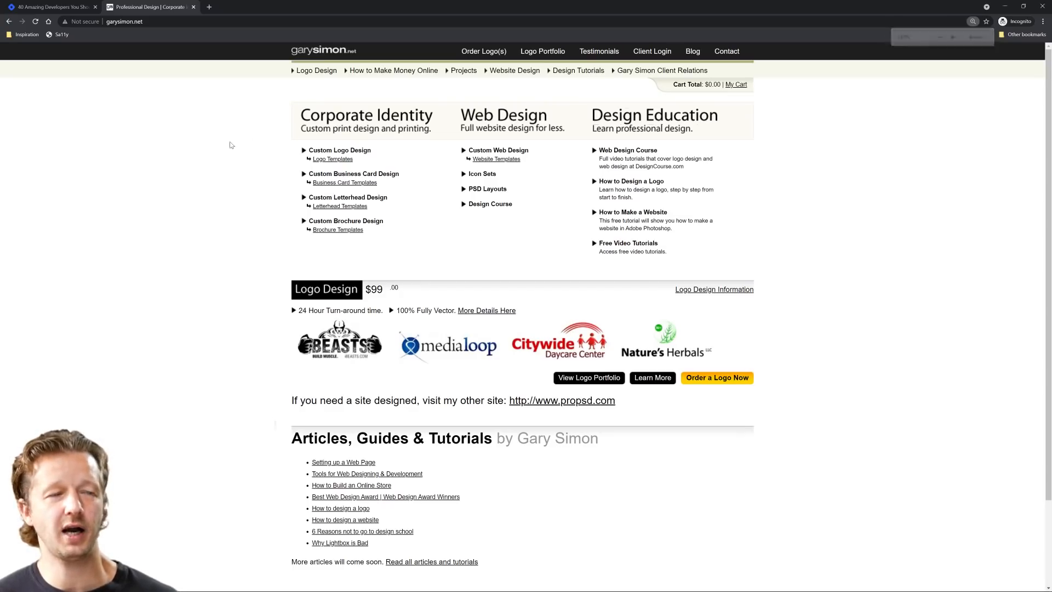
mouse_move(620, 152)
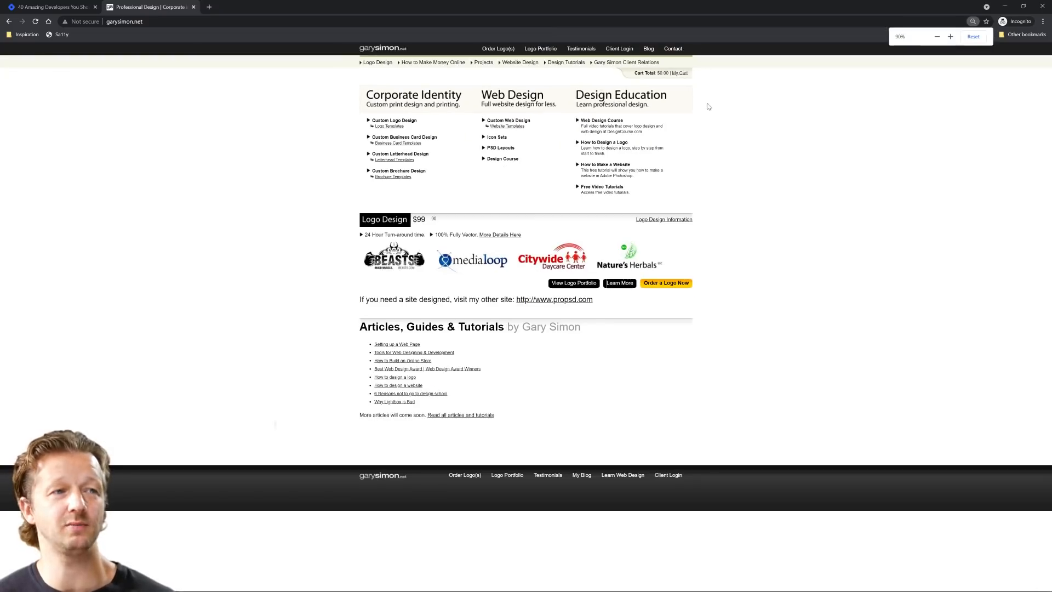
left_click(951, 37)
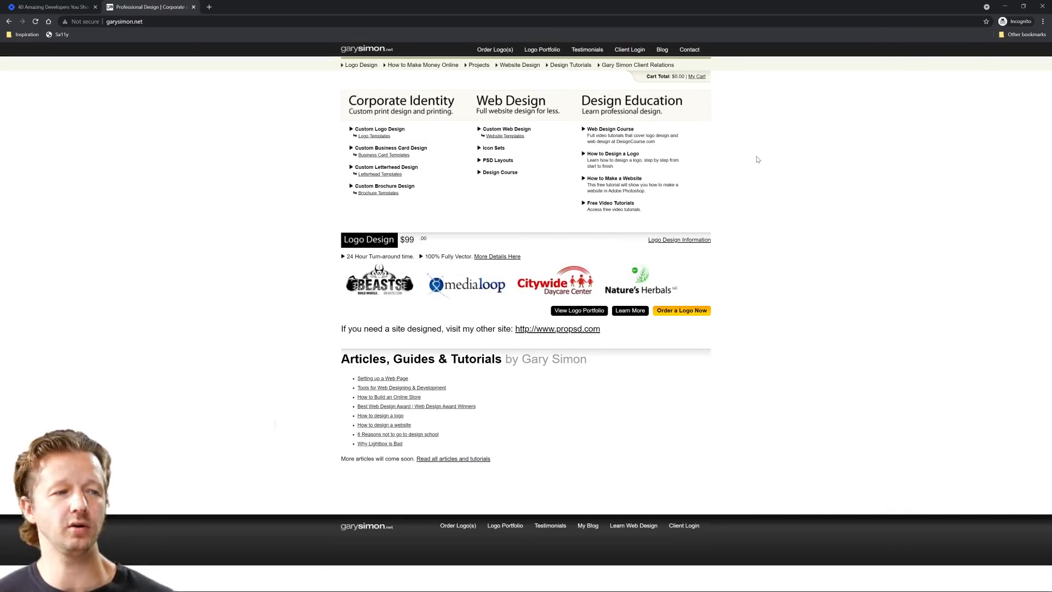
mouse_move(247, 221)
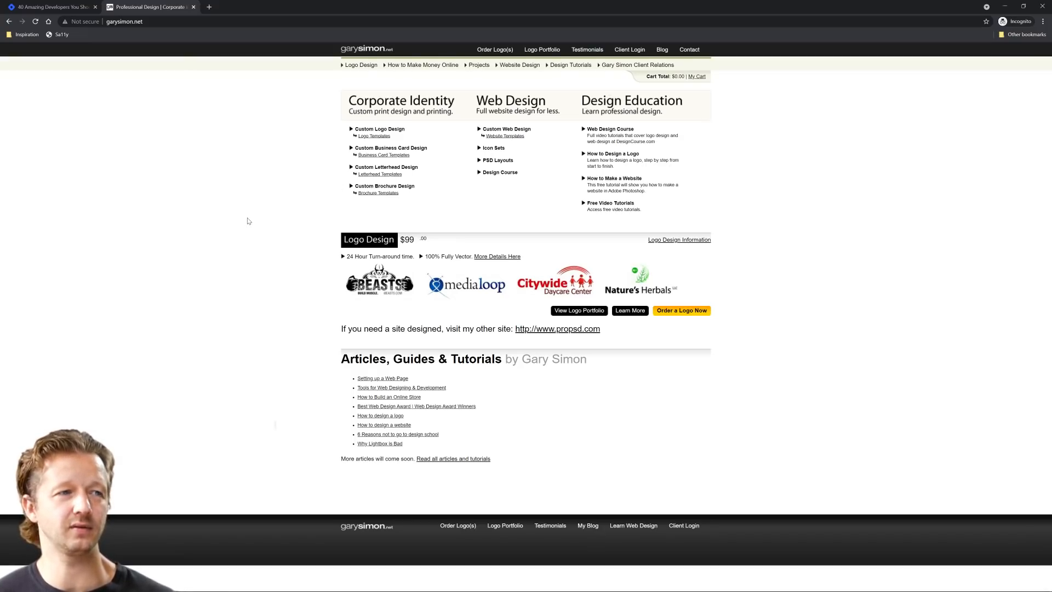
mouse_move(304, 235)
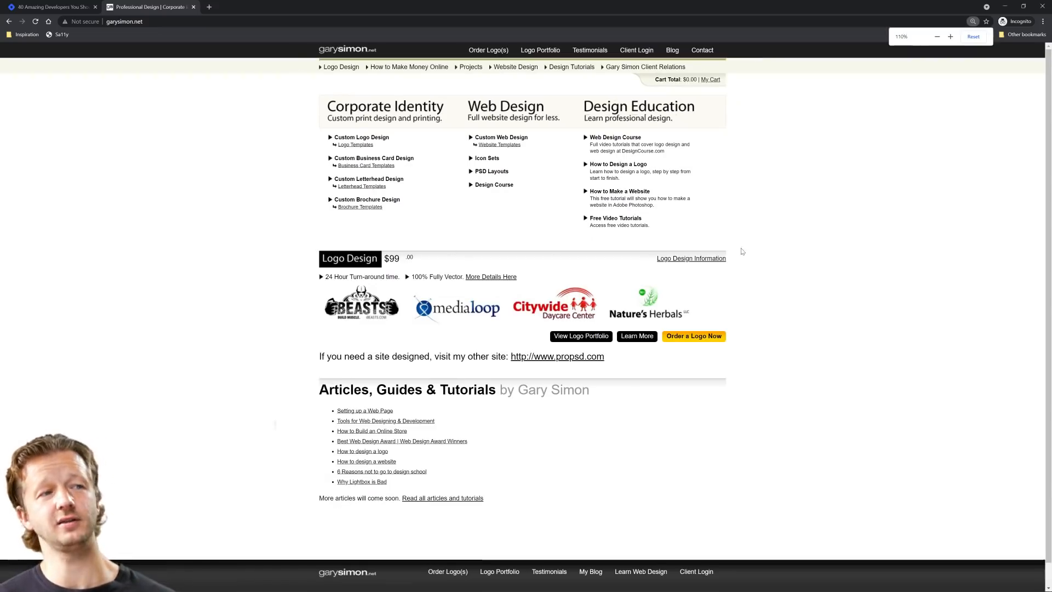
left_click(950, 36)
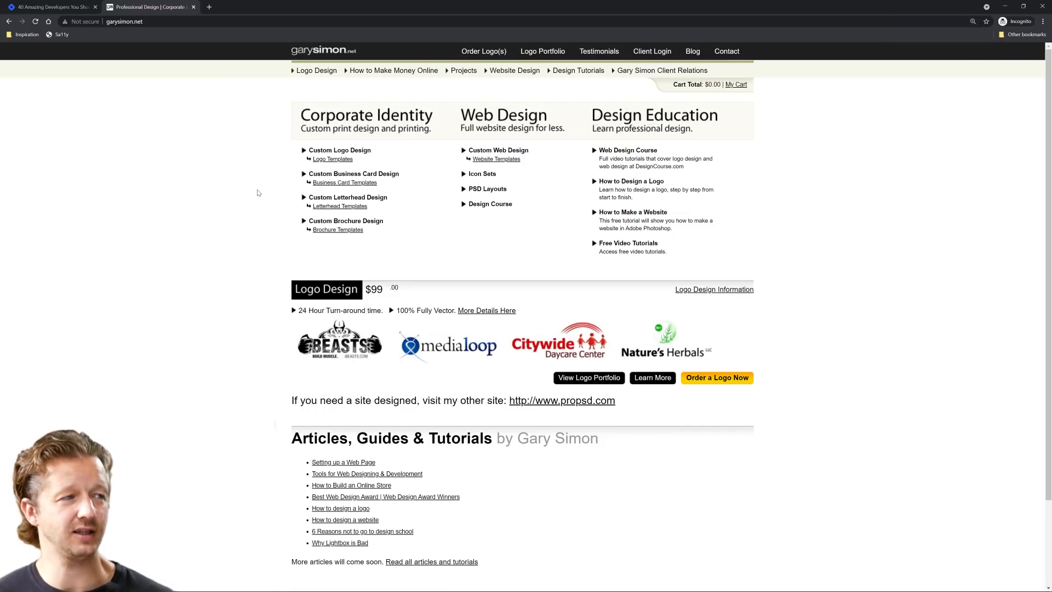
mouse_move(676, 127)
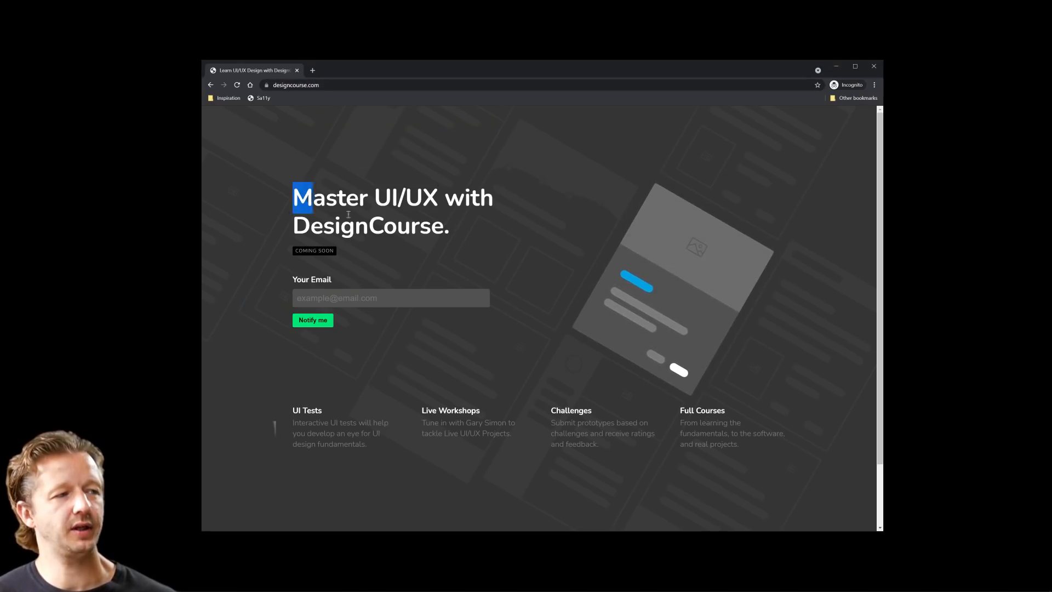
Open designcourse.com showing the 'Master UI/UX with DesignCourse' coming-soon signup page.
left_click(236, 84)
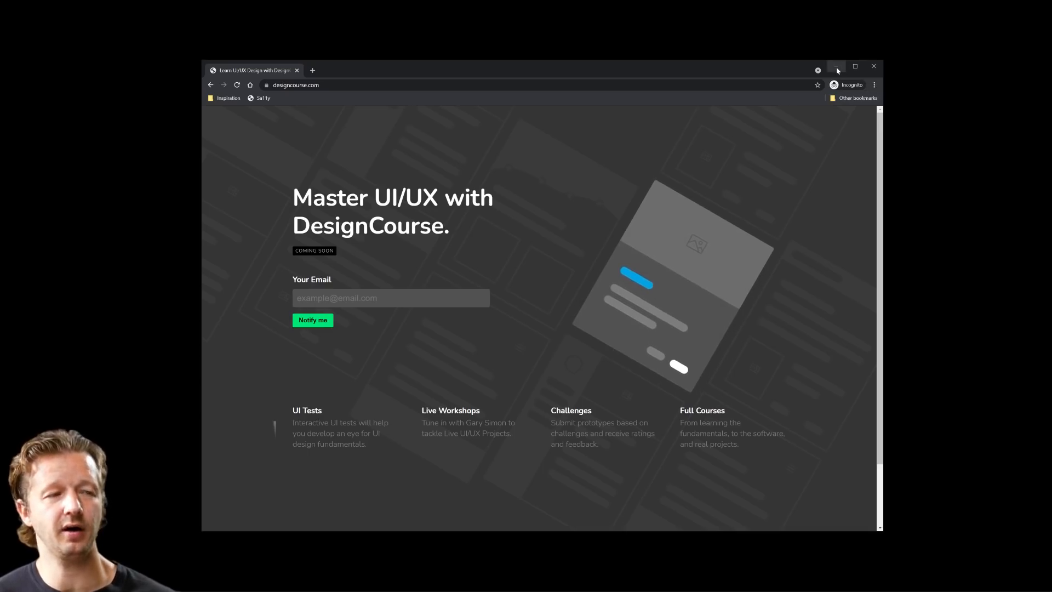
mouse_move(837, 70)
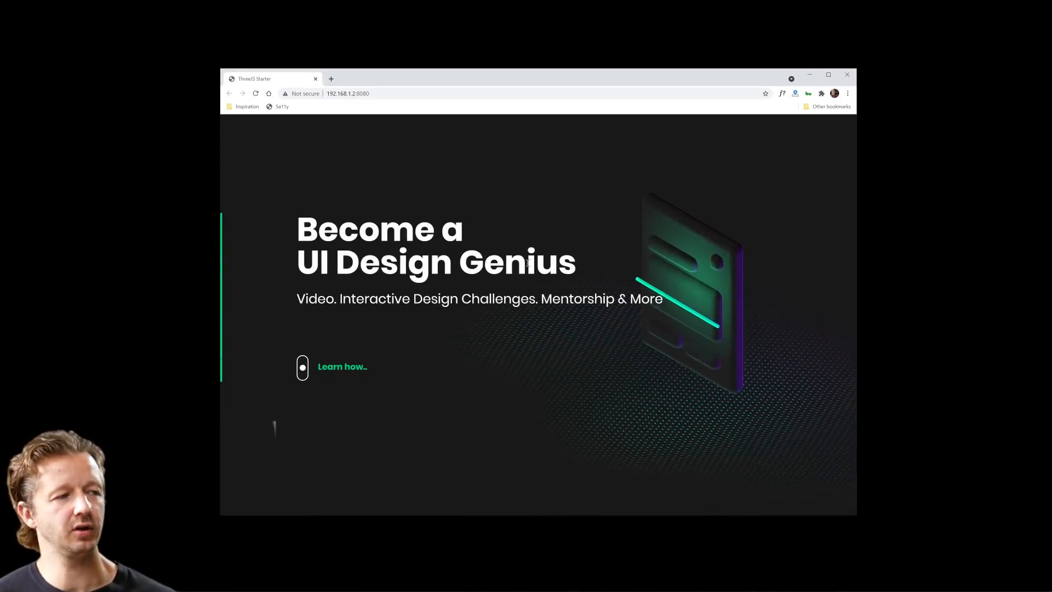
mouse_move(451, 385)
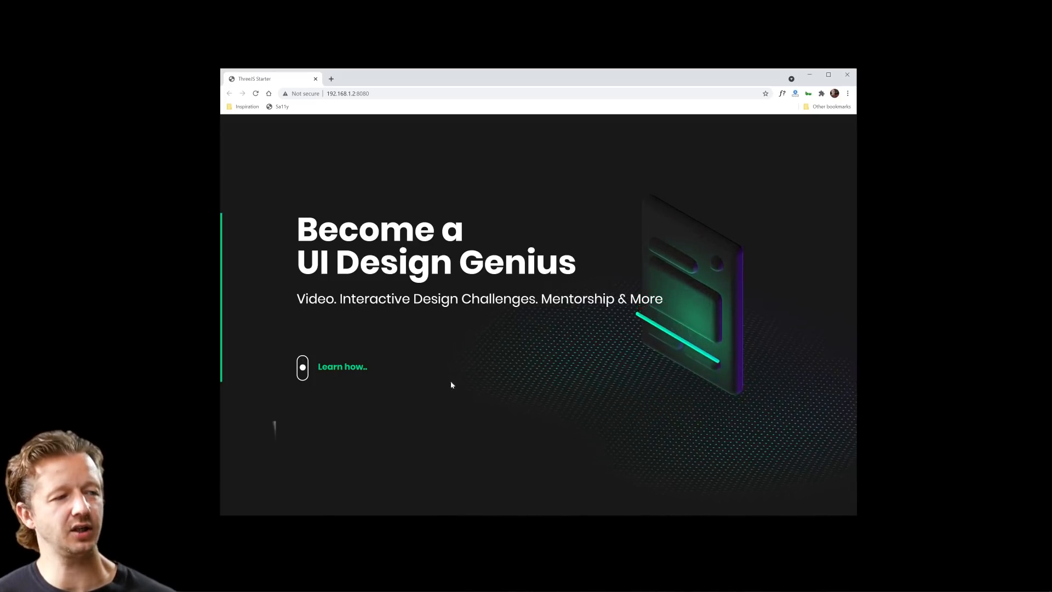
Open the local Three.js preview at 192.168.1.2:8080.
left_click(256, 94)
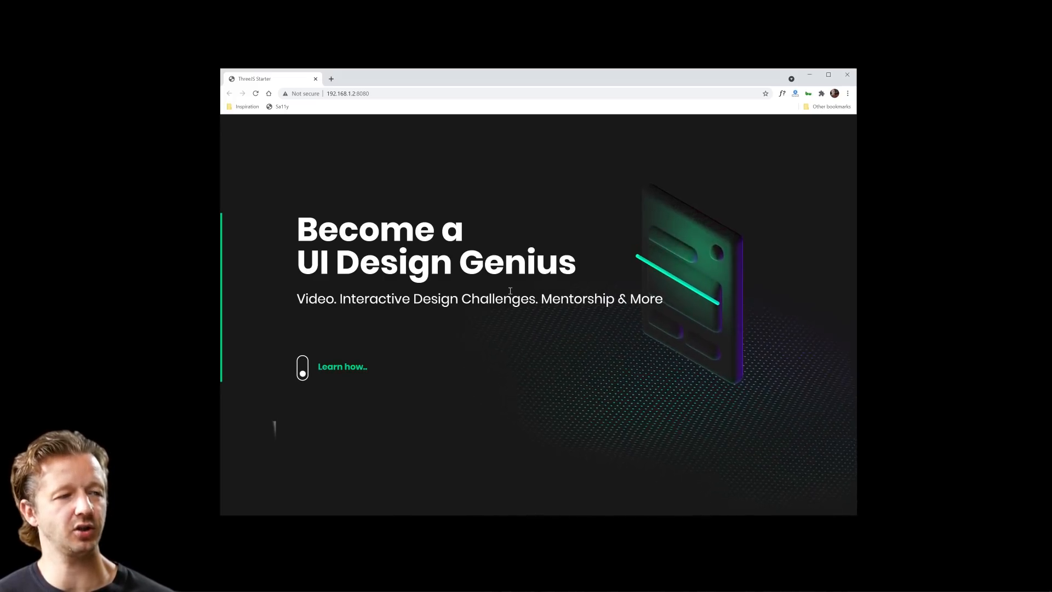
mouse_move(594, 392)
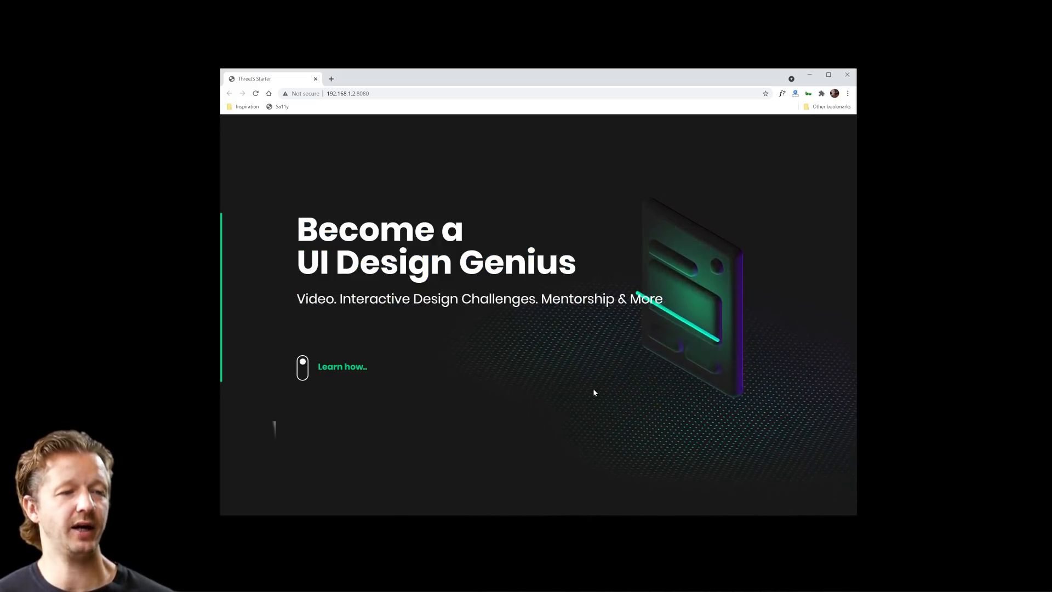